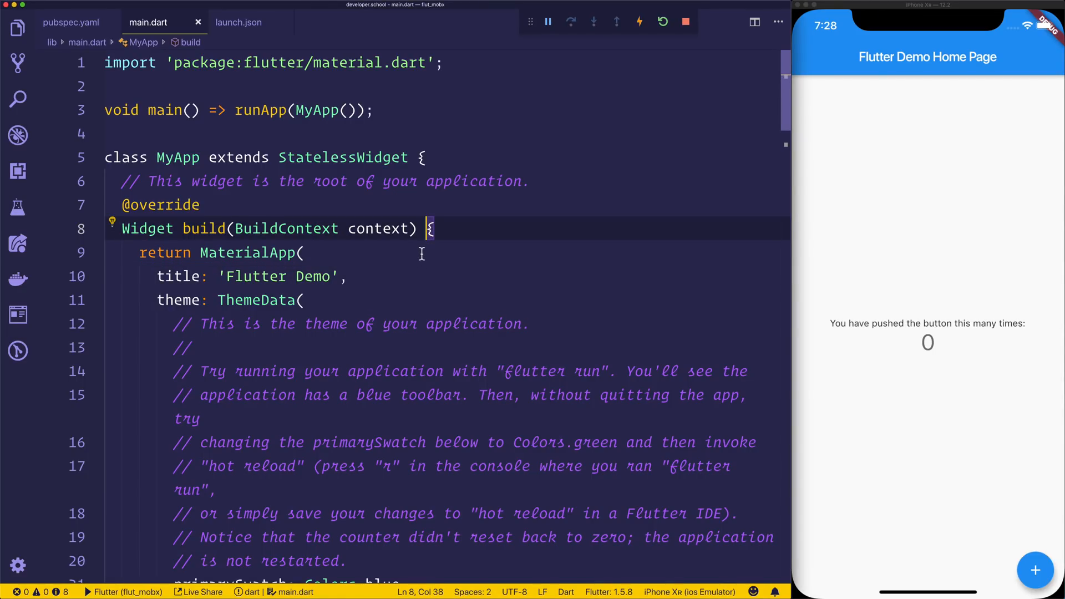
{"action": "mouse_move", "coordinate": [940, 371]}
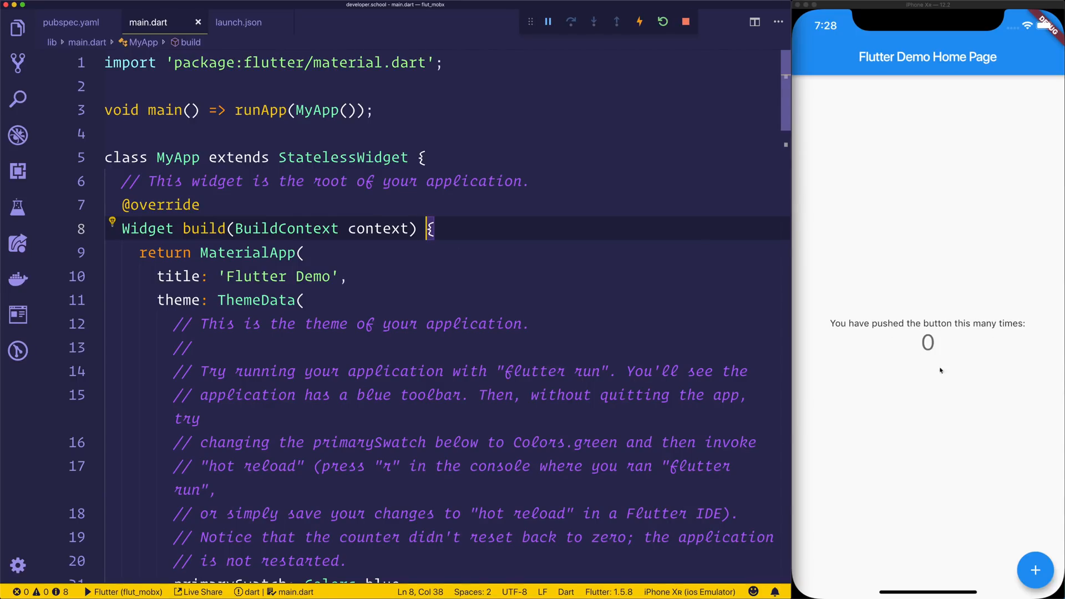
- Bump the demo counter to 7 in the simulator, then place the cursor after MyApp's build brace
{"action": "left_click", "coordinate": [1035, 571]}
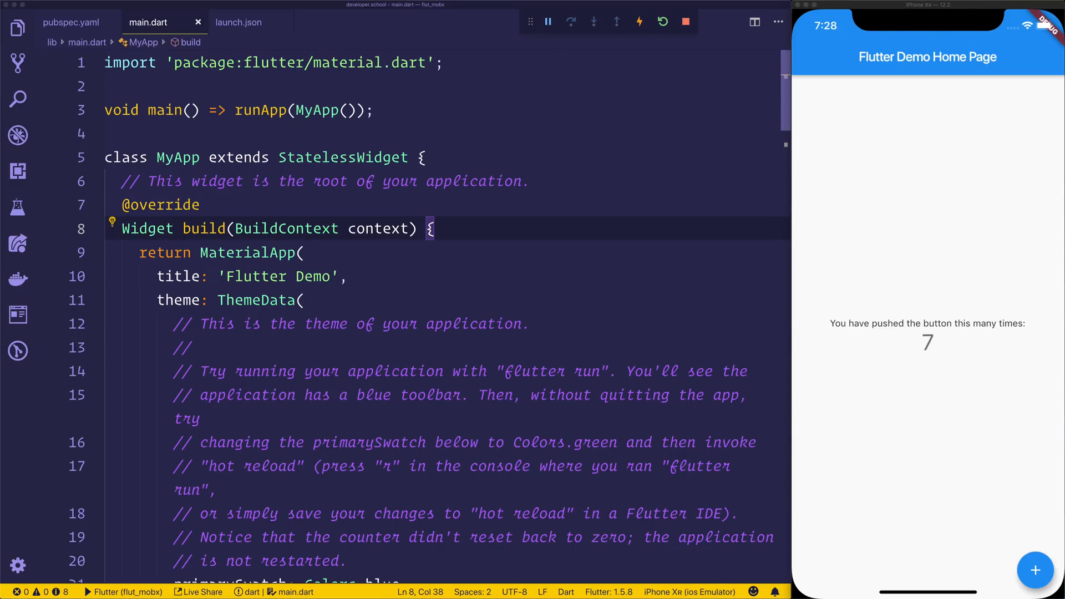
{"action": "left_click", "coordinate": [456, 228]}
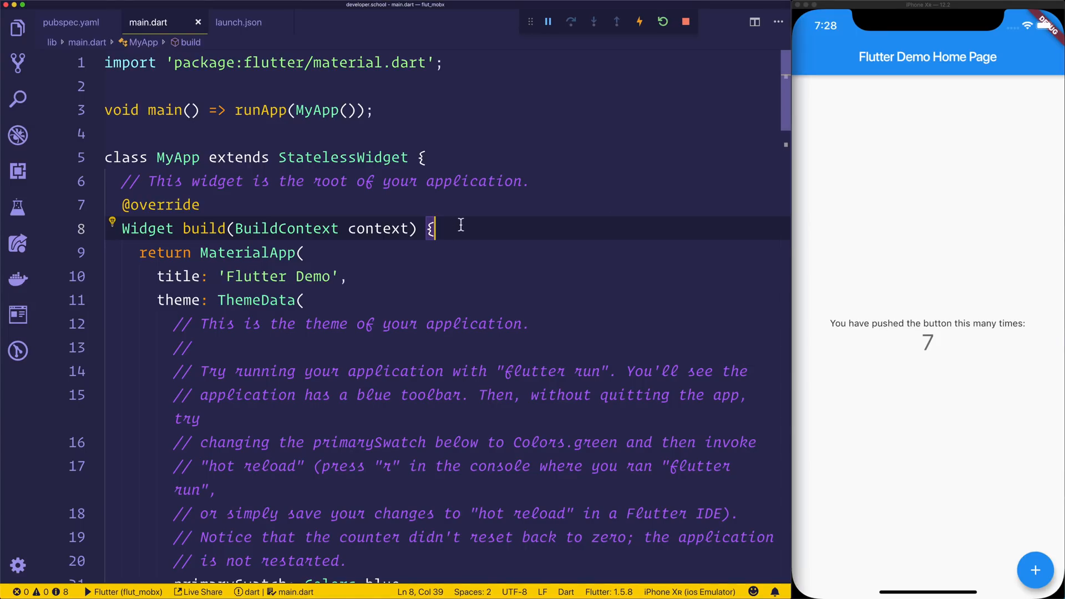
- In pubspec.yaml, add mobx: and flutter_mobx: under dependencies
{"action": "type", "text": "pub"}
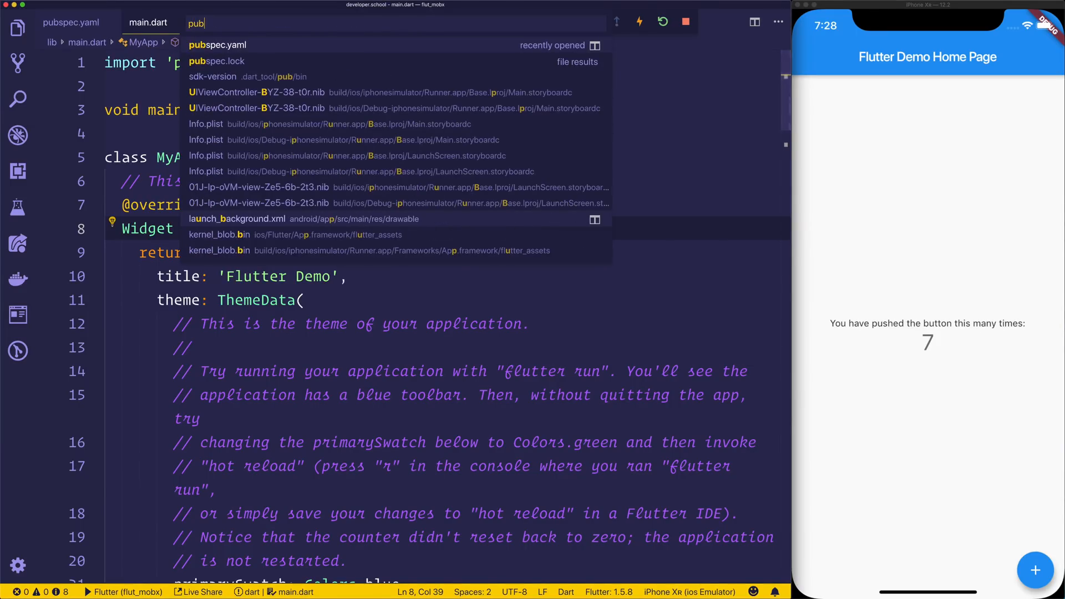
{"action": "left_click", "coordinate": [216, 45]}
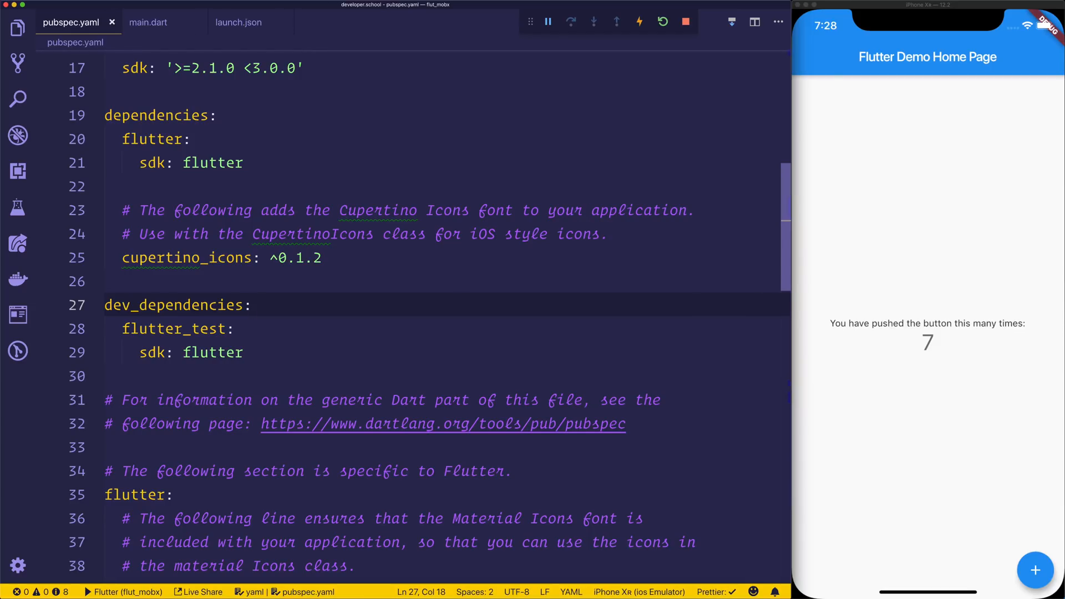
{"action": "left_click", "coordinate": [320, 258]}
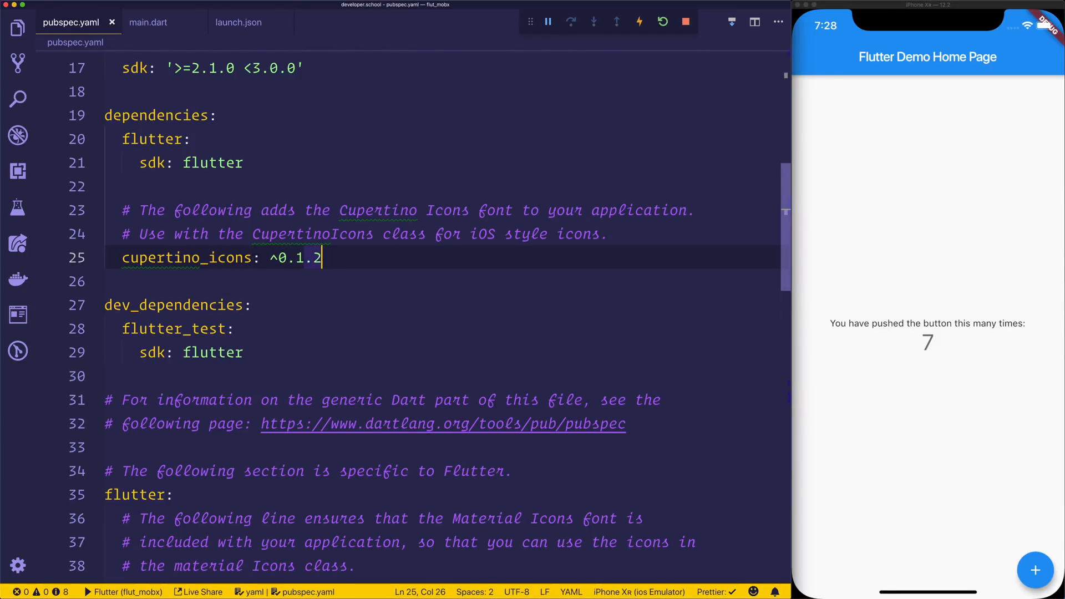
{"action": "key", "text": "Enter"}
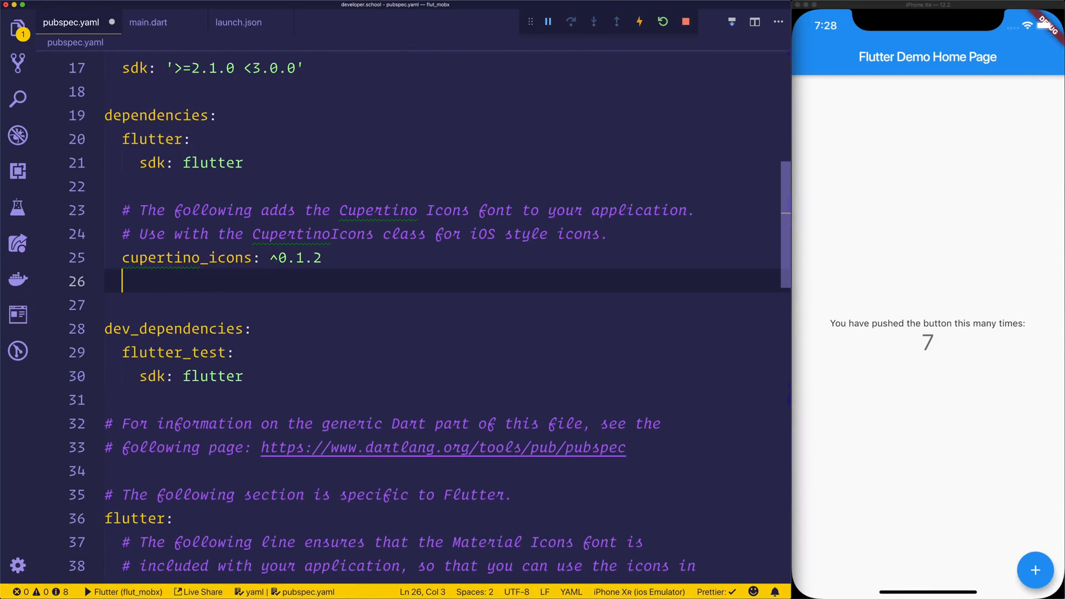
{"action": "type", "text": "mobx:"}
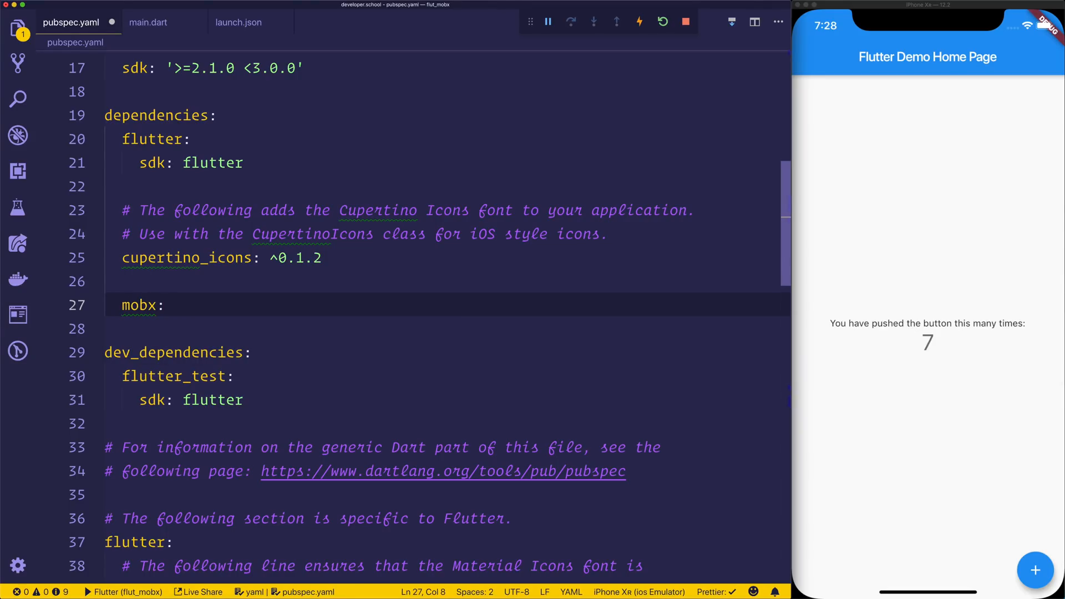
{"action": "type", "text": "flutter_mobx:"}
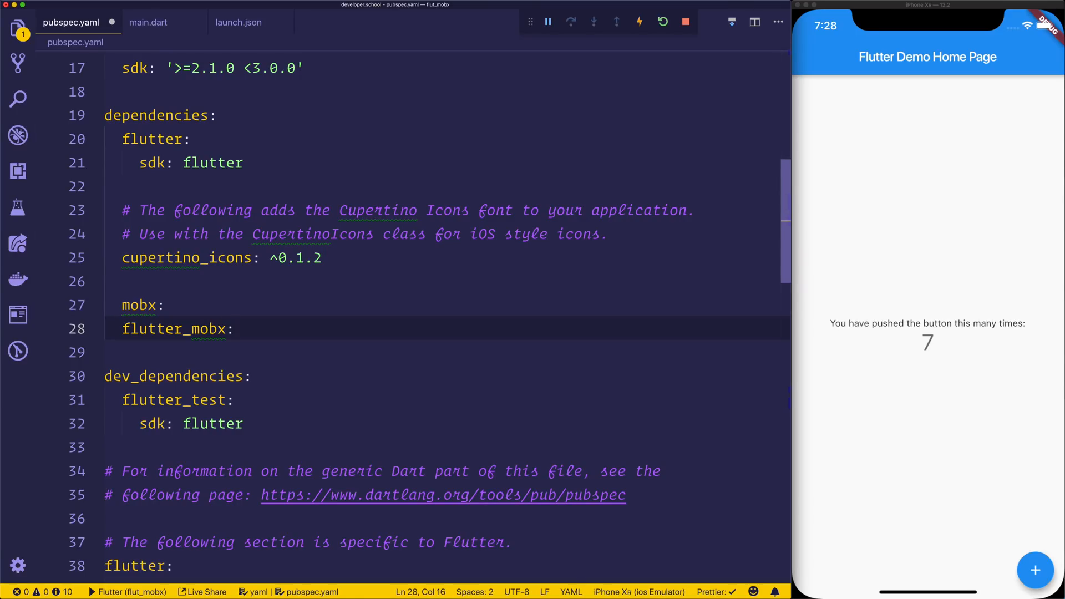
- Add build_runner: and mobx_codegen: under dev_dependencies so packages get fetched on save
{"action": "left_click", "coordinate": [111, 447]}
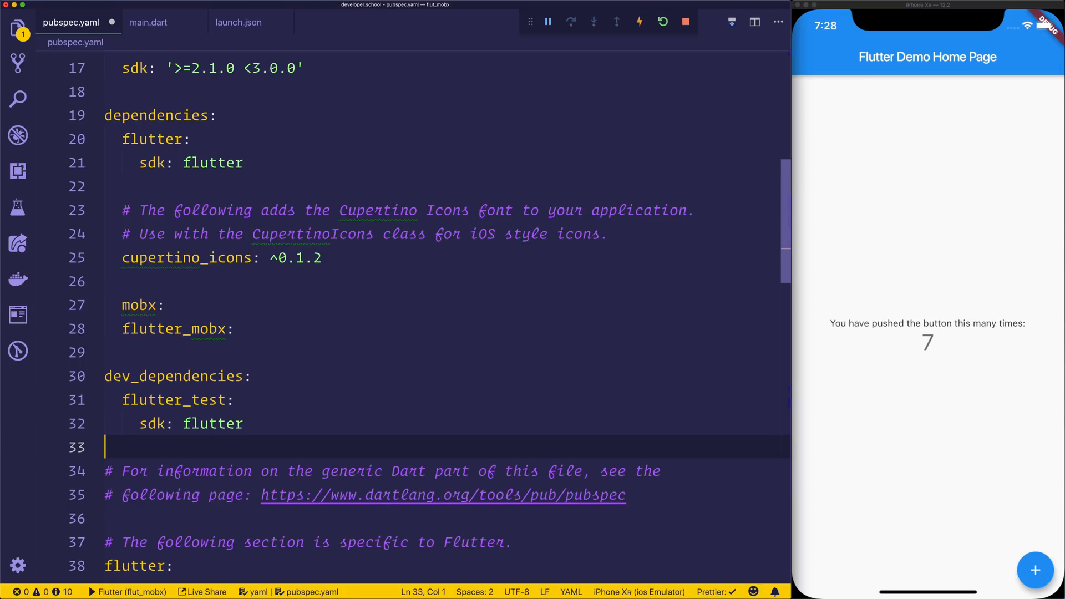
{"action": "key", "text": "Enter"}
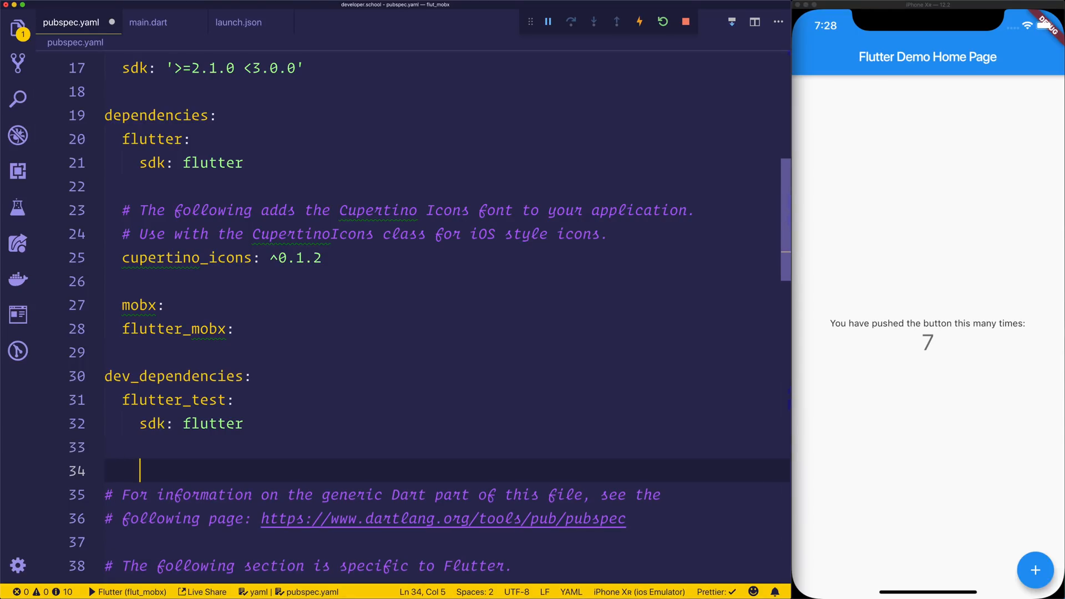
{"action": "type", "text": "build_runner:"}
{"action": "type", "text": "mobx"}
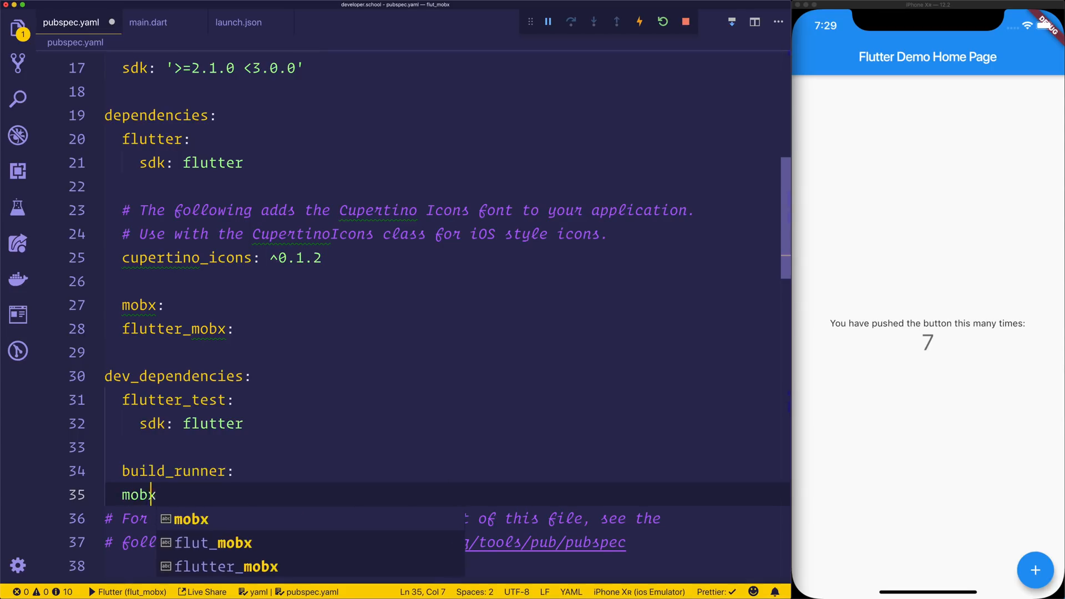
{"action": "type", "text": "_codegen:"}
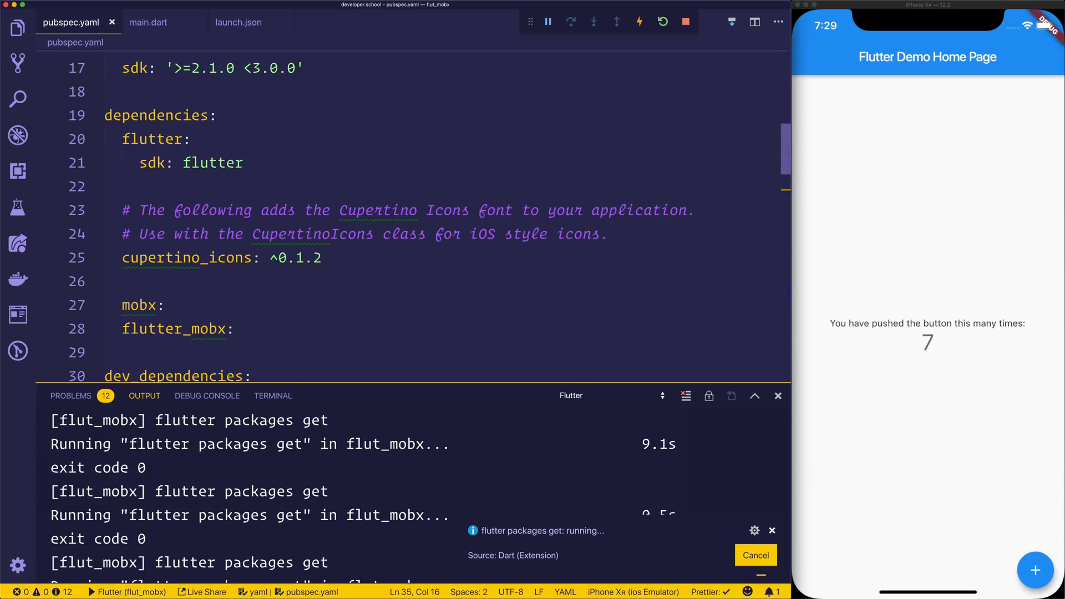
{"action": "key", "text": "Cmd+P"}
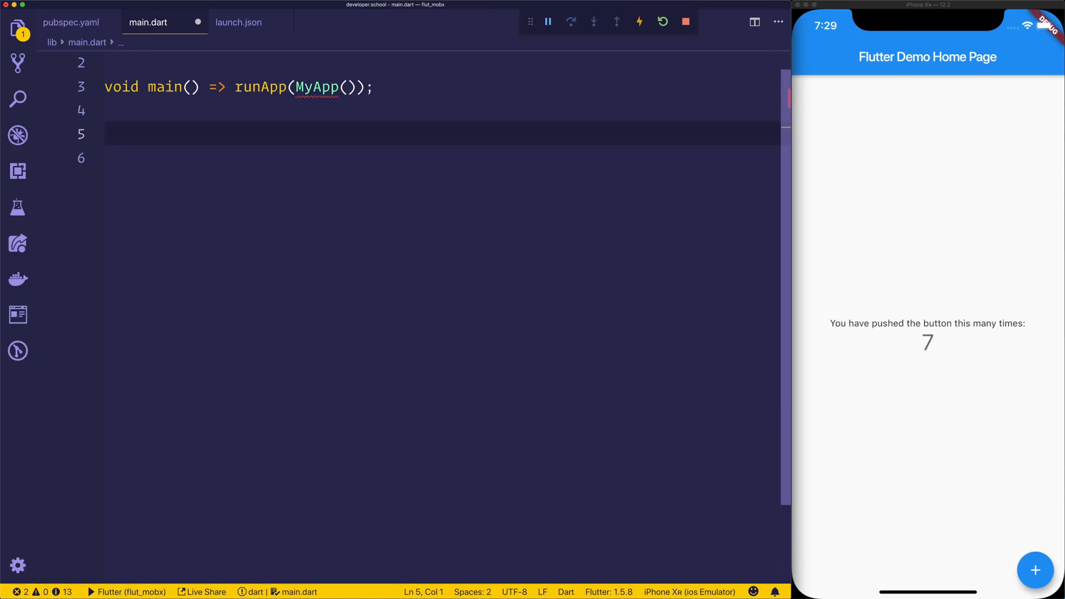
- Define MyApp as a StatelessWidget whose build returns MaterialApp(home: CounterPage())
{"action": "type", "text": "class My"}
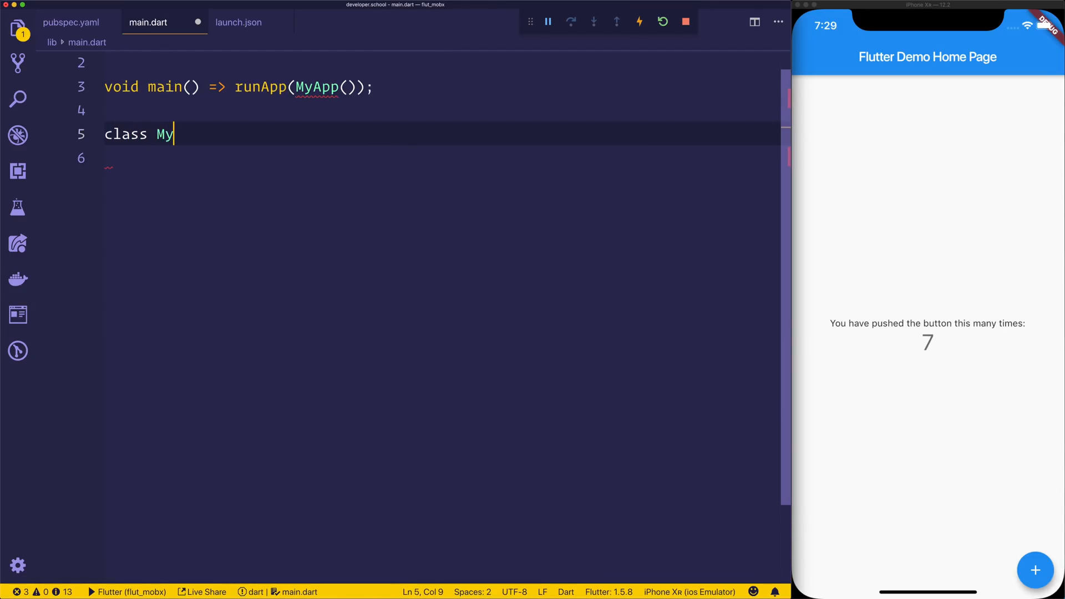
{"action": "type", "text": "App extends S"}
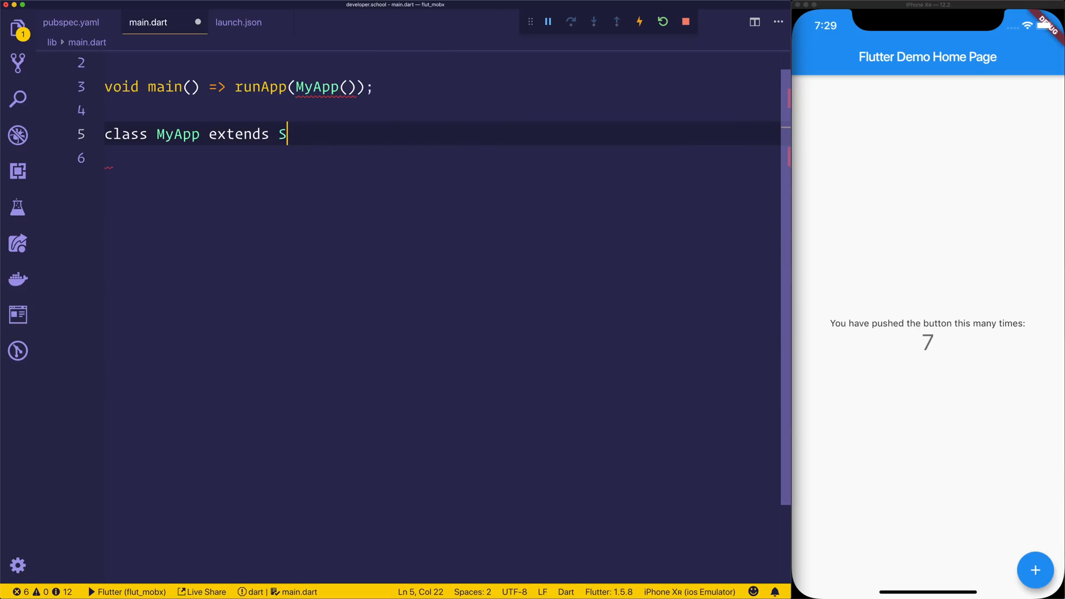
{"action": "type", "text": "tatelessWidget {}"}
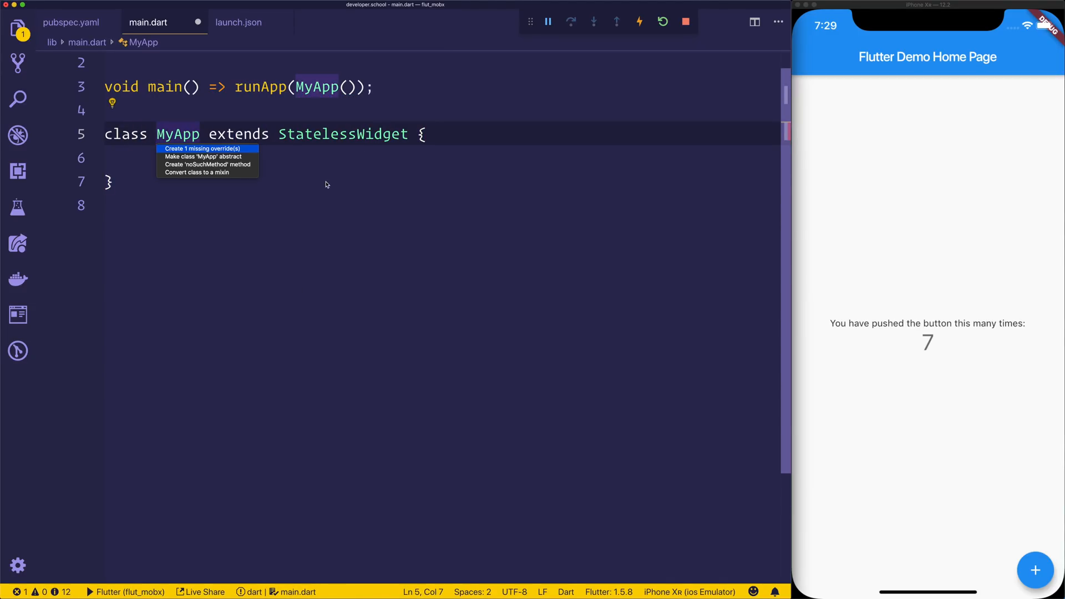
{"action": "left_click", "coordinate": [206, 148]}
{"action": "type", "text": "home: ,"}
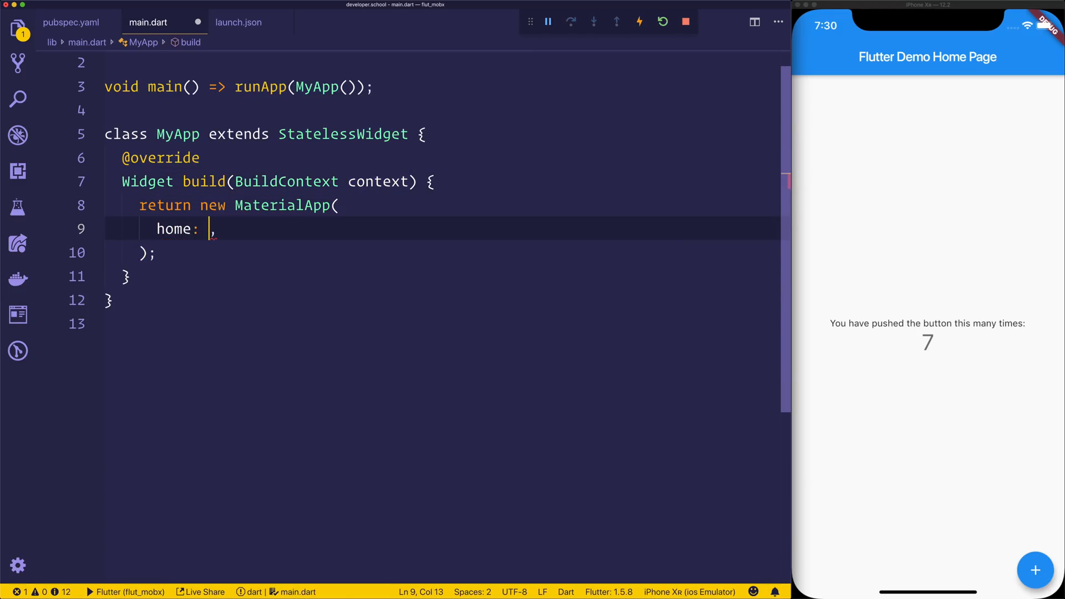
{"action": "type", "text": "CounterPage()"}
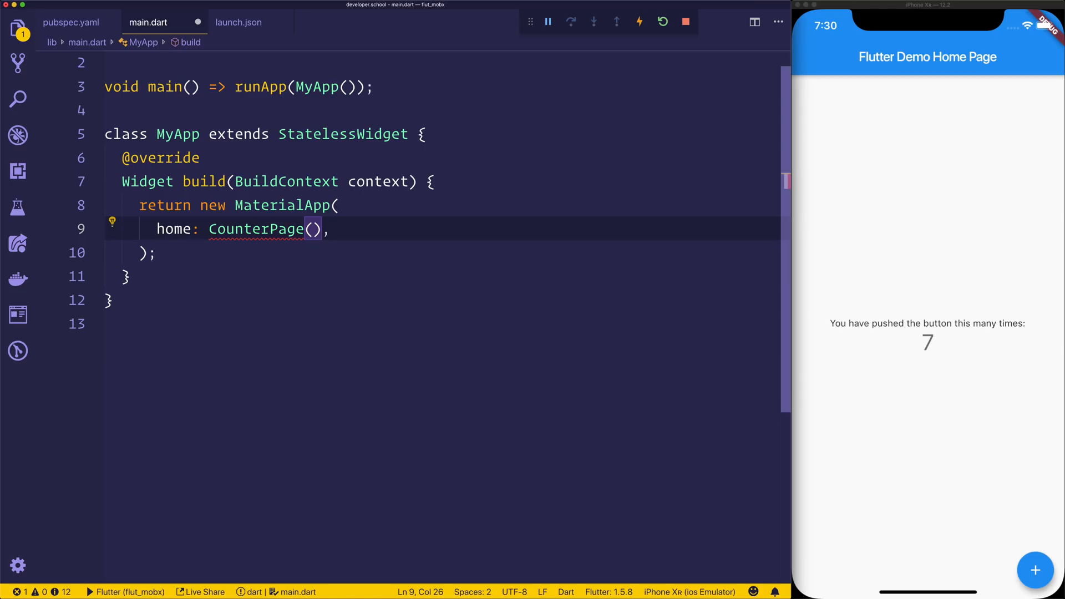
- Create a pages folder under lib containing a new counter_page.dart file
{"action": "left_click", "coordinate": [17, 29]}
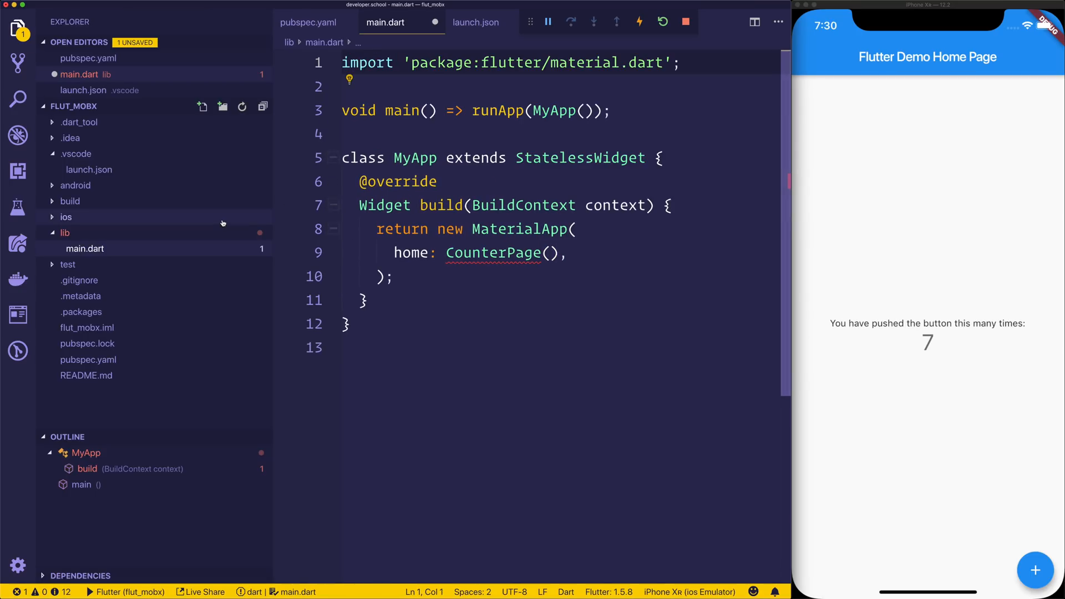
{"action": "right_click", "coordinate": [64, 233]}
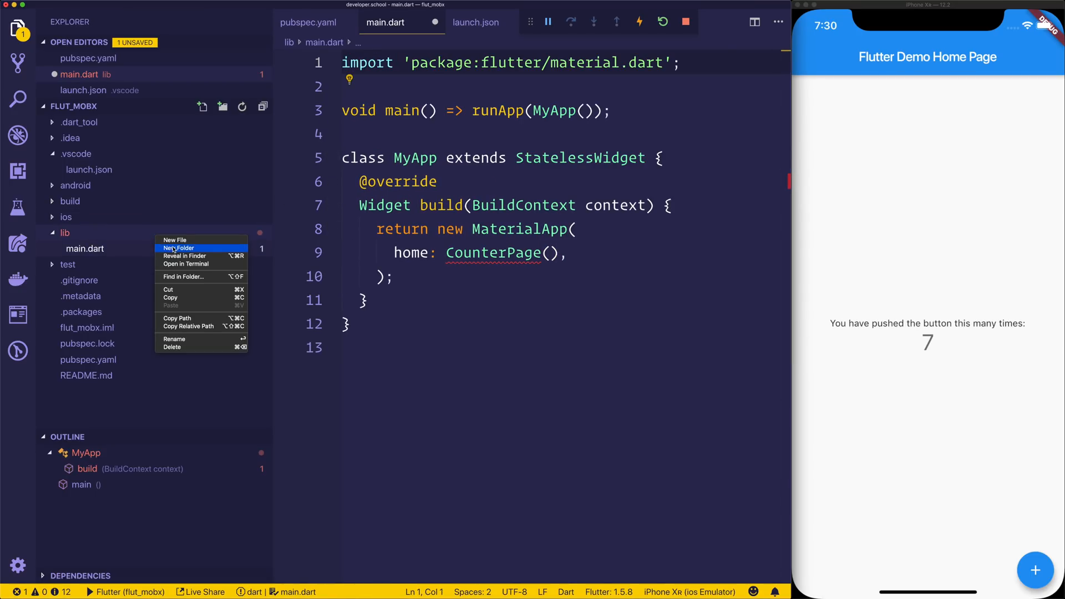
{"action": "left_click", "coordinate": [178, 248]}
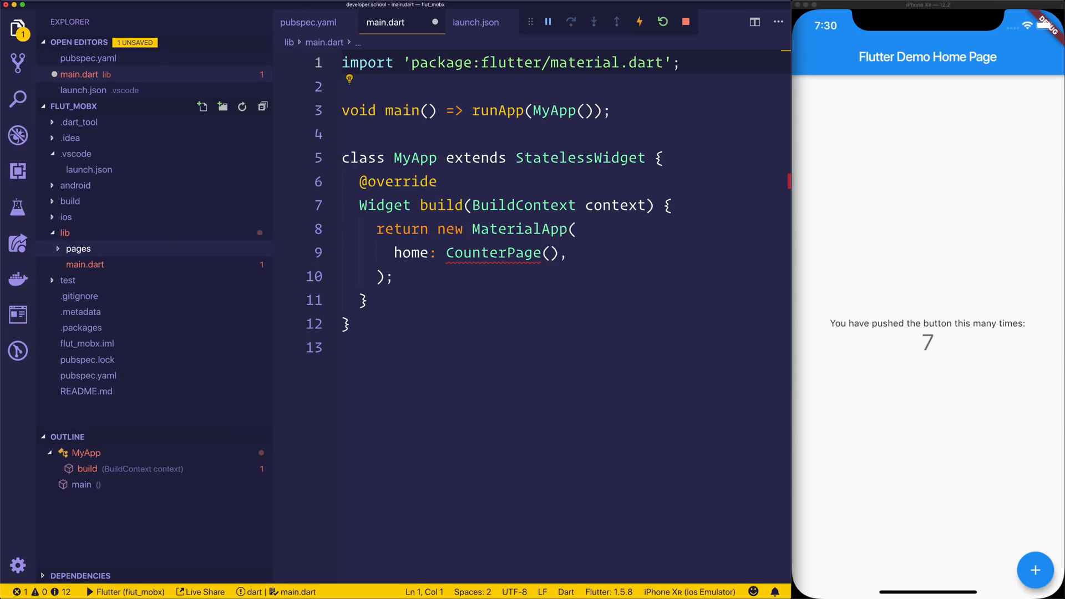
{"action": "right_click", "coordinate": [78, 248]}
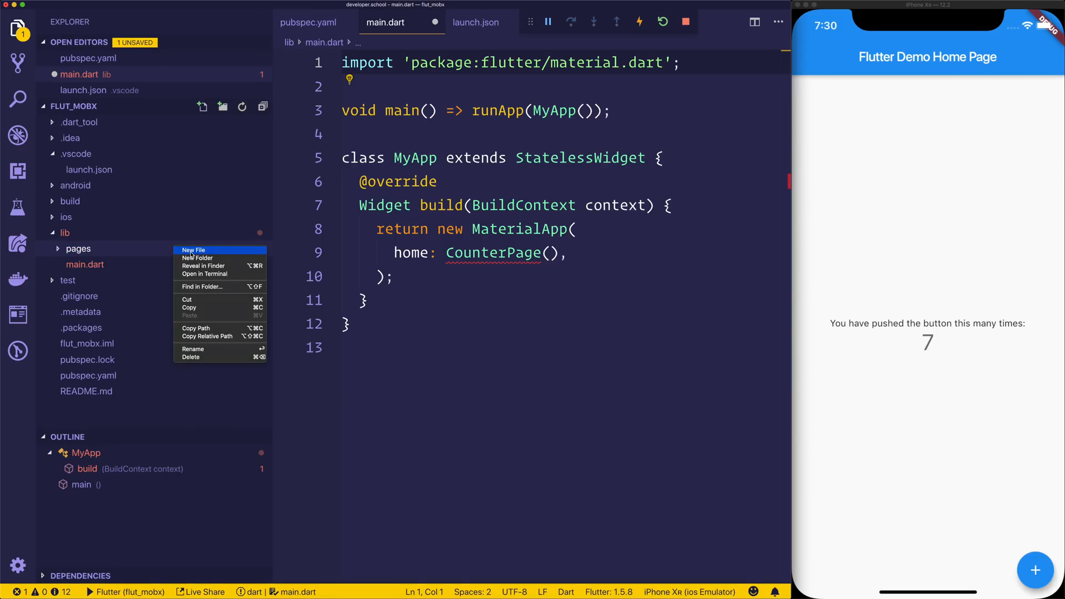
{"action": "left_click", "coordinate": [193, 251]}
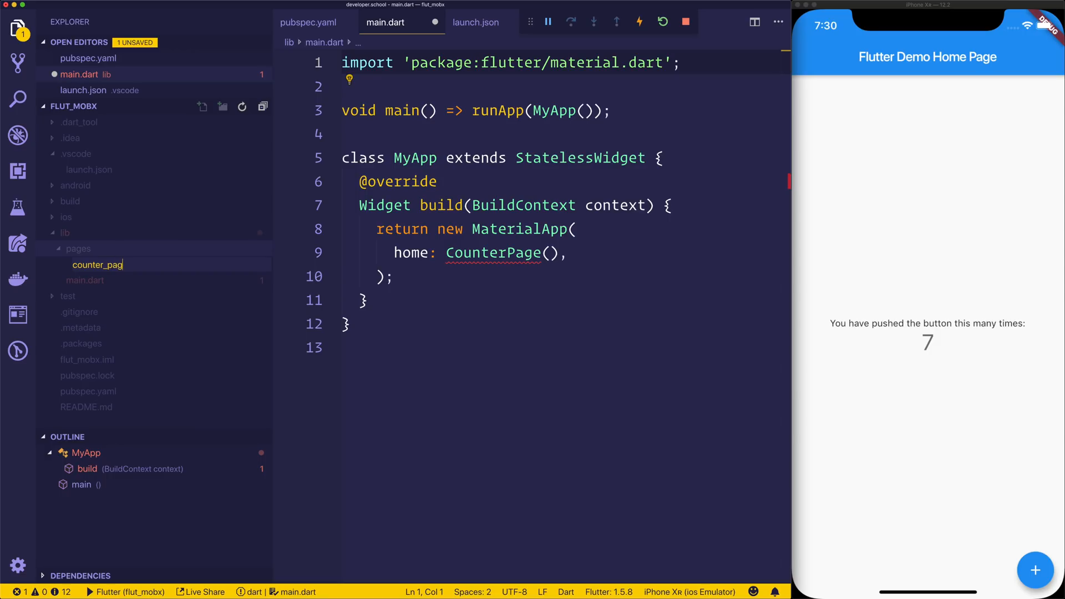
{"action": "key", "text": "Enter"}
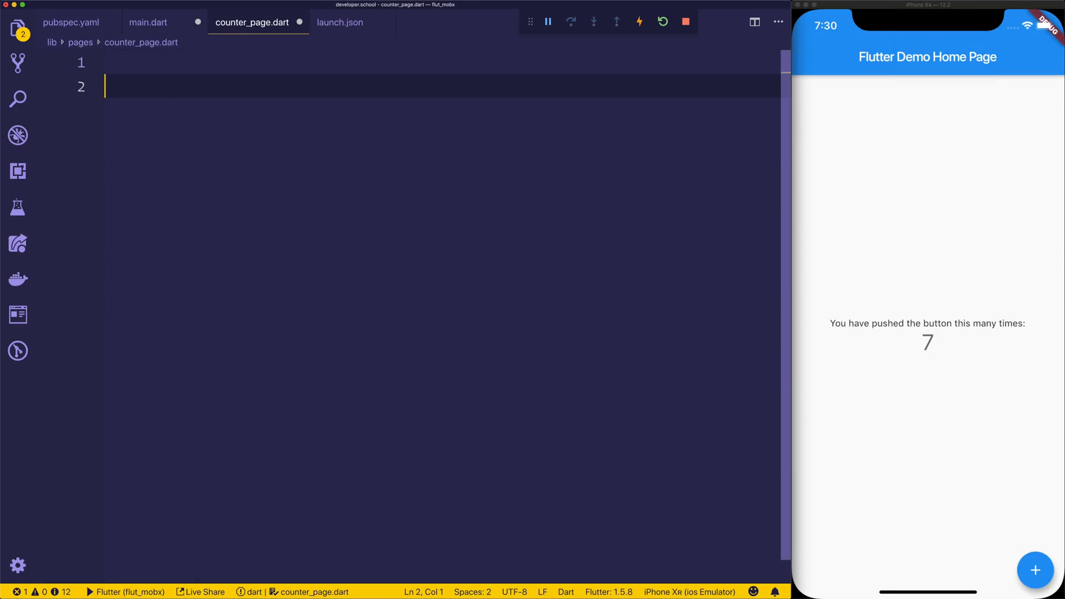
- Declare a CounterPage StatelessWidget class with a generated build override
{"action": "type", "text": "stles"}
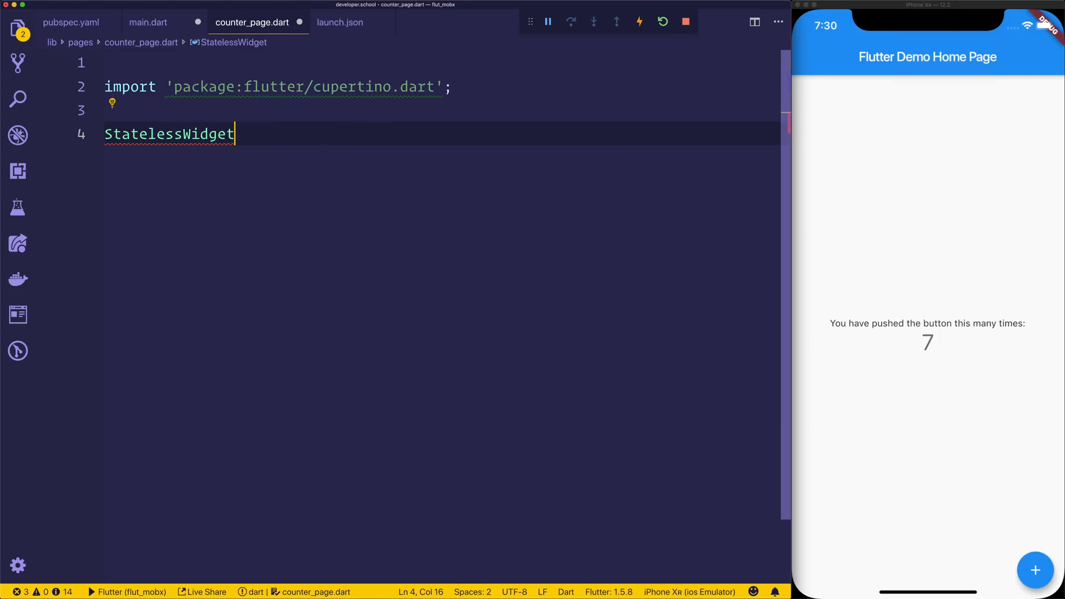
{"action": "type", "text": "class CounterPage extends"}
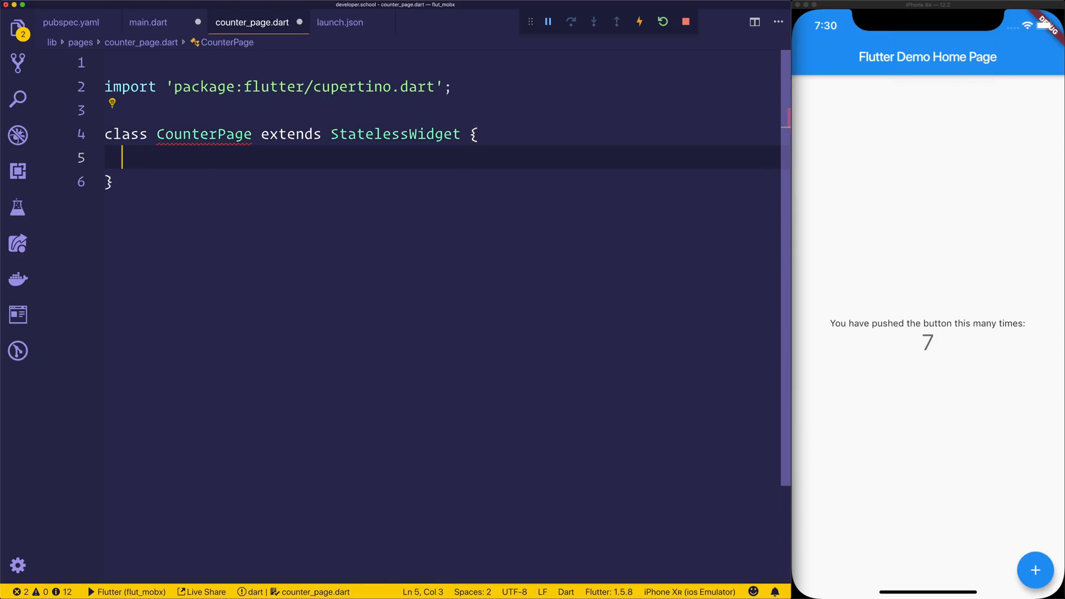
{"action": "left_click", "coordinate": [203, 134]}
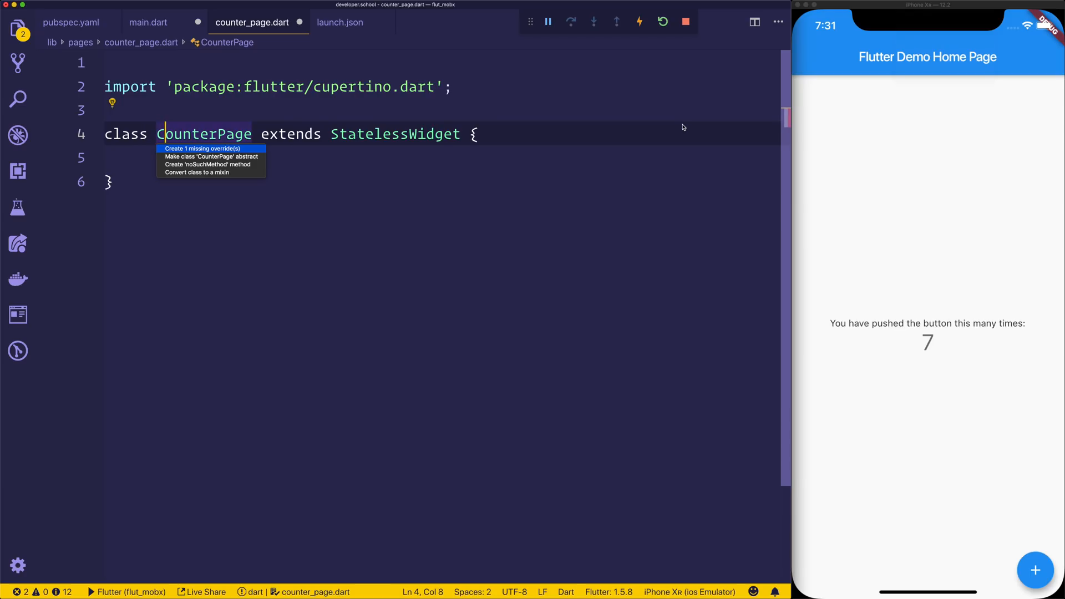
{"action": "left_click", "coordinate": [203, 148]}
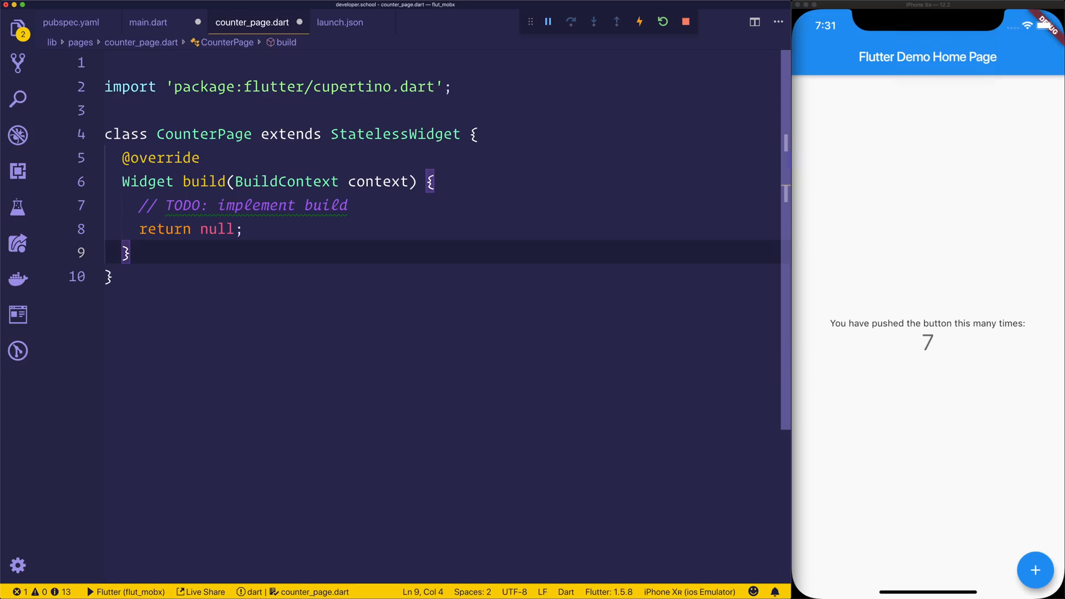
- Return a Scaffold whose AppBar title reads 'Flutter and Mobx'
{"action": "type", "text": "Scaff"}
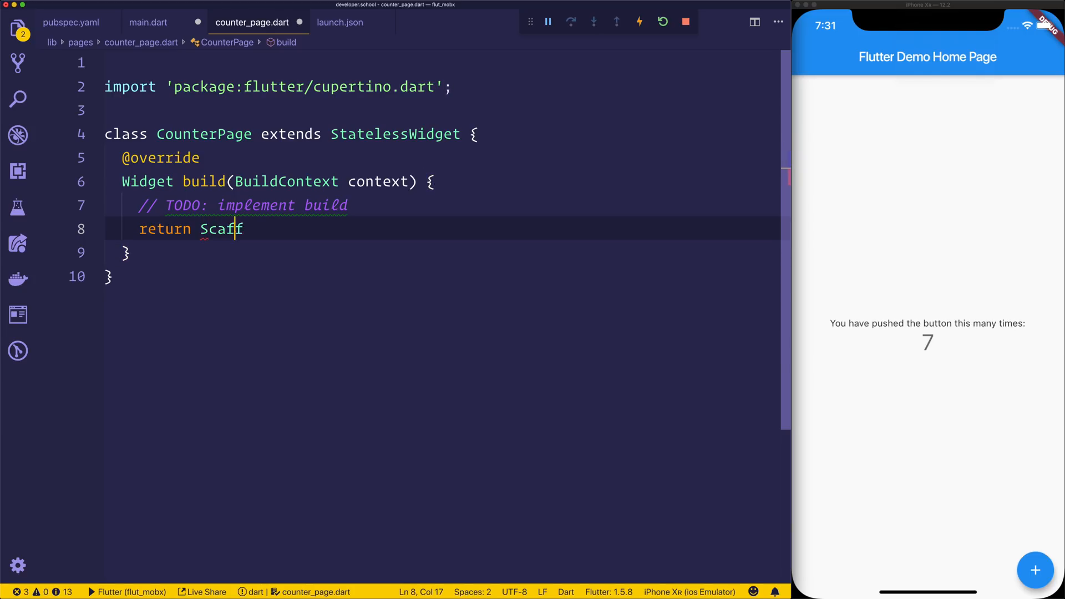
{"action": "type", "text": "old()"}
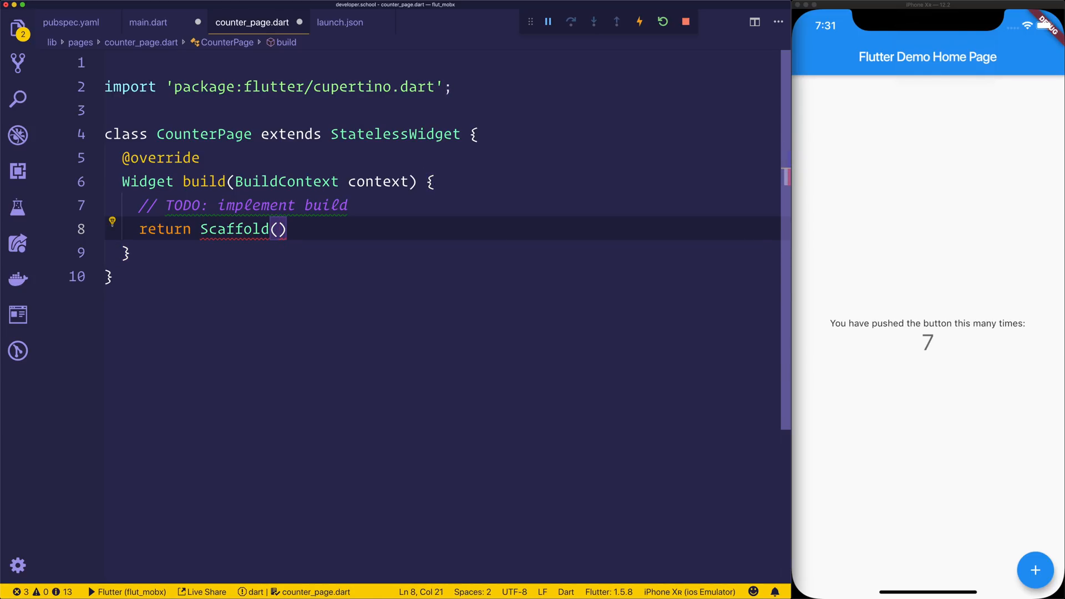
{"action": "type", "text": "appBar: Appb"}
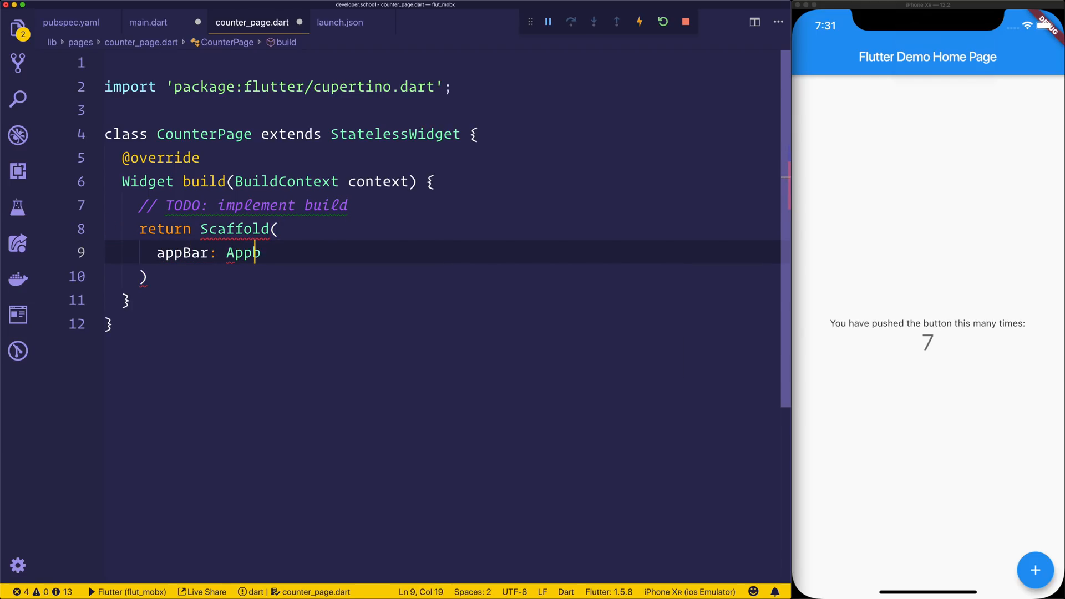
{"action": "type", "text": "ar()"}
{"action": "type", "text": "title: Text('"}
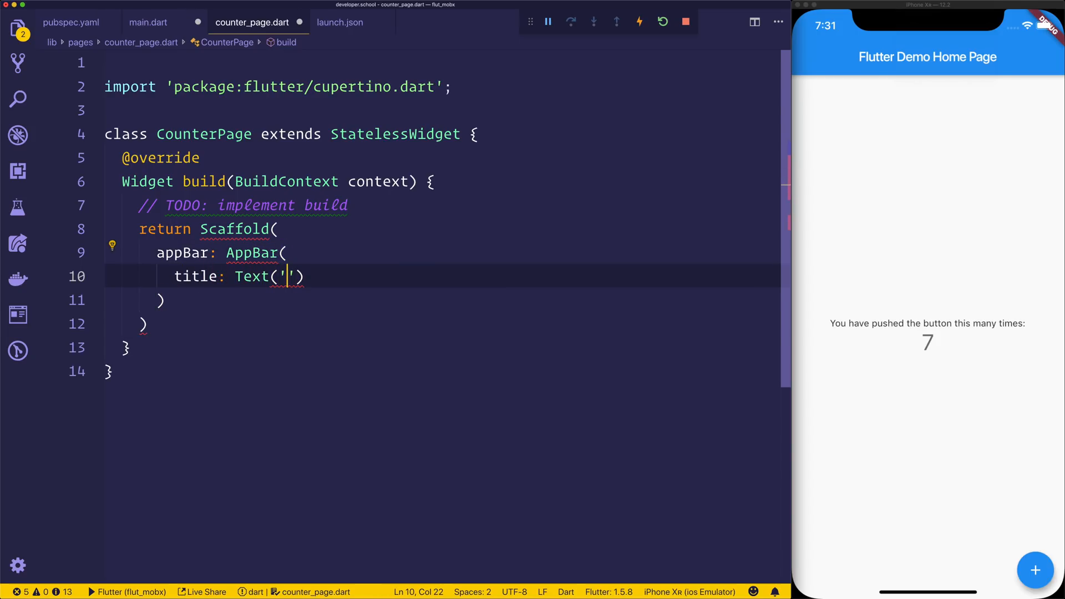
{"action": "type", "text": "Flutter and Mobx"}
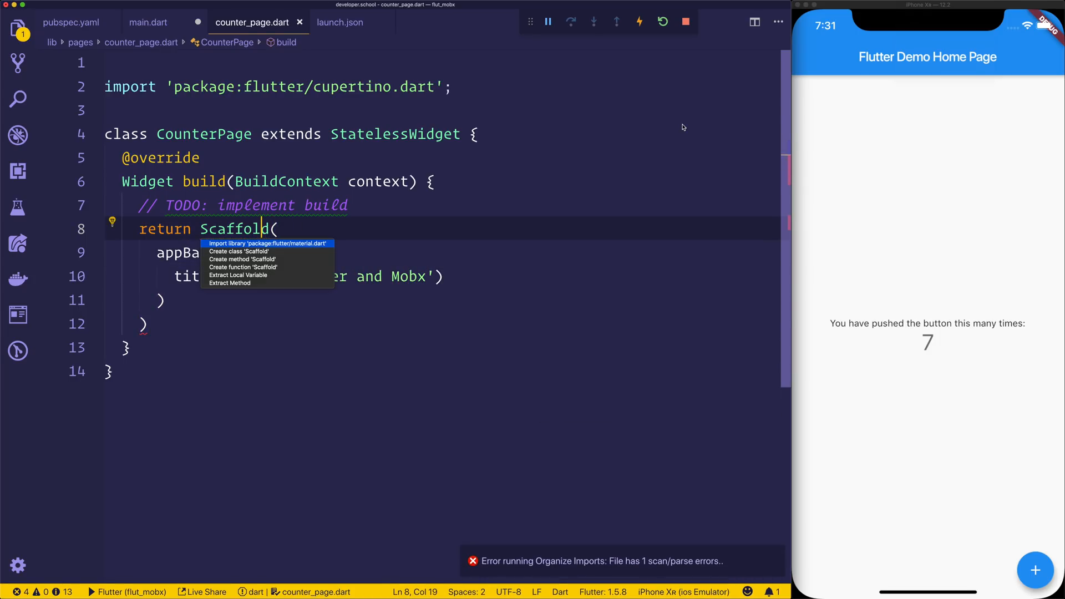
- Import material and give the Scaffold a centred Column with 'Counter' and an empty Text
{"action": "left_click", "coordinate": [266, 243]}
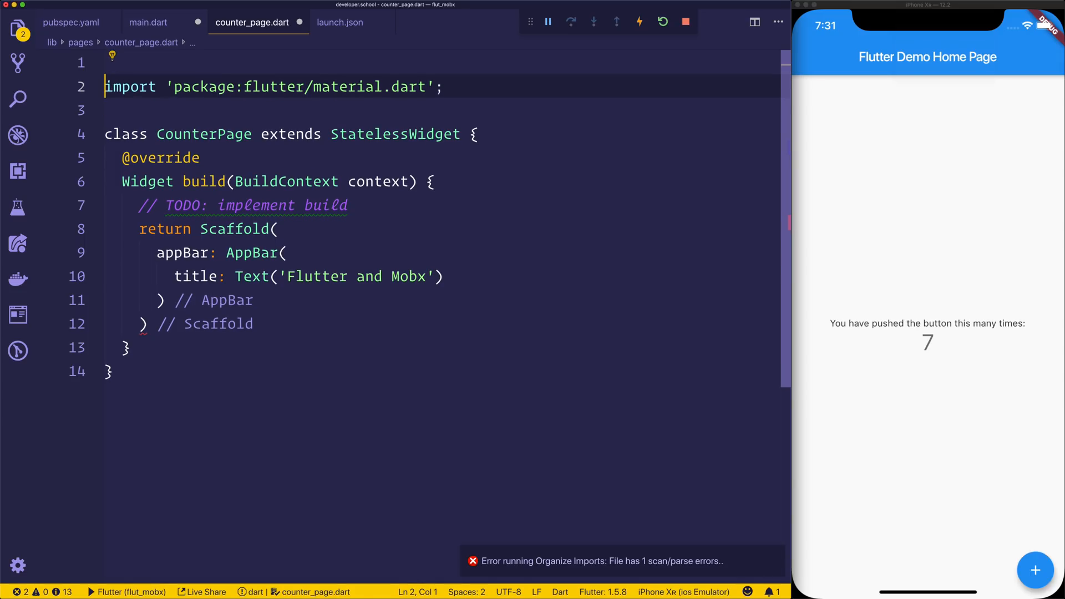
{"action": "left_click", "coordinate": [155, 323]}
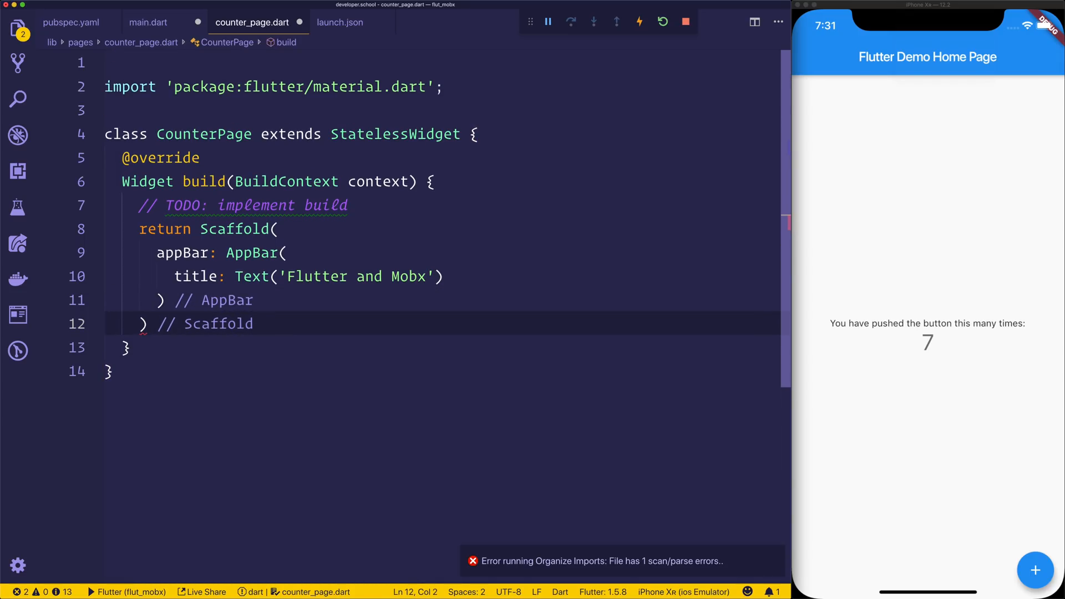
{"action": "type", "text": "boidy"}
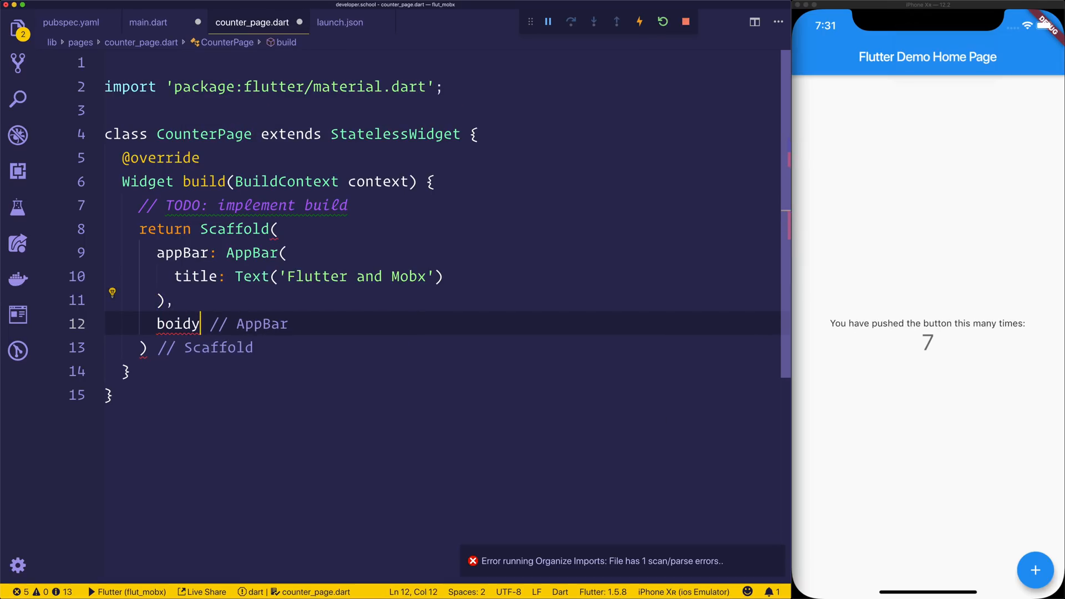
{"action": "type", "text": "body:"}
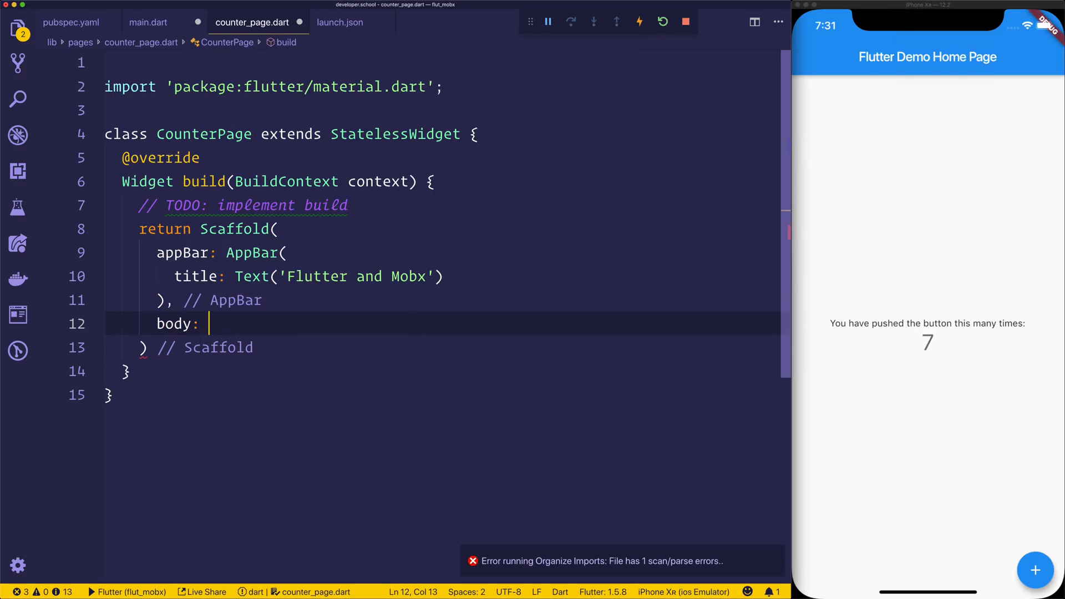
{"action": "type", "text": "Center(child: )"}
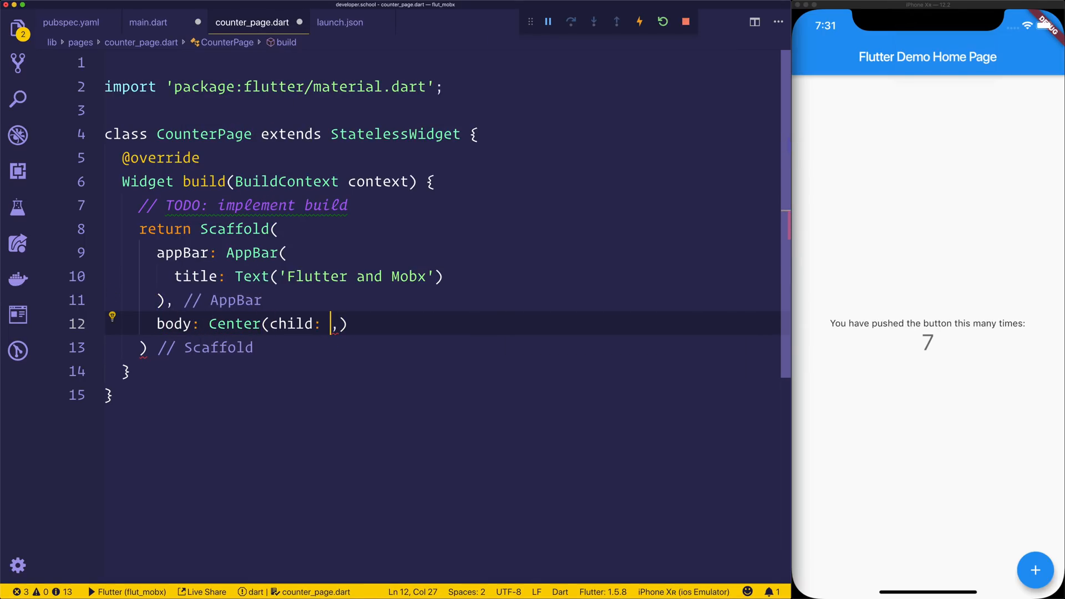
{"action": "type", "text": "Column(children: <Widget>["}
{"action": "type", "text": "Te"}
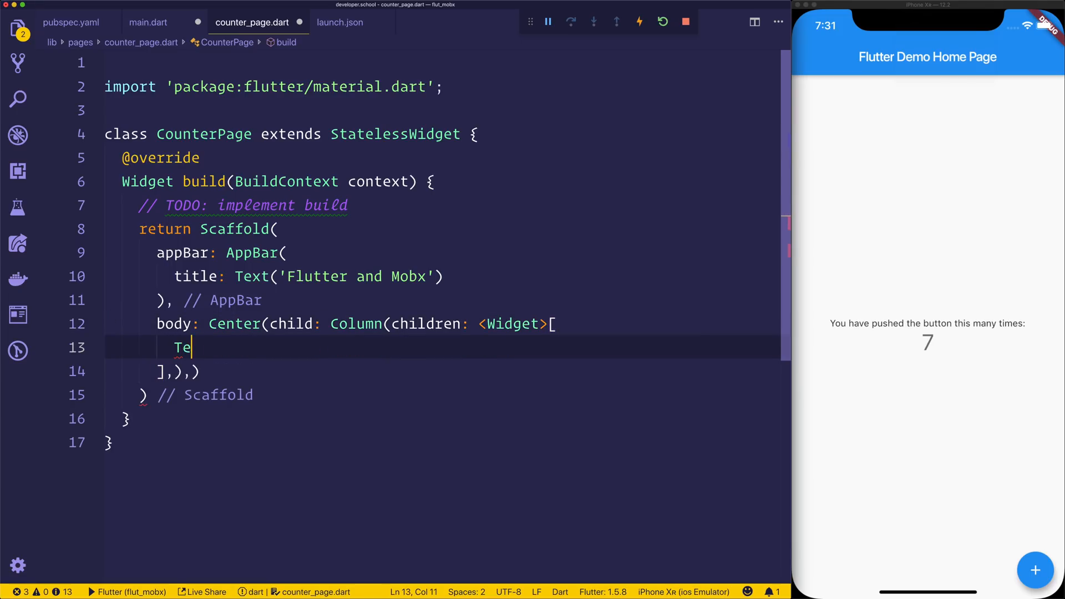
{"action": "type", "text": "xt('Counter'),"}
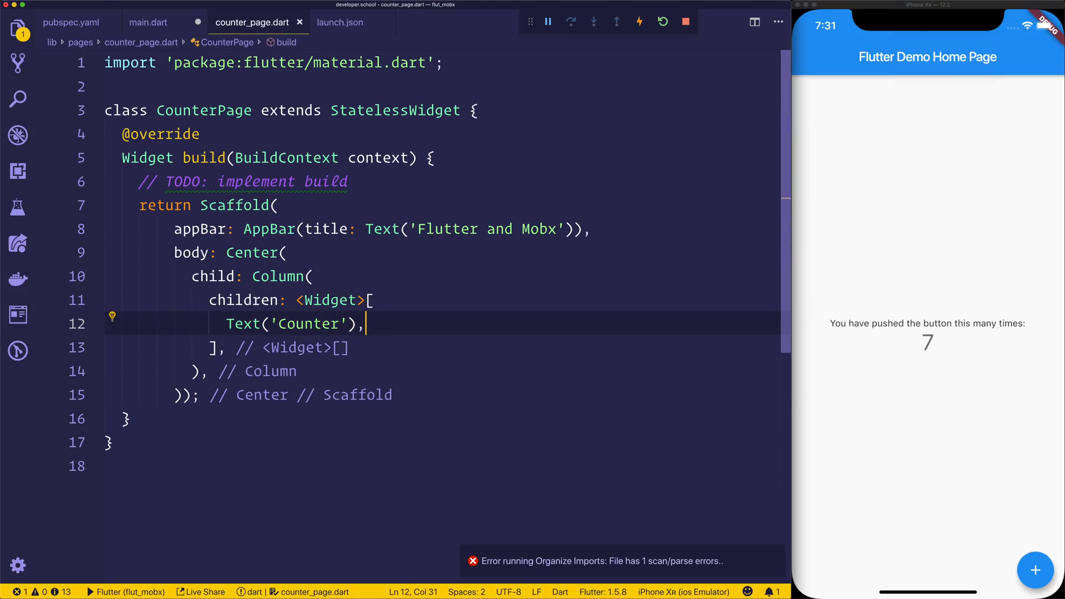
{"action": "key", "text": "Enter"}
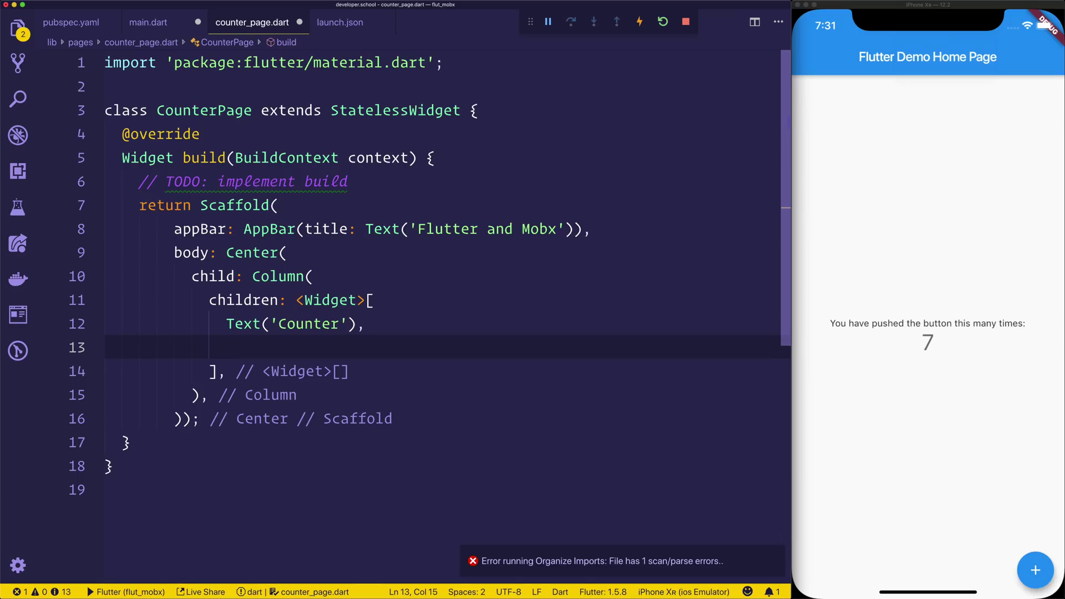
{"action": "type", "text": "Text('')"}
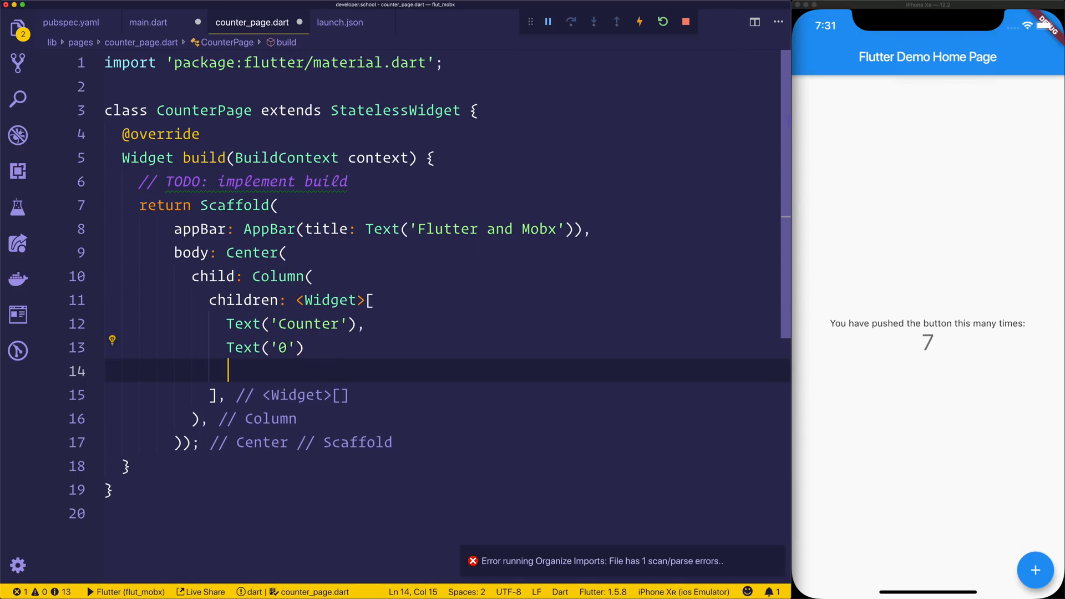
- Add a Row with a FlatButton.icon using Icons.add, label 'Add' and an empty onPressed
{"action": "type", "text": "Row("}
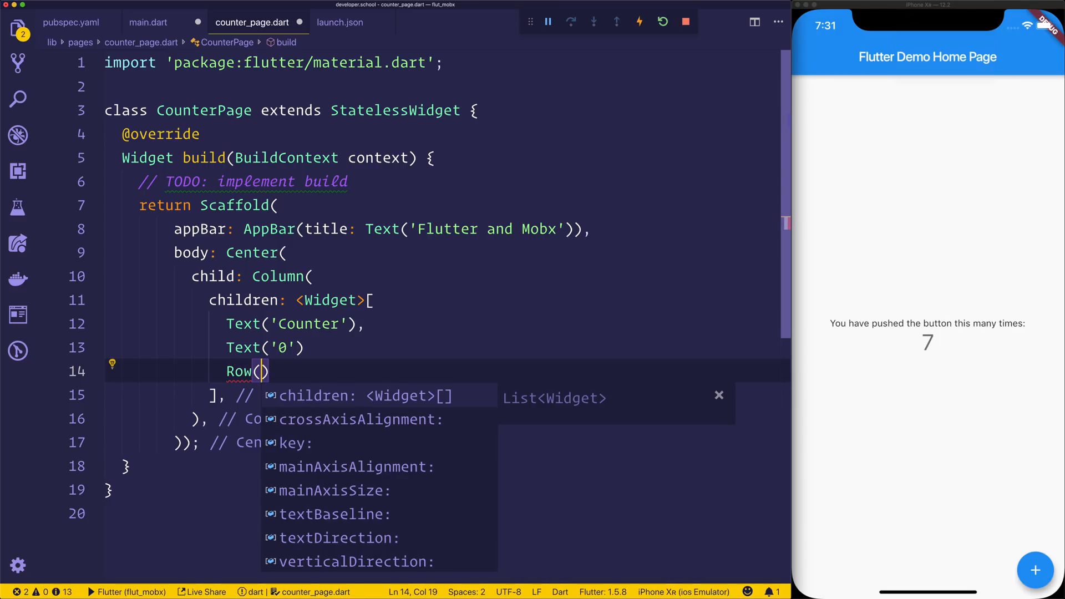
{"action": "left_click", "coordinate": [316, 395]}
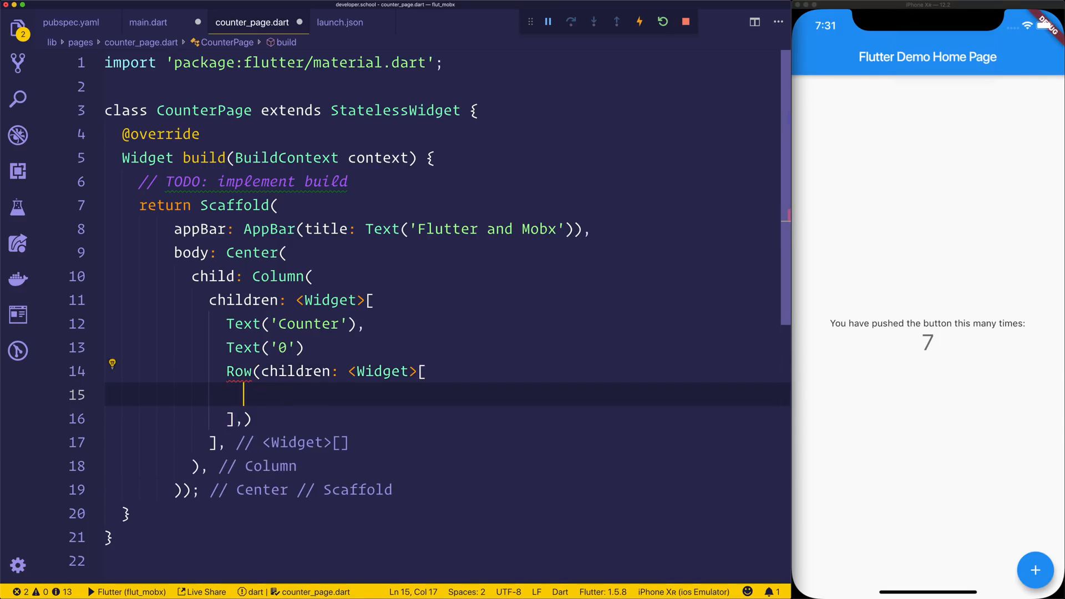
{"action": "type", "text": "FlatButton.io"}
{"action": "type", "text": "ic"}
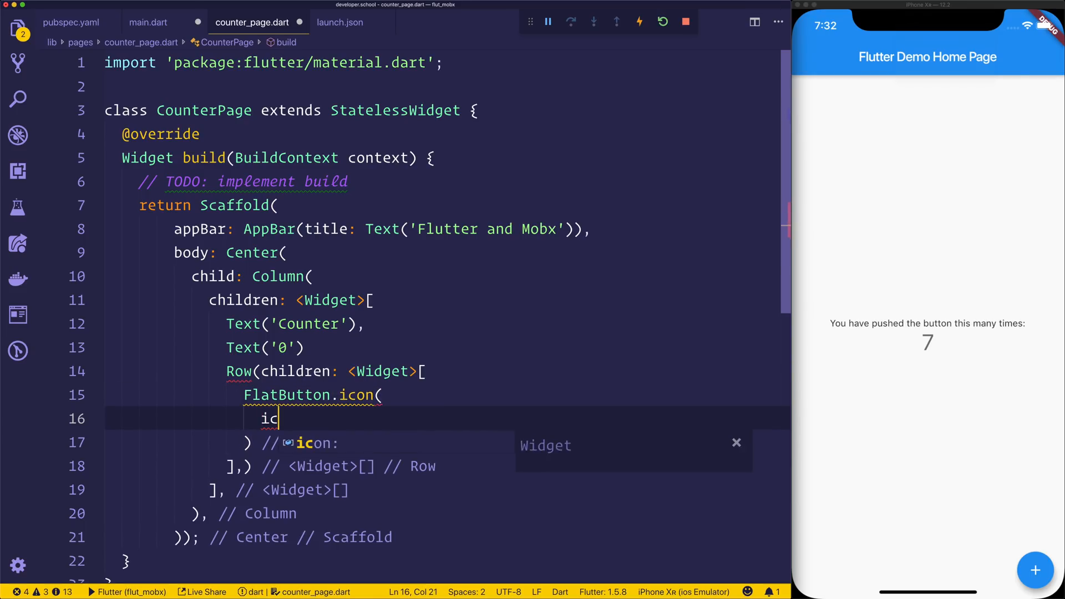
{"action": "type", "text": "on: Icons"}
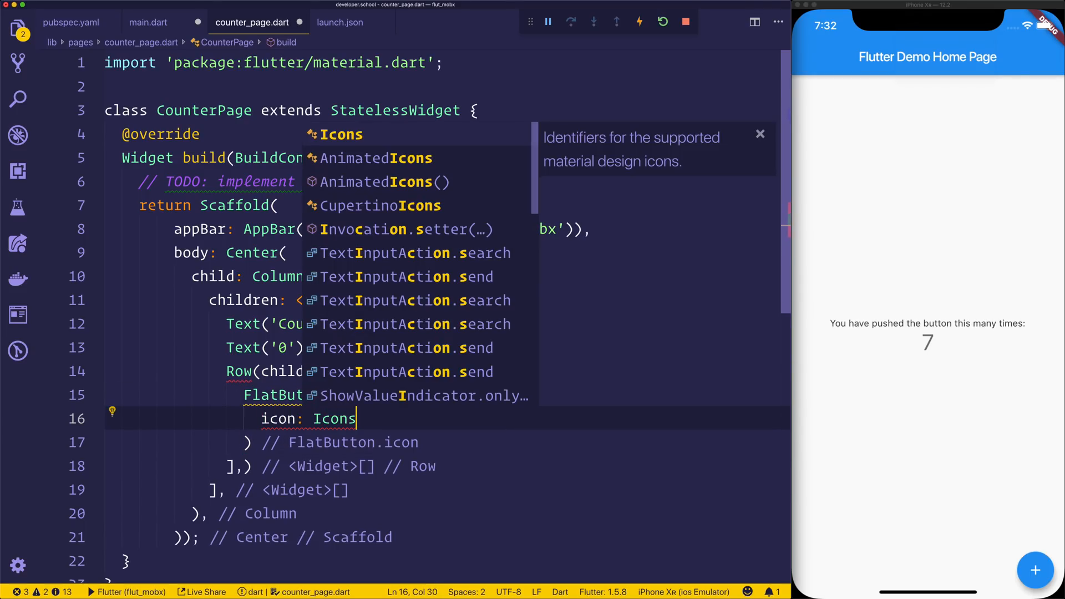
{"action": "type", "text": "(Icon.add"}
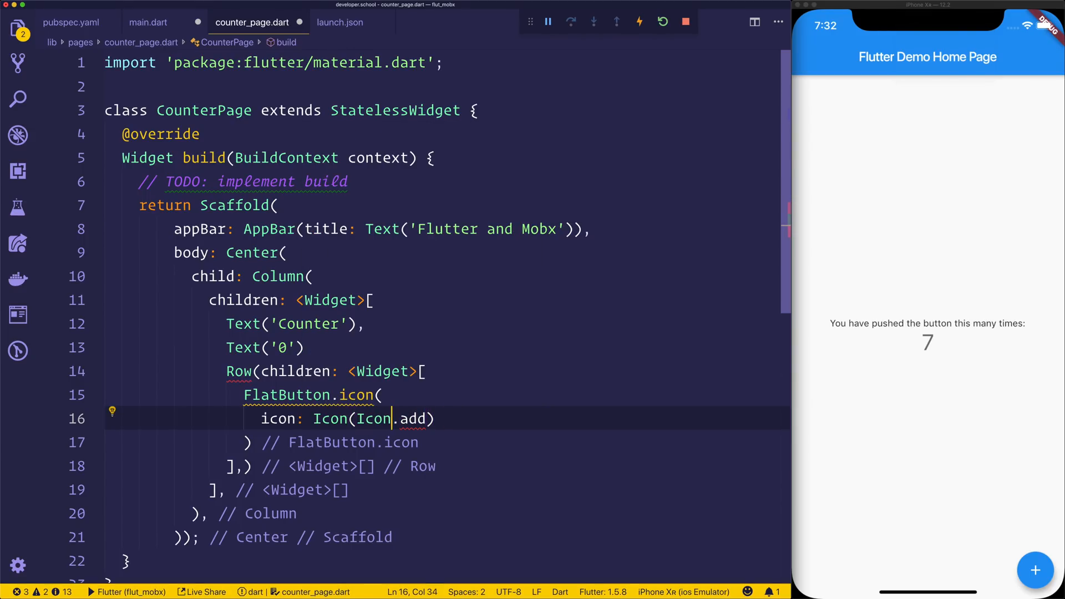
{"action": "type", "text": "s"}
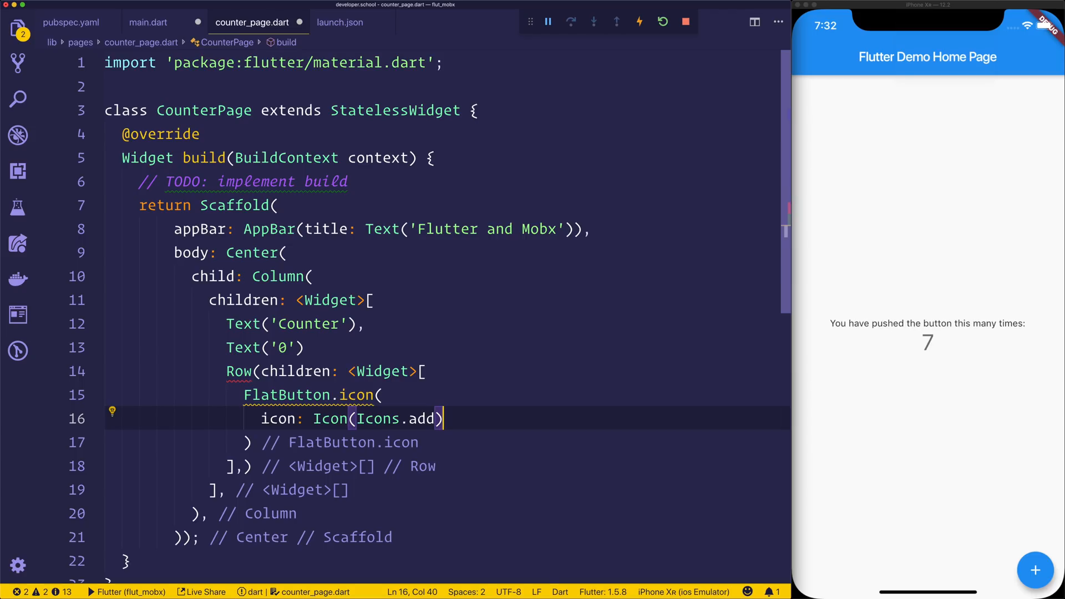
{"action": "type", "text": "L"}
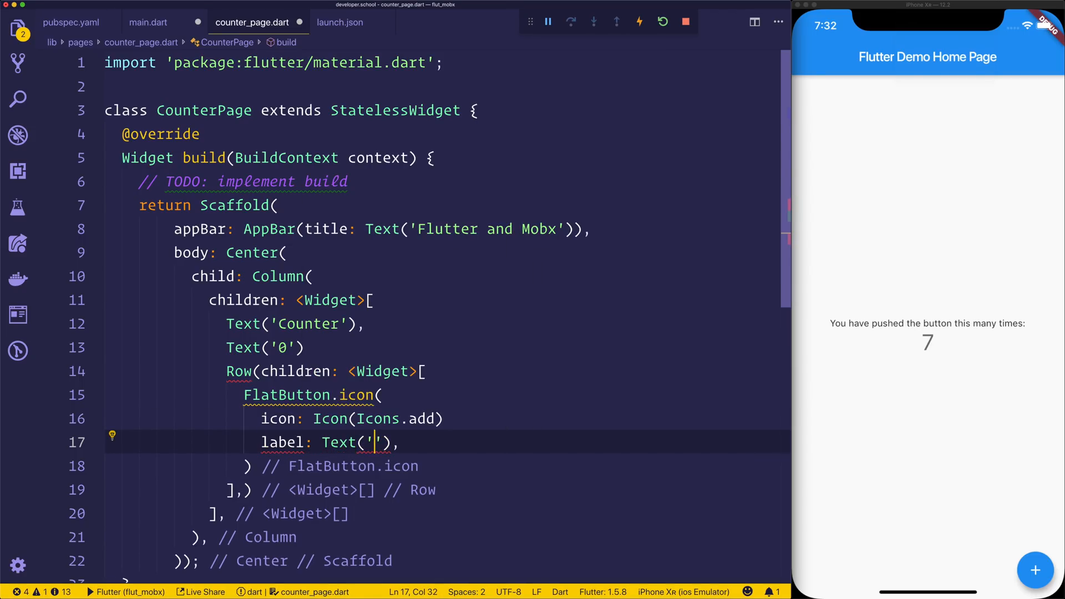
{"action": "type", "text": "Add"}
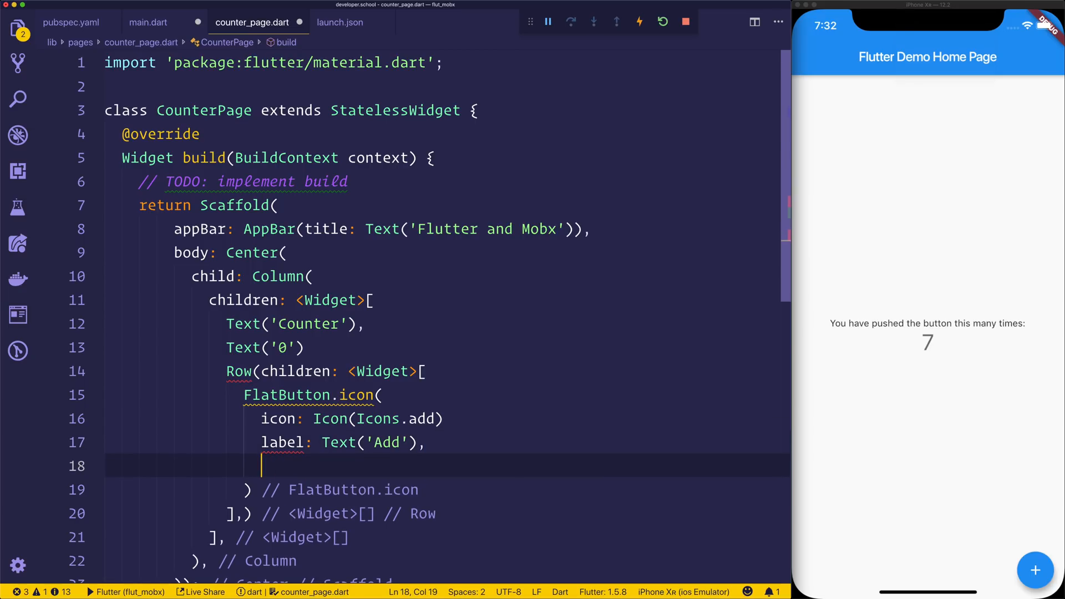
{"action": "type", "text": "onPressed: () {},"}
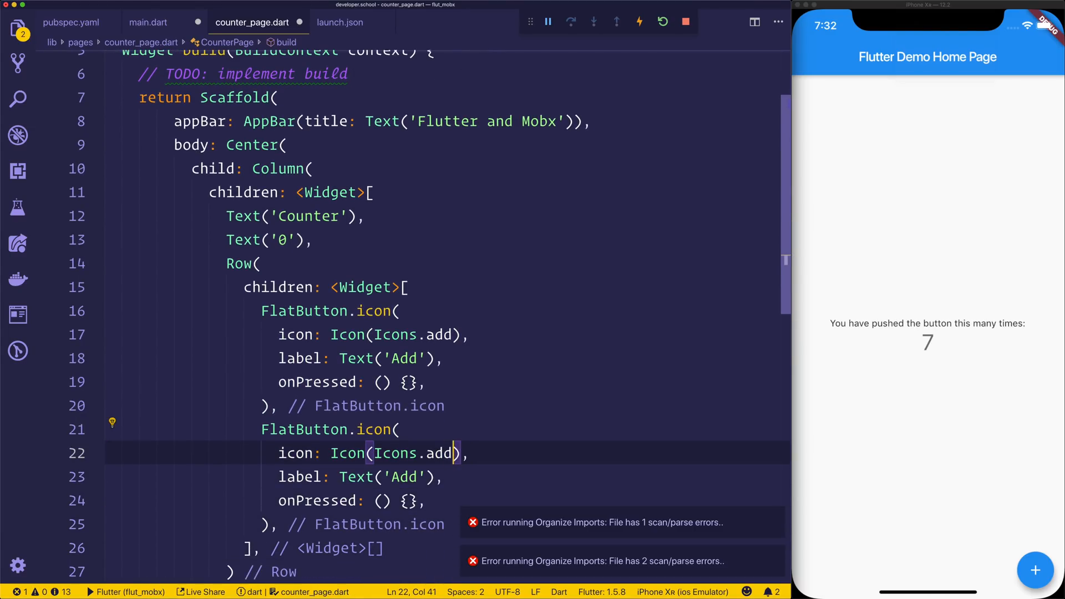
- Make the second button use Icons.remove with the label 'Minus'
{"action": "key", "text": "Backspace"}
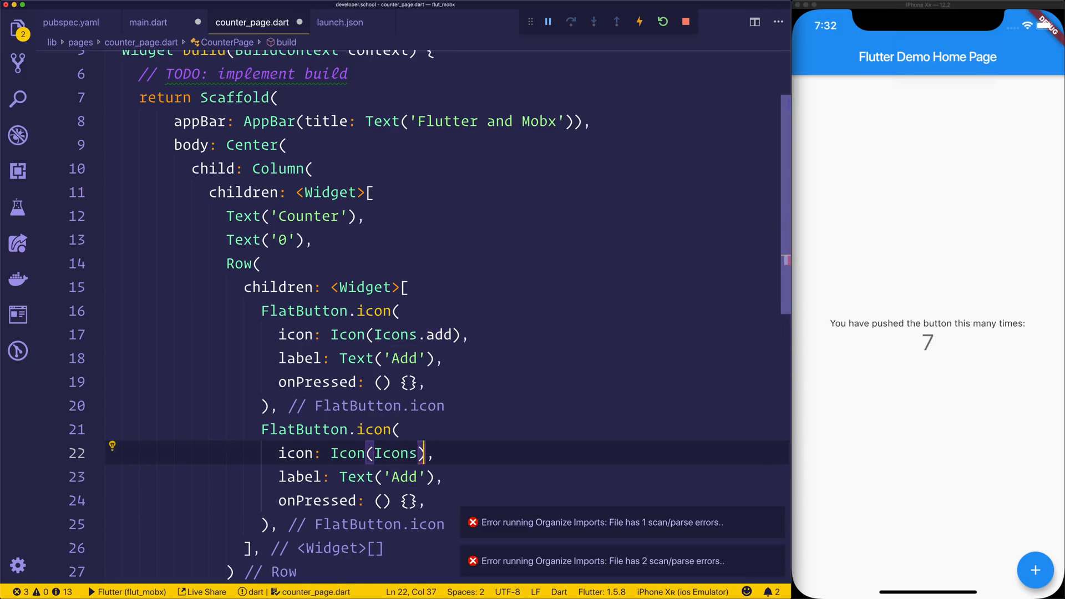
{"action": "type", "text": ".remove"}
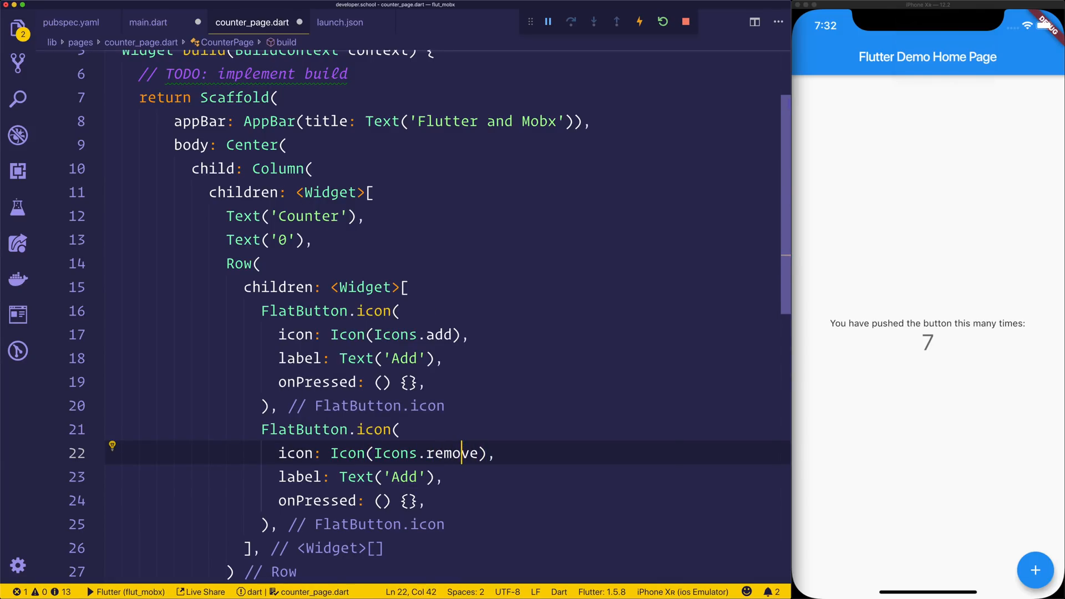
{"action": "double_click", "coordinate": [404, 476]}
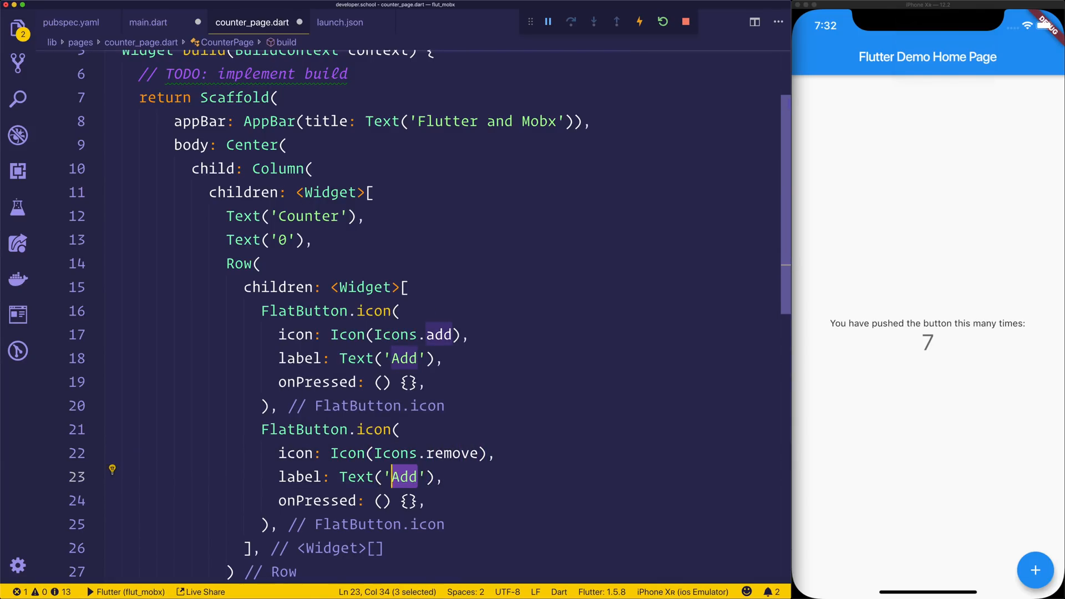
{"action": "type", "text": "Minus"}
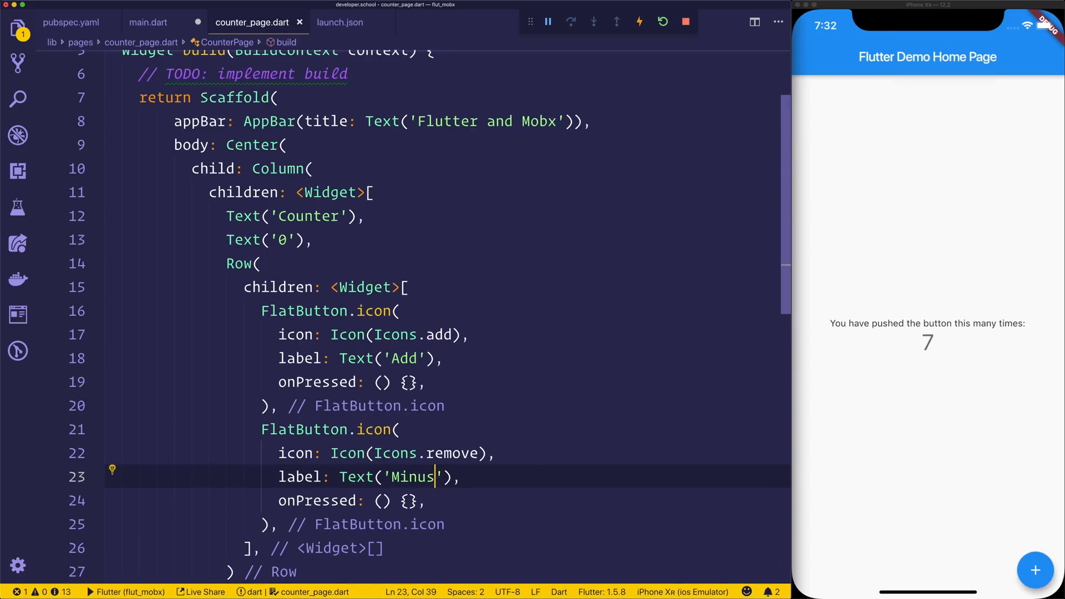
- Quick-fix import counter_page.dart into main.dart so the Counter page appears, then return to it
{"action": "left_click", "coordinate": [147, 22]}
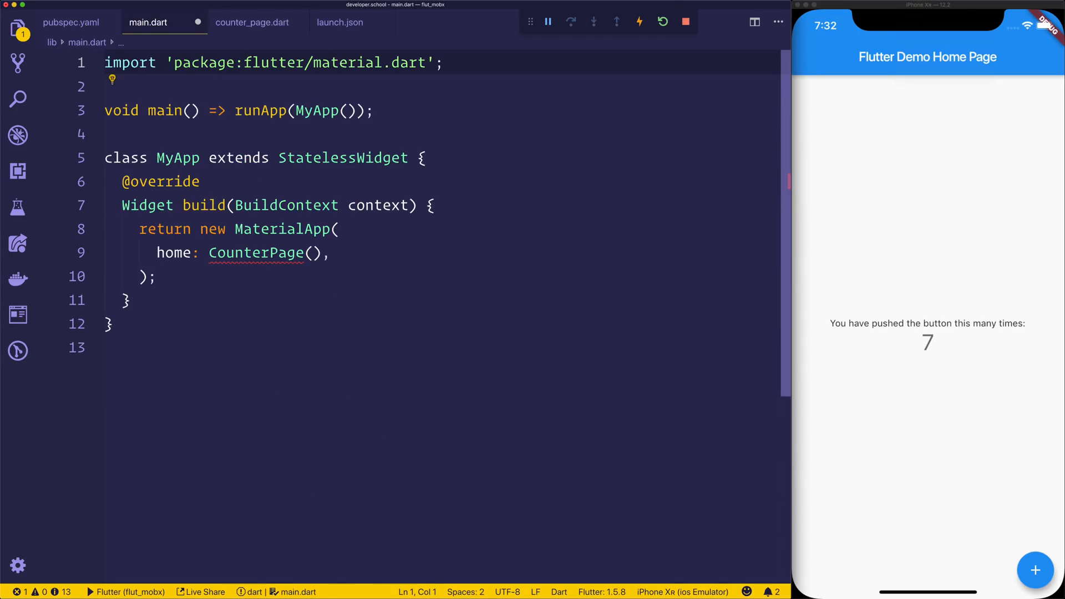
{"action": "left_click", "coordinate": [310, 252]}
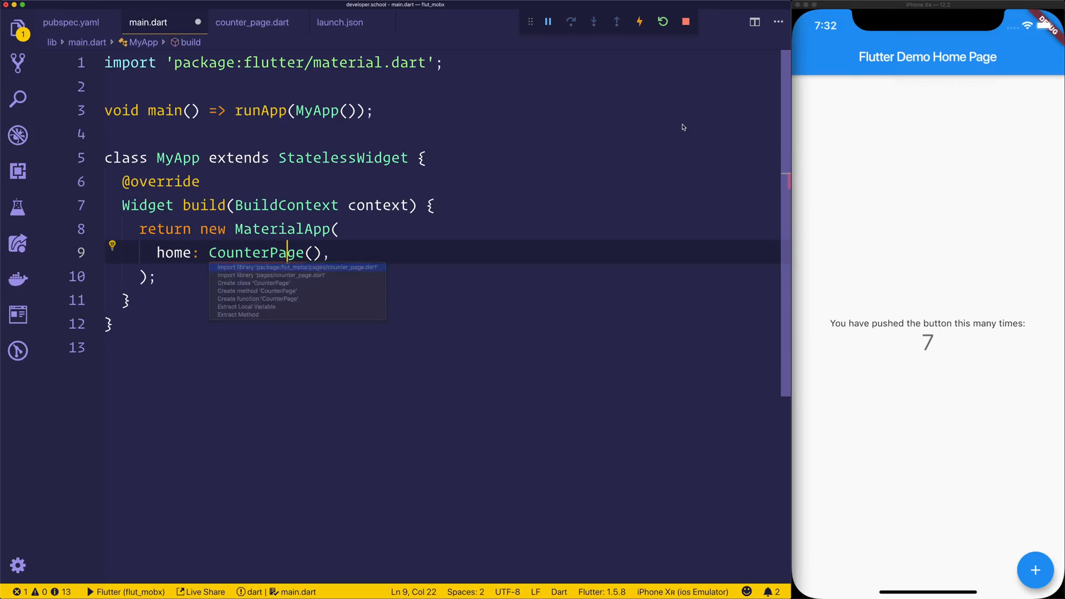
{"action": "left_click", "coordinate": [297, 267]}
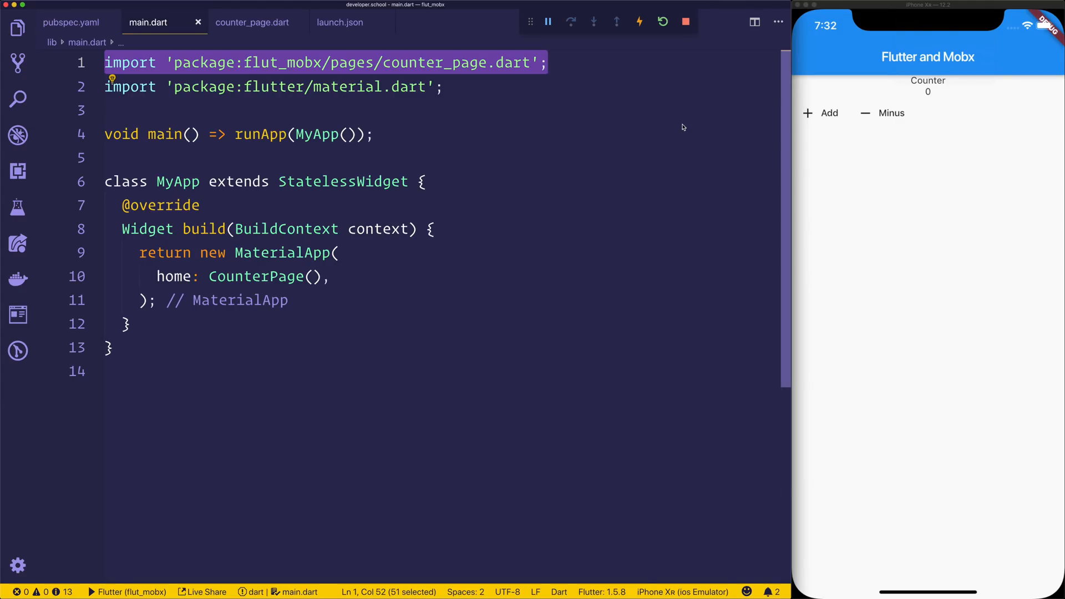
{"action": "left_click", "coordinate": [251, 22]}
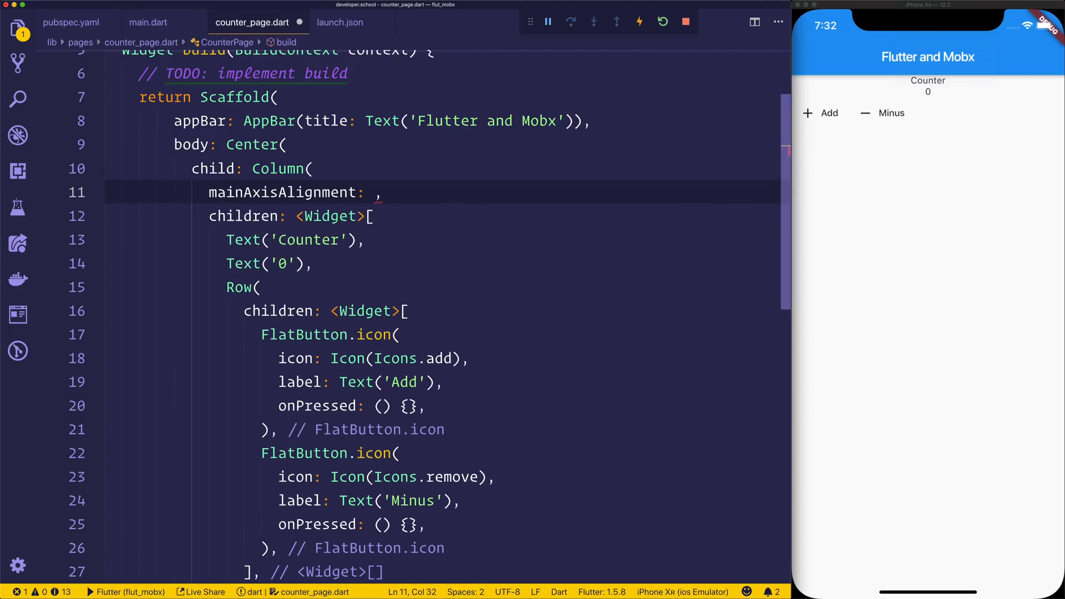
- Centre the Column and Row with MainAxisAlignment.center and set font sizes 30 and 42 on the texts
{"action": "type", "text": "MainAxisAlignment.center"}
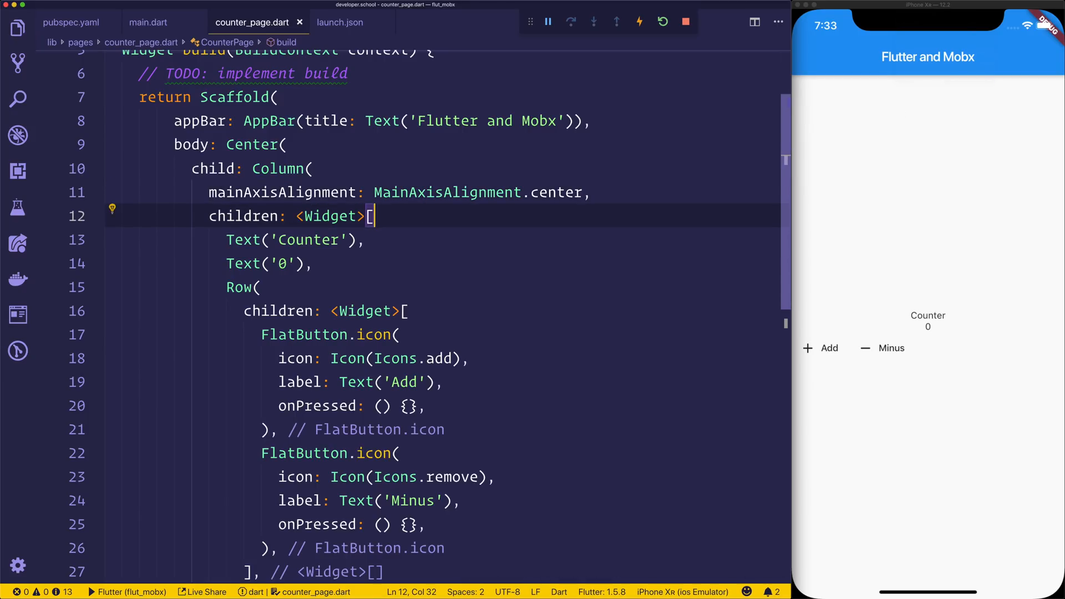
{"action": "type", "text": "mainAxisAlignment: MainAxisAlignment.center,"}
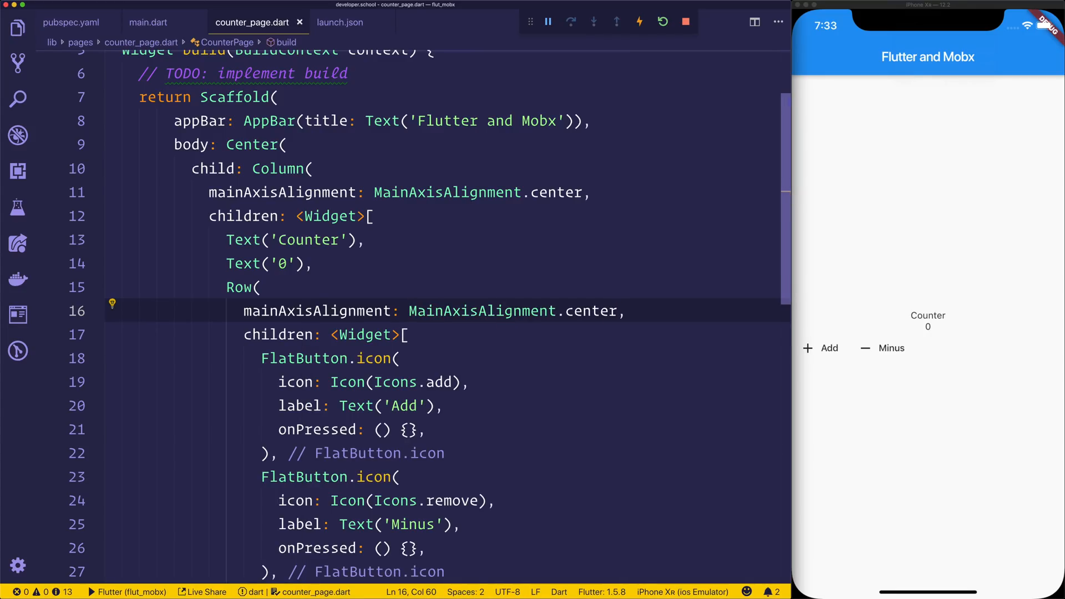
{"action": "left_click", "coordinate": [399, 358]}
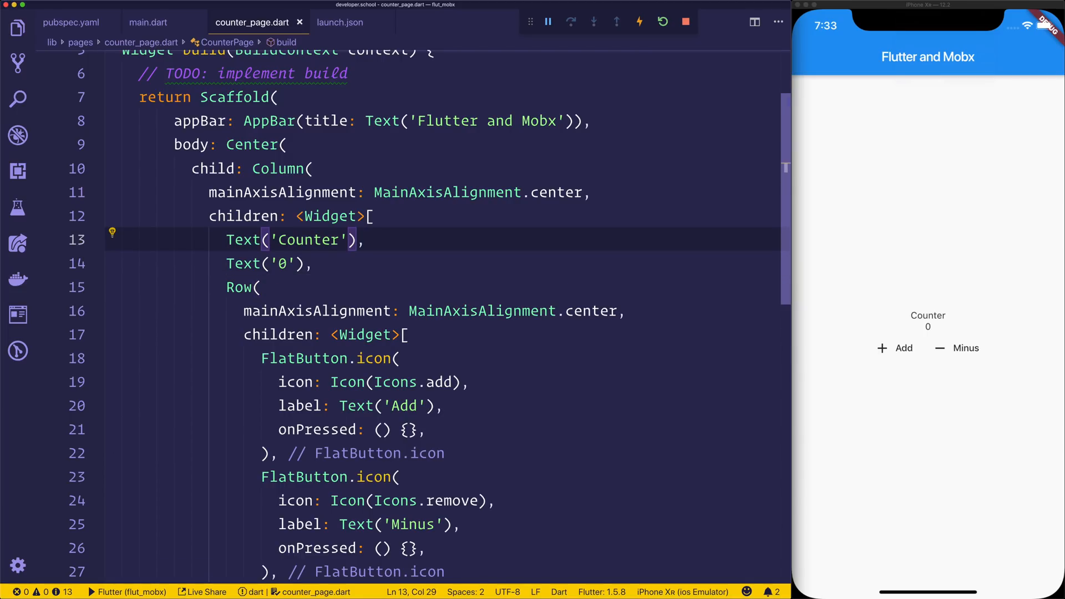
{"action": "type", "text": ", styl"}
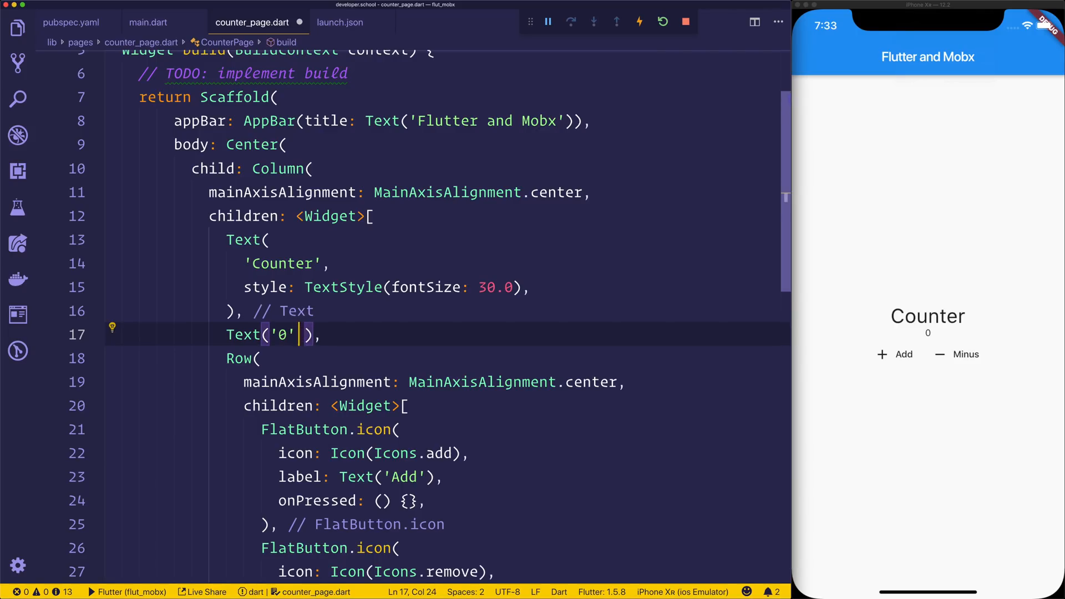
{"action": "type", "text": ","}
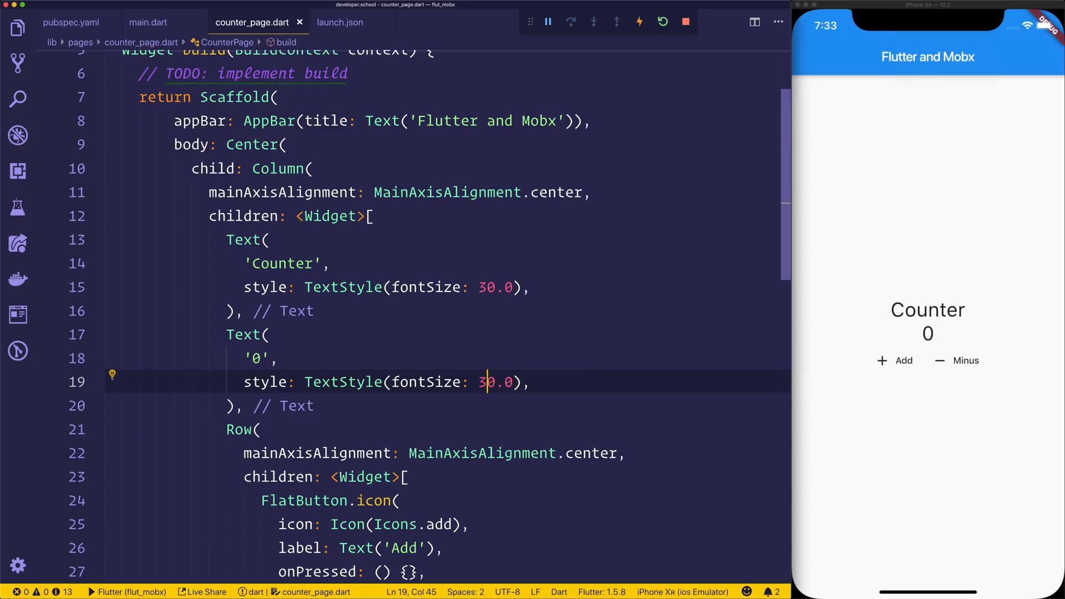
{"action": "type", "text": "42"}
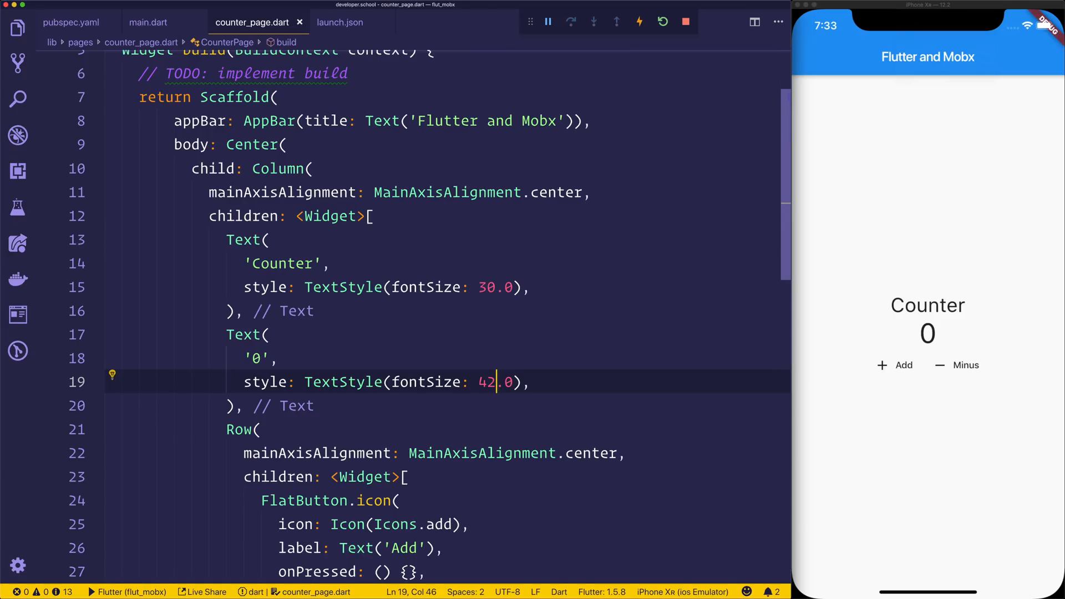
{"action": "mouse_move", "coordinate": [802, 144]}
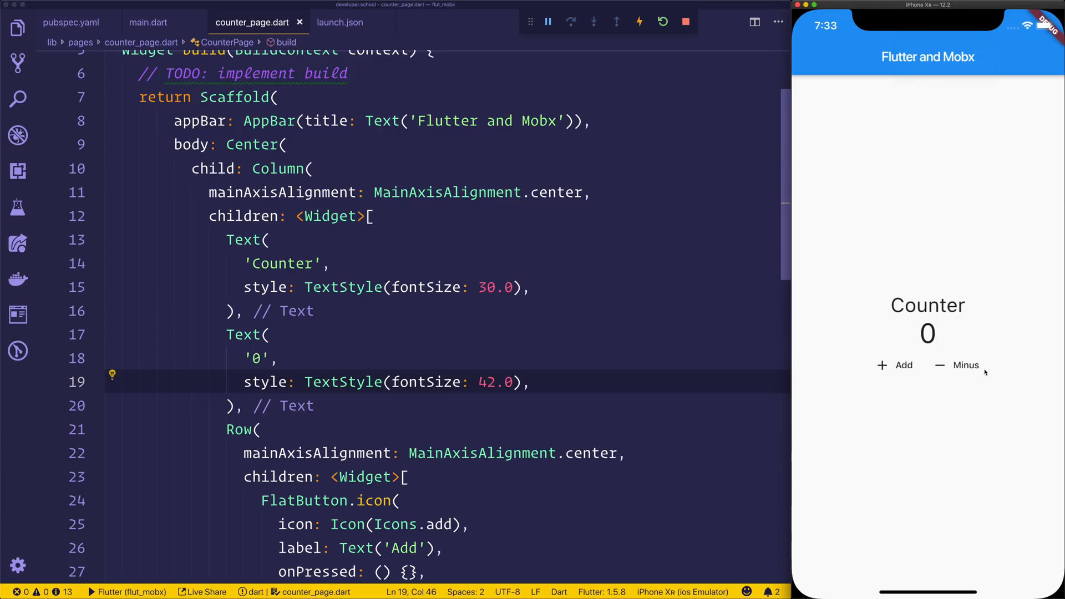
{"action": "mouse_move", "coordinate": [920, 346]}
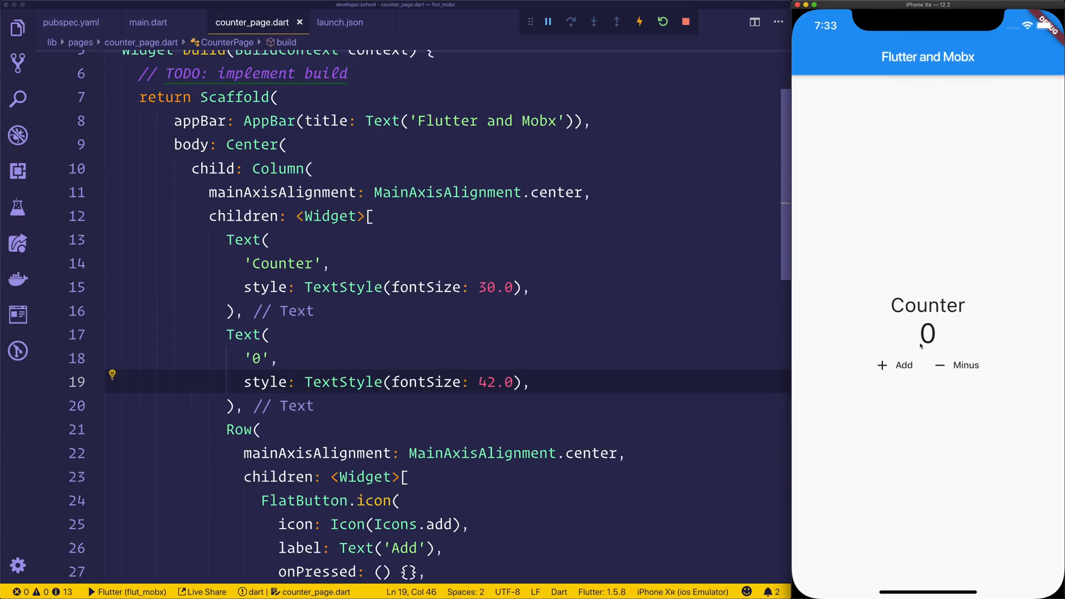
{"action": "mouse_move", "coordinate": [958, 334]}
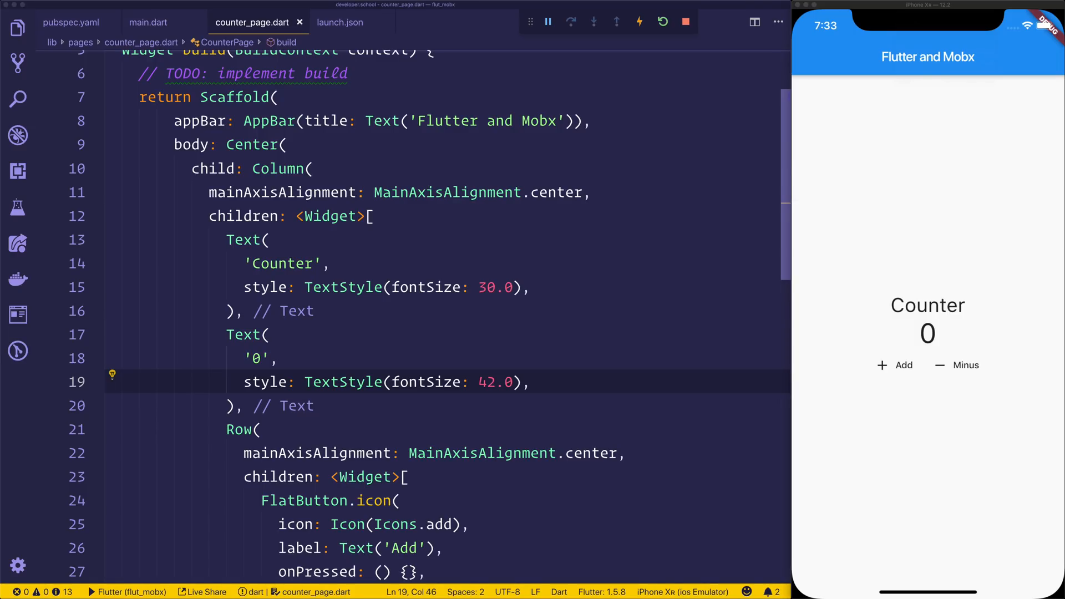
- Create a store folder with a counter subfolder under lib and start a new file in it
{"action": "left_click", "coordinate": [19, 29]}
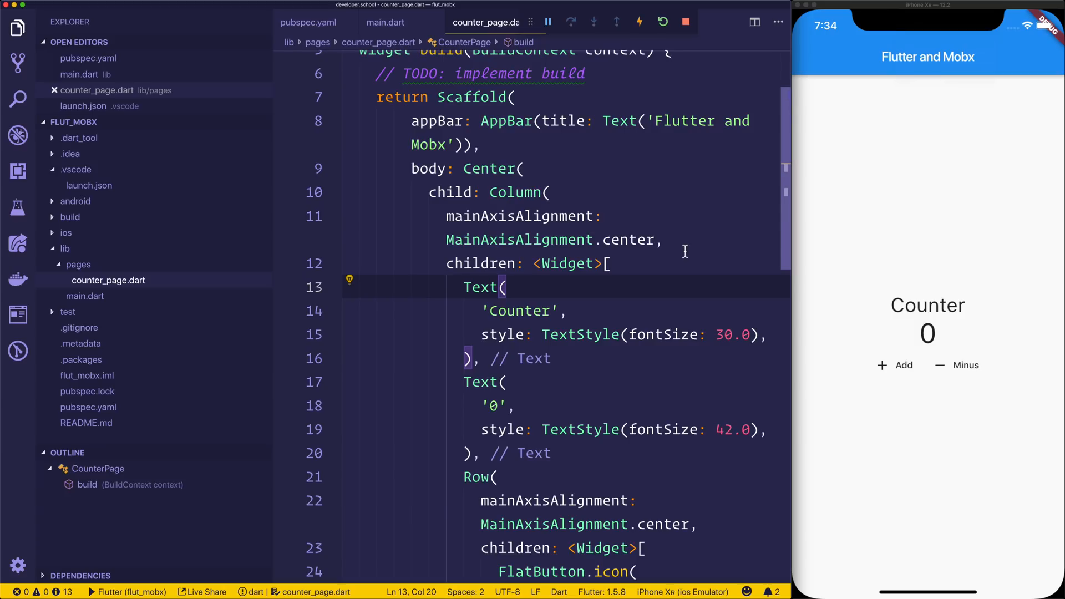
{"action": "right_click", "coordinate": [78, 264]}
{"action": "type", "text": "store"}
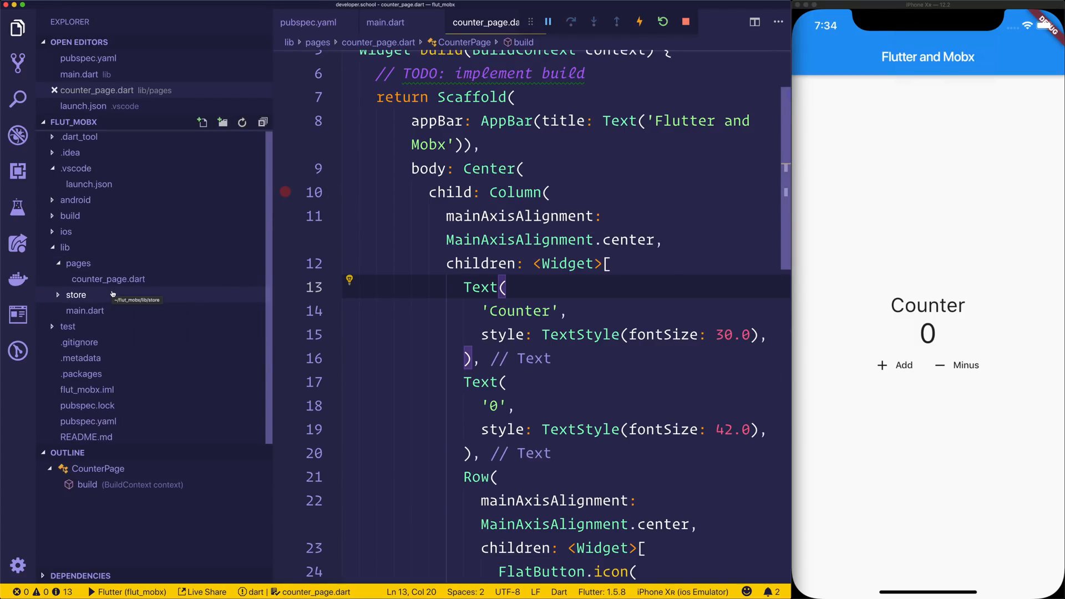
{"action": "mouse_move", "coordinate": [114, 295]}
{"action": "type", "text": "counter"}
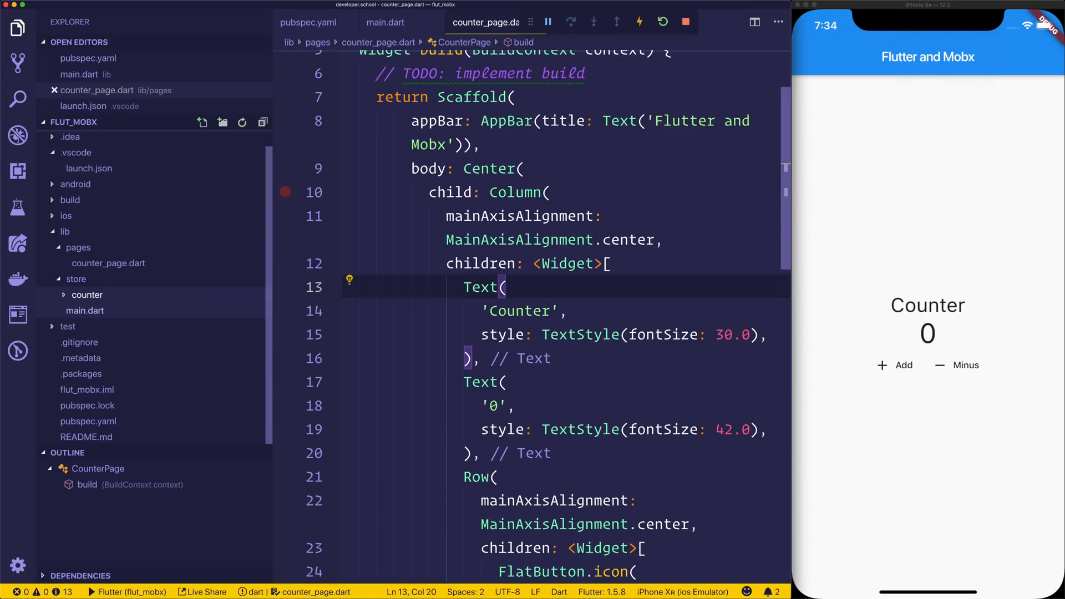
{"action": "right_click", "coordinate": [87, 294]}
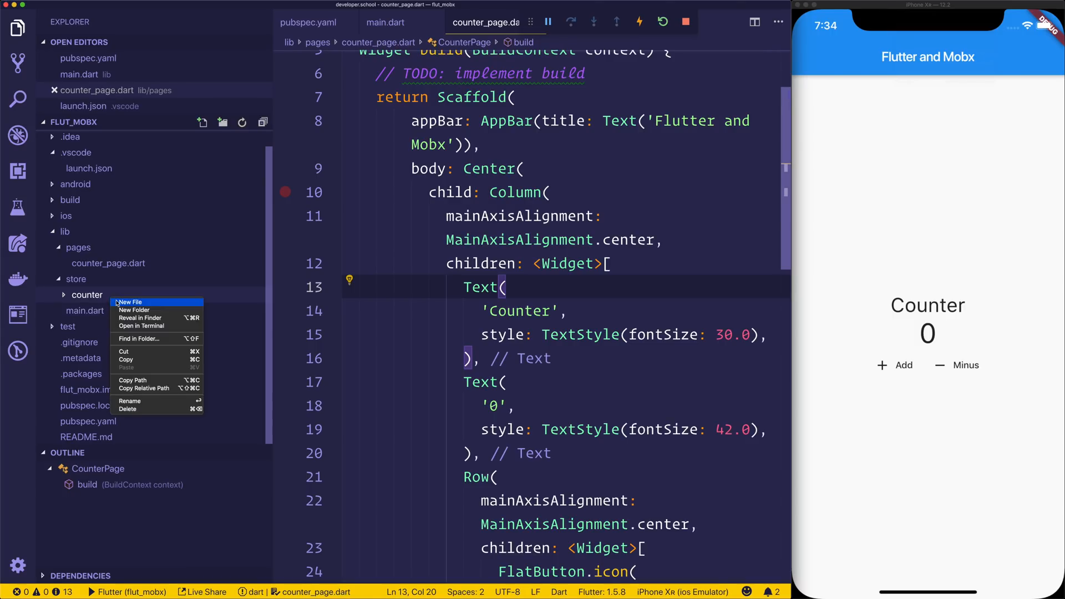
{"action": "left_click", "coordinate": [129, 301]}
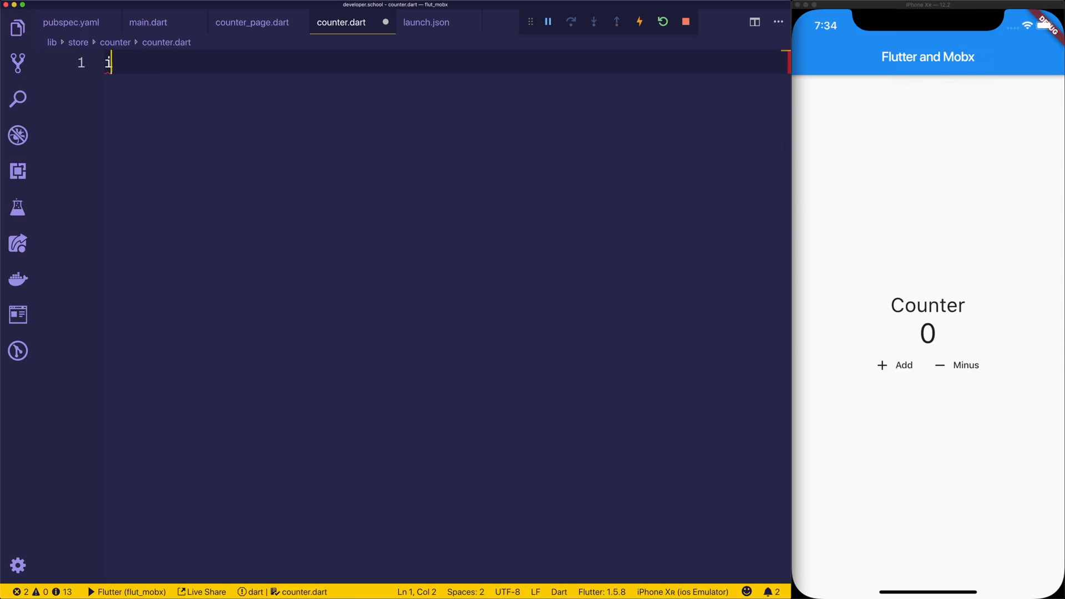
- In counter.dart, import 'package:mobx/mobx.dart'
{"action": "type", "text": "import 'package"}
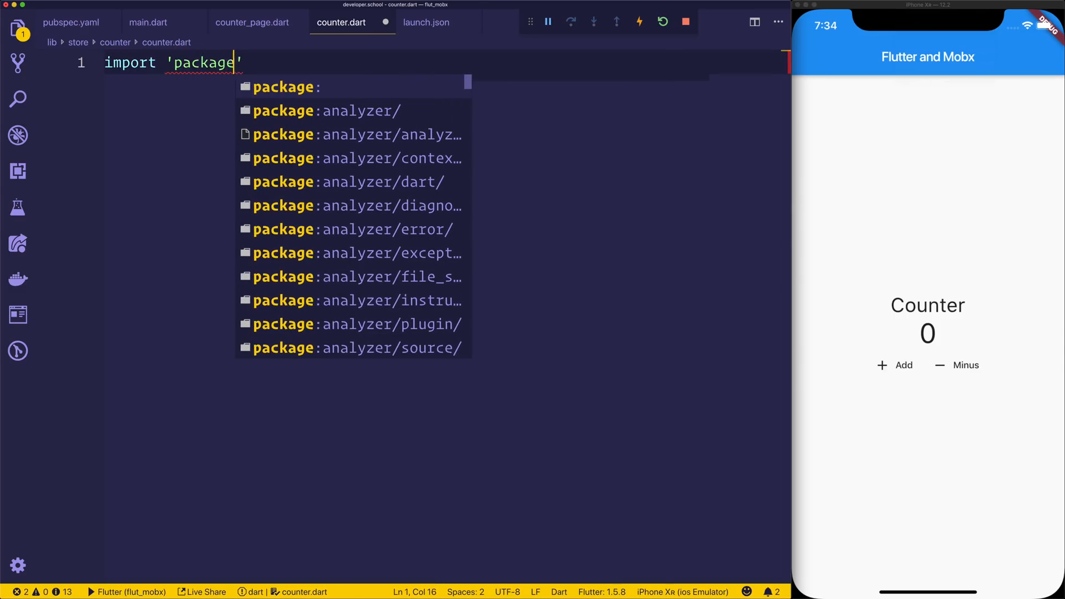
{"action": "type", "text": ":mobx/"}
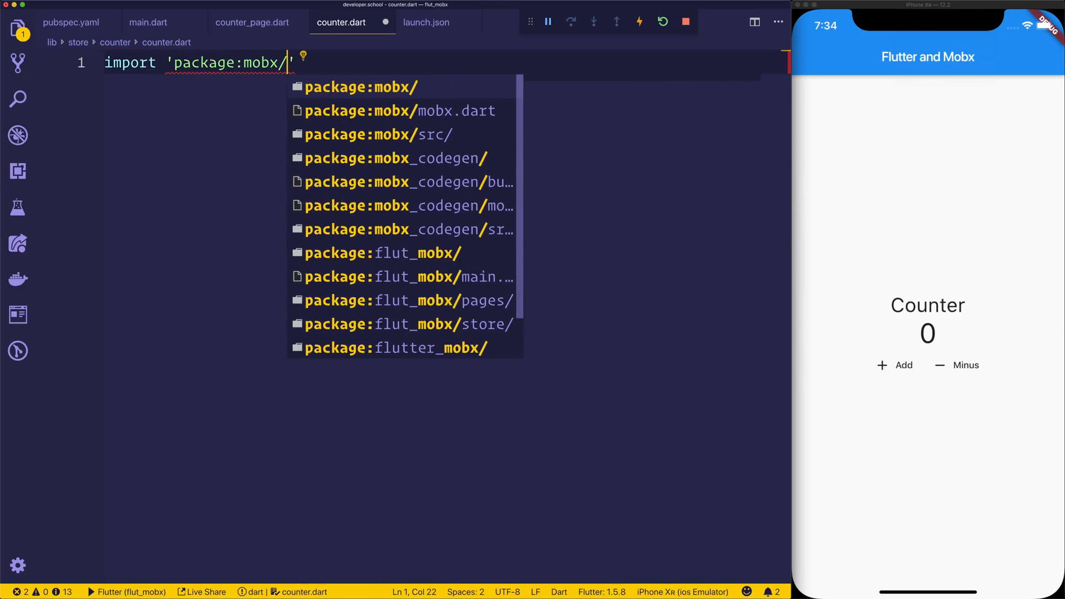
{"action": "left_click", "coordinate": [400, 110]}
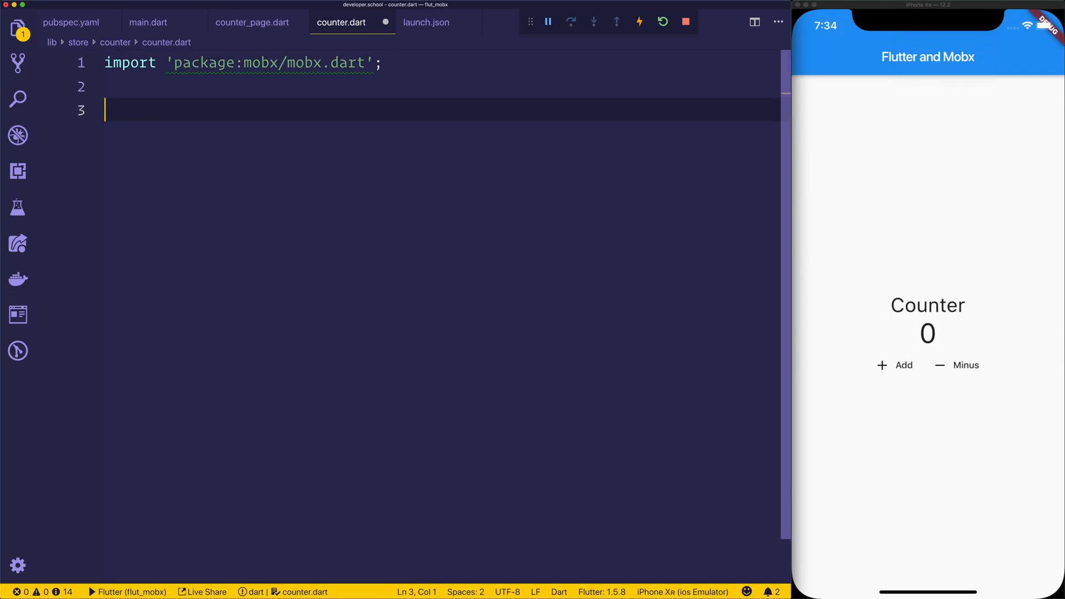
{"action": "type", "text": "abstract class _Counter with"}
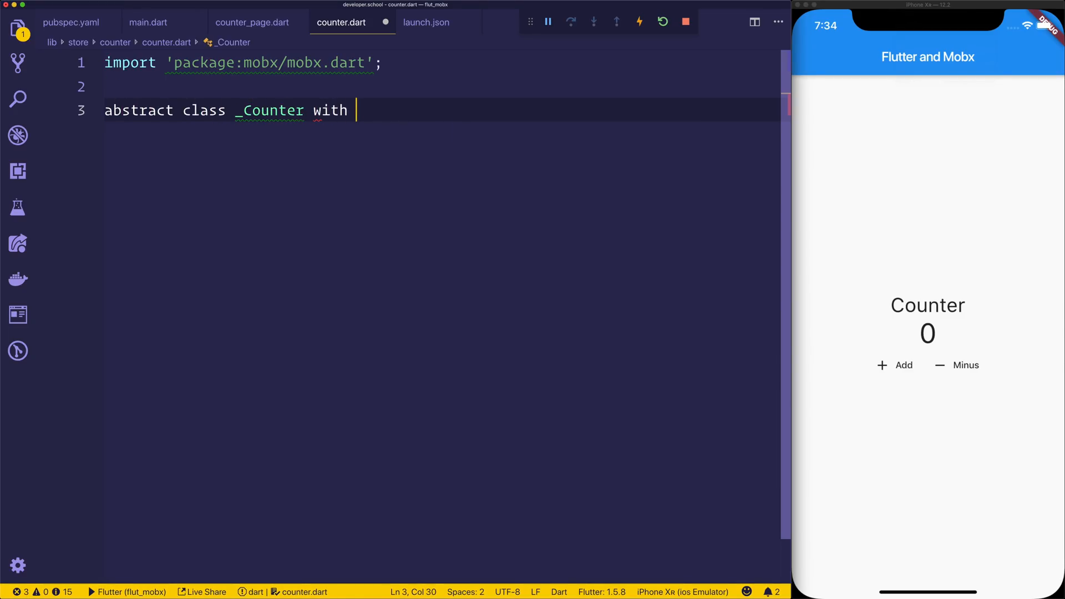
{"action": "type", "text": "Store {"}
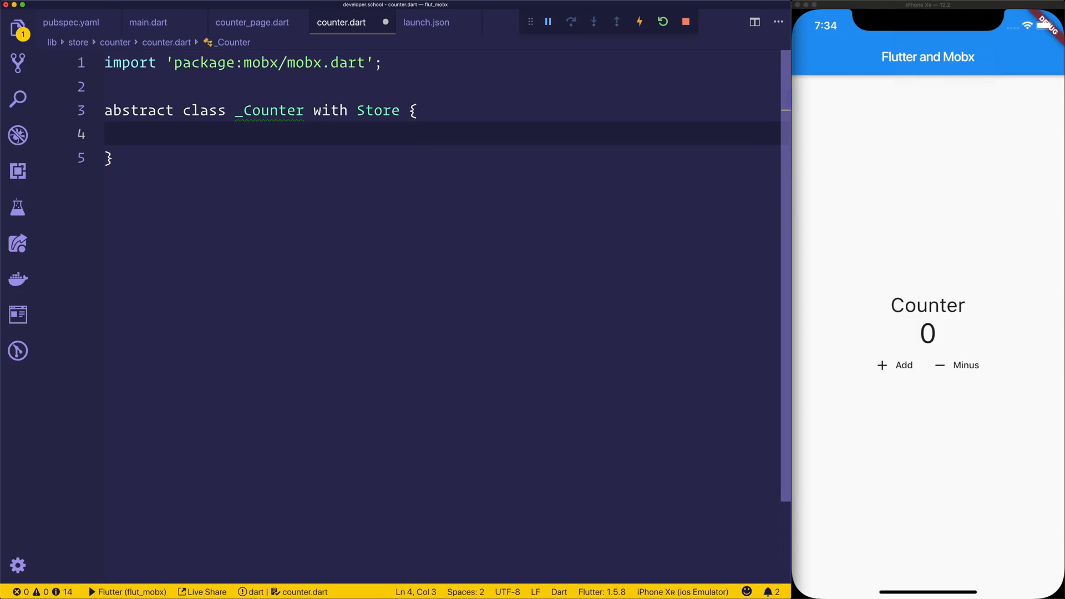
{"action": "key", "text": "Enter"}
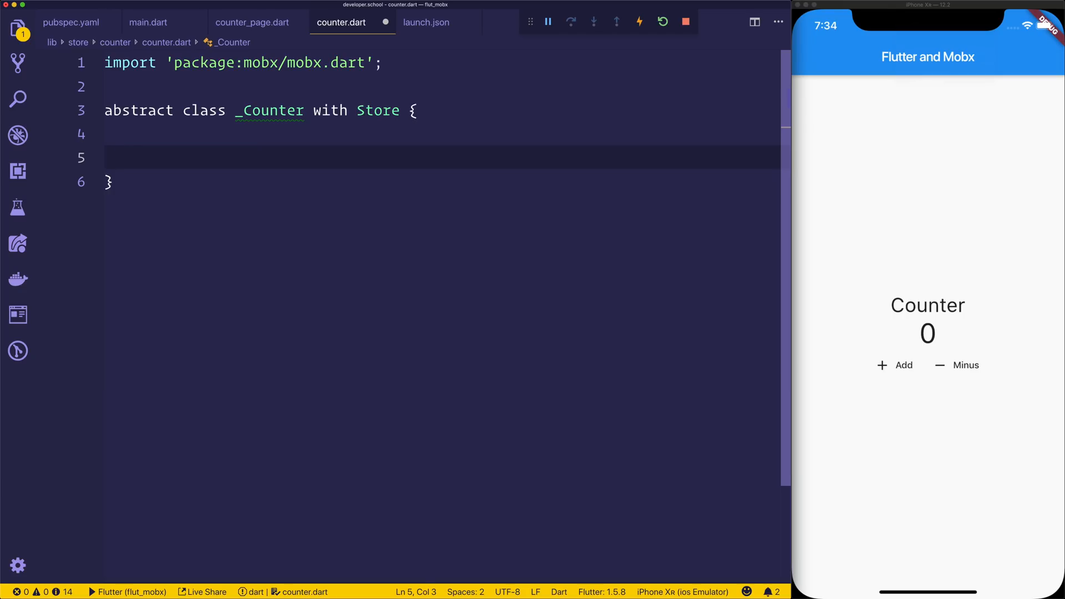
{"action": "type", "text": "@observable"}
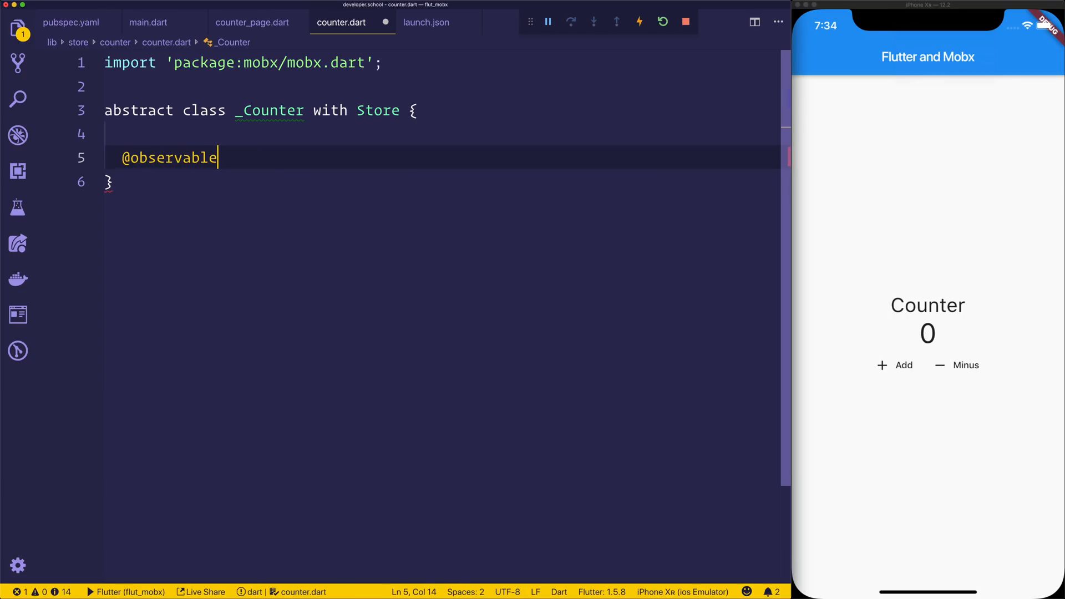
{"action": "type", "text": "int cou"}
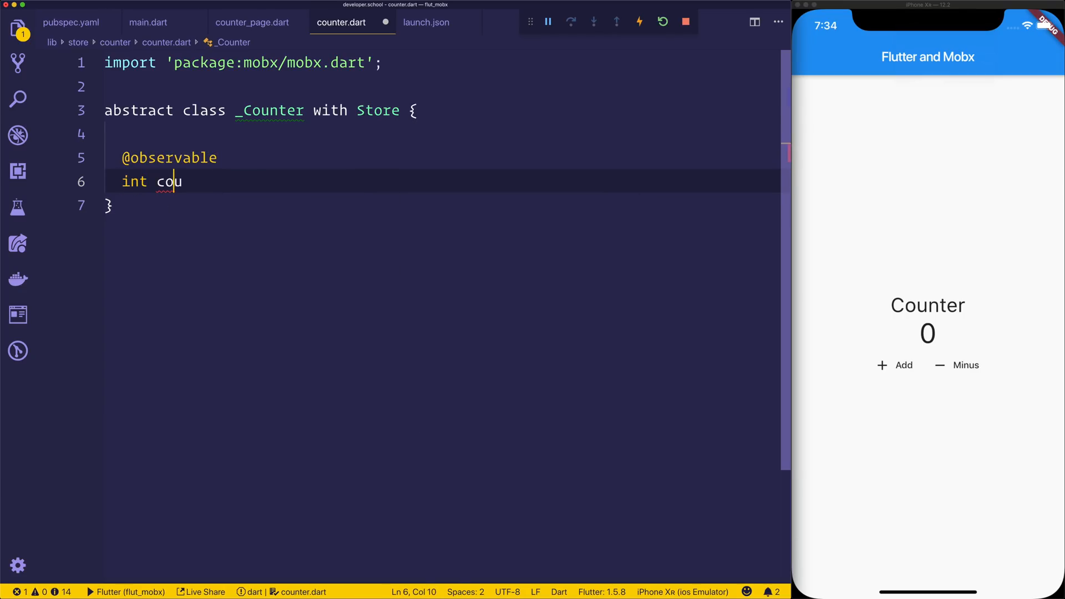
{"action": "type", "text": "nt = 0;"}
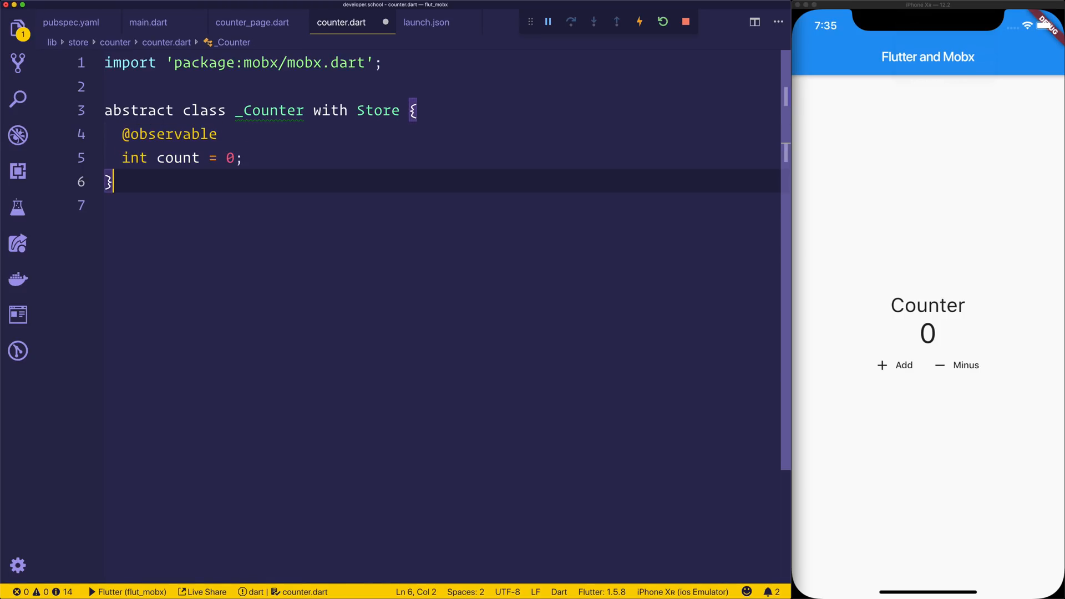
{"action": "key", "text": "Enter"}
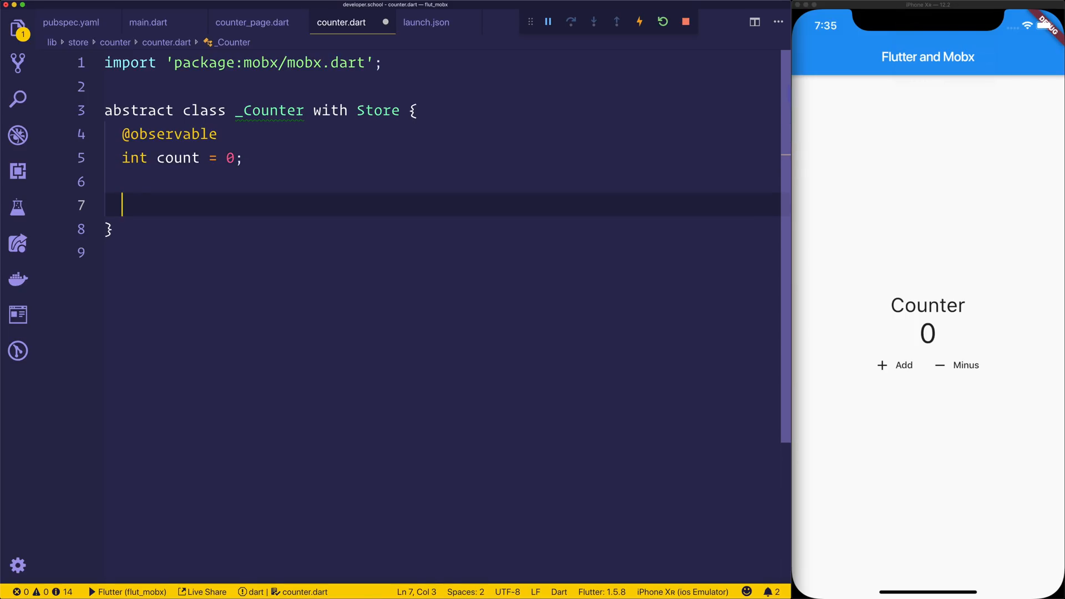
{"action": "type", "text": "@action"}
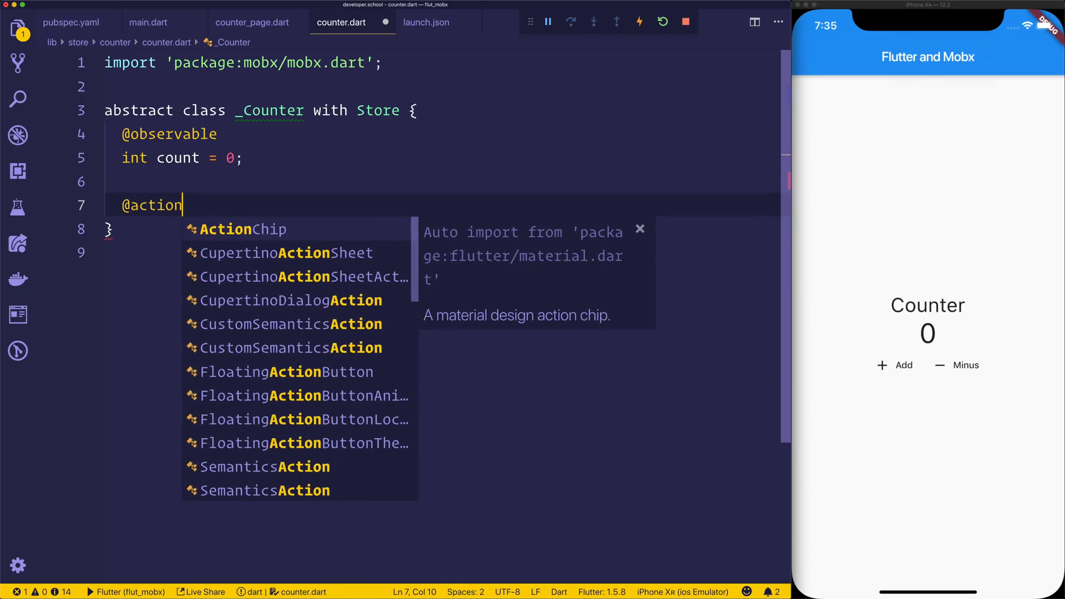
{"action": "key", "text": "Escape"}
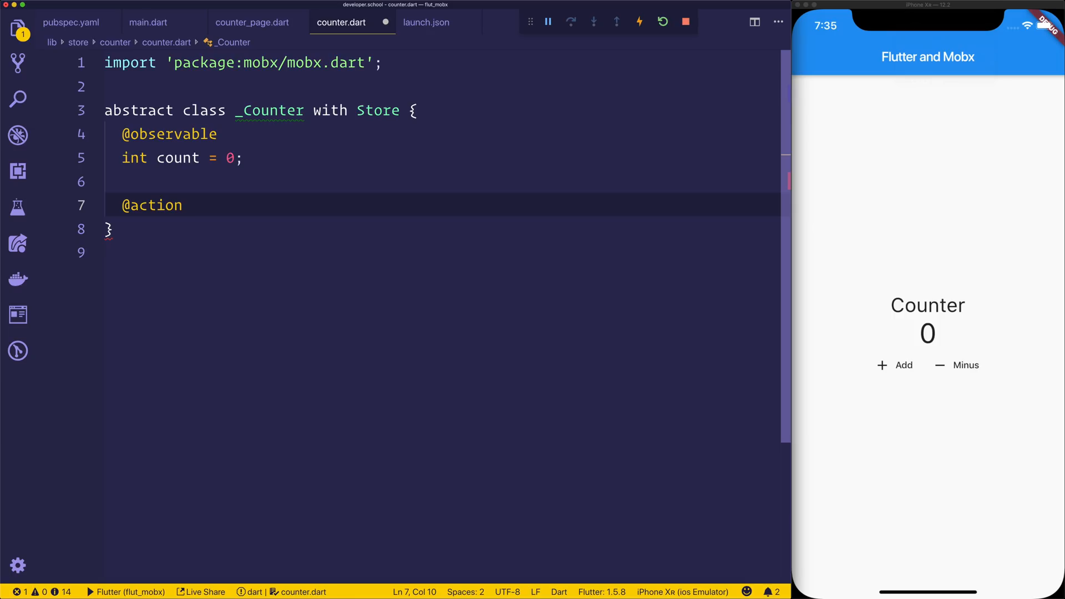
{"action": "double_click", "coordinate": [152, 206]}
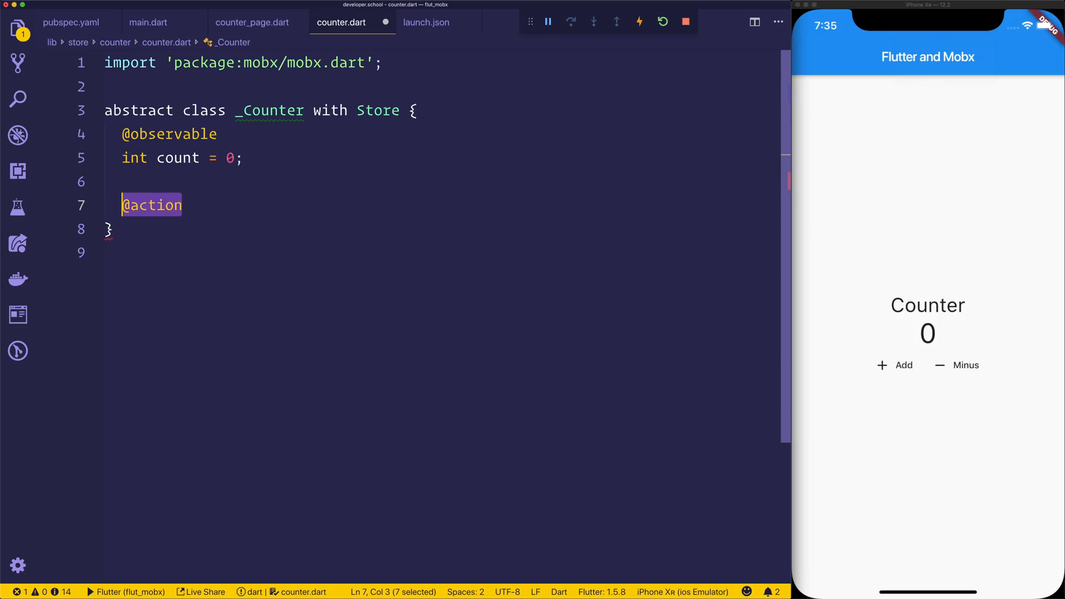
{"action": "left_click", "coordinate": [182, 205]}
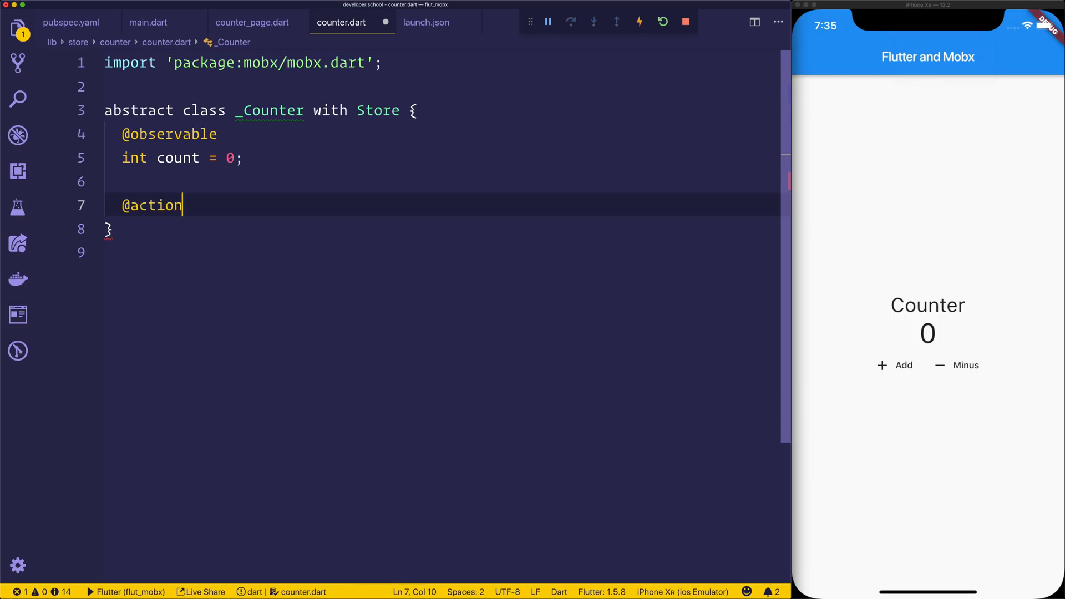
{"action": "type", "text": "void i"}
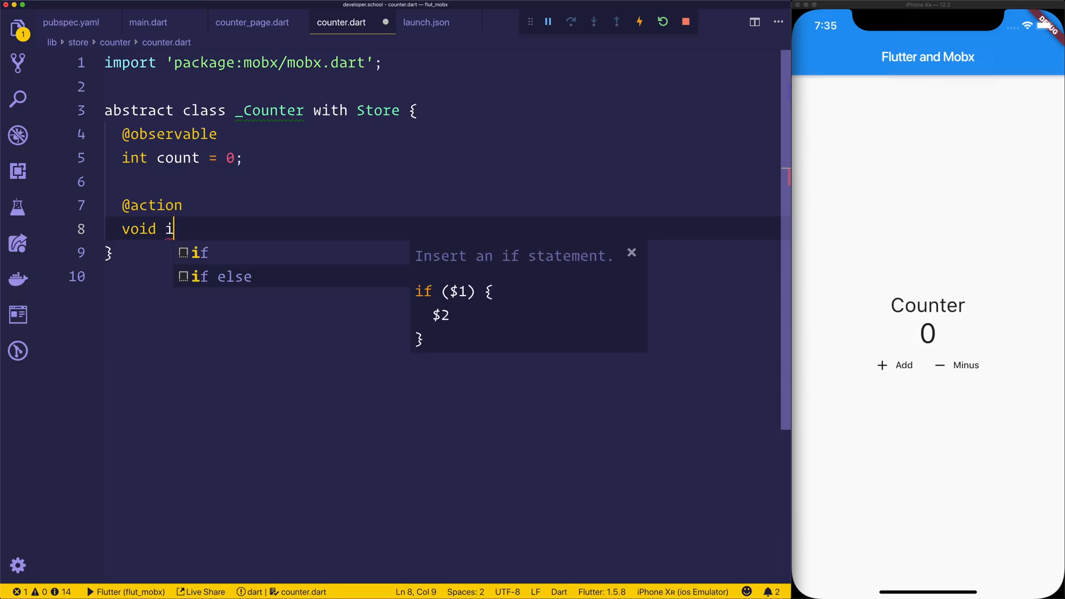
{"action": "type", "text": "ncrement() {"}
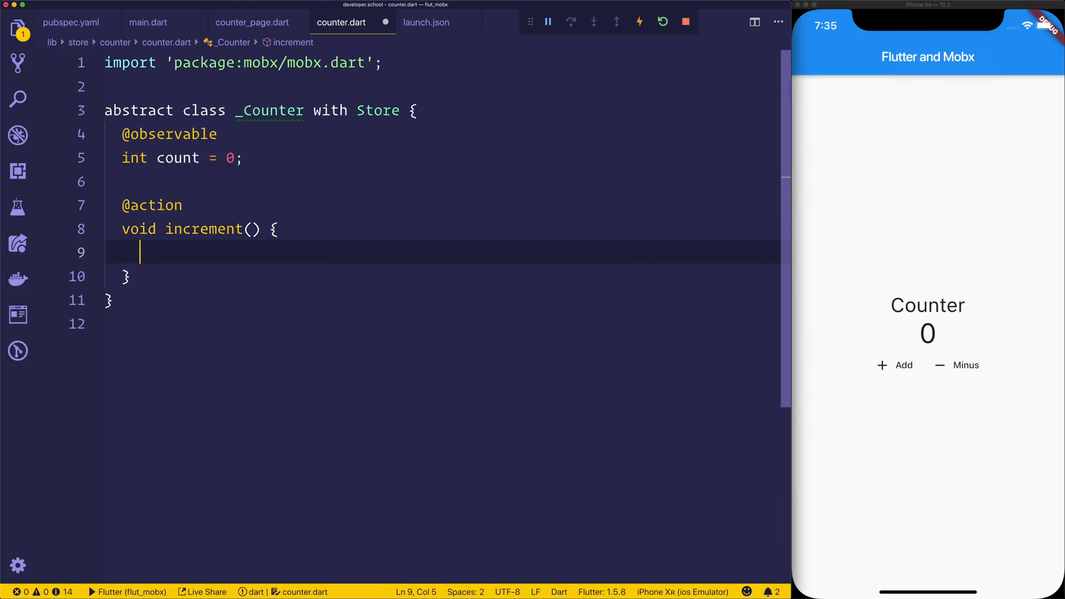
{"action": "type", "text": "count++;"}
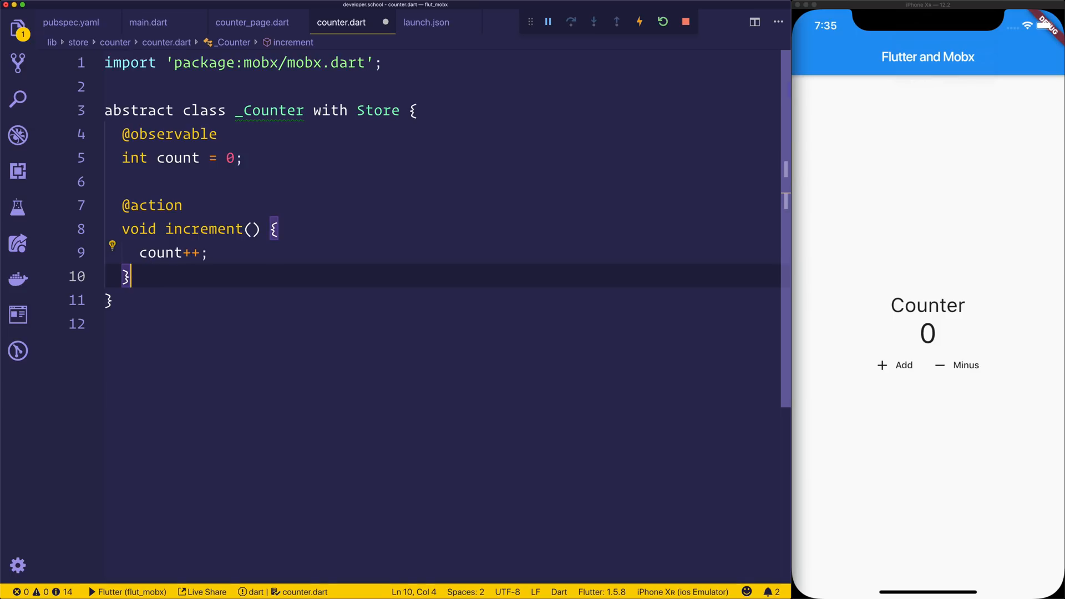
{"action": "type", "text": "@action"}
{"action": "type", "text": "void "}
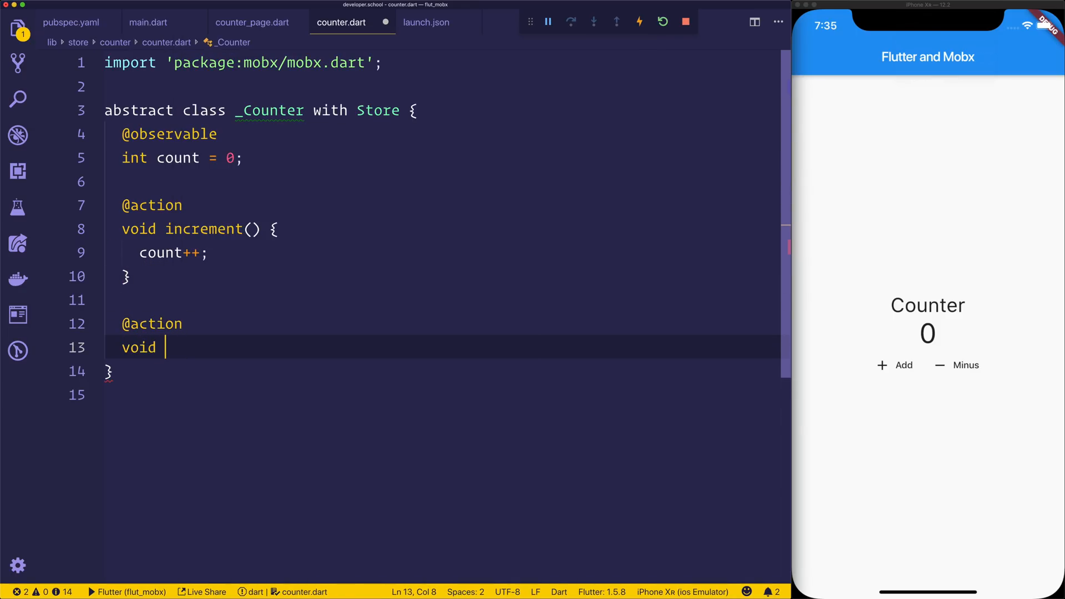
{"action": "type", "text": "decrement"}
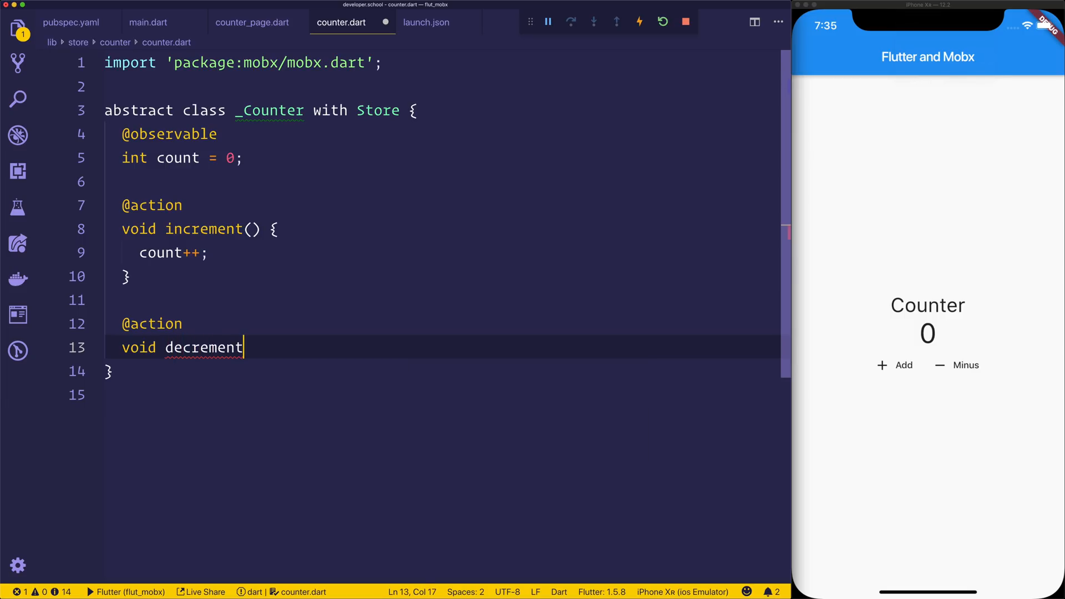
{"action": "type", "text": "() {"}
{"action": "type", "text": "count--;"}
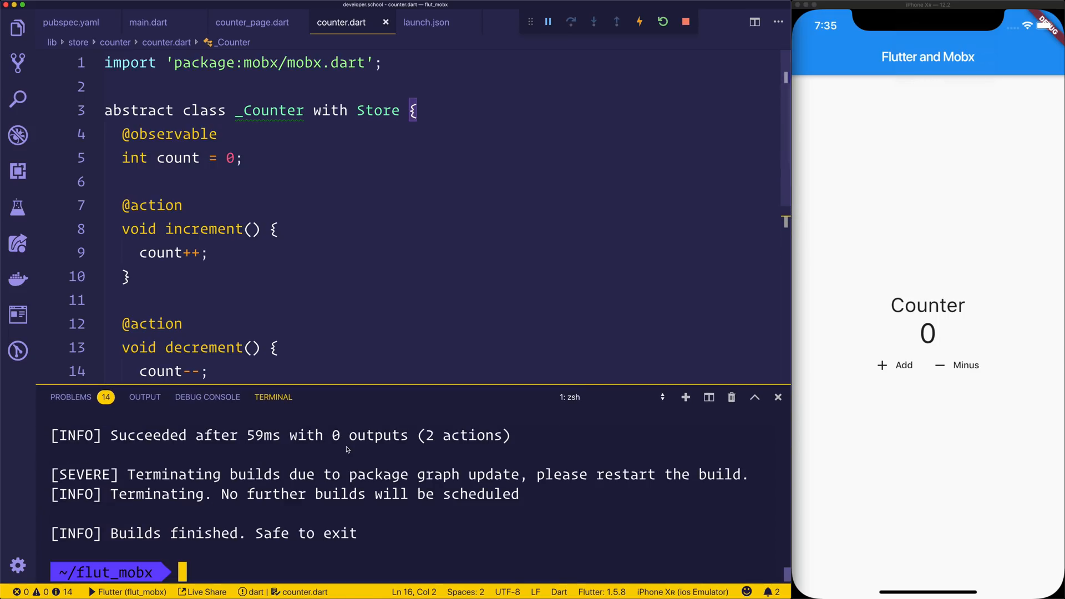
{"action": "mouse_move", "coordinate": [557, 438]}
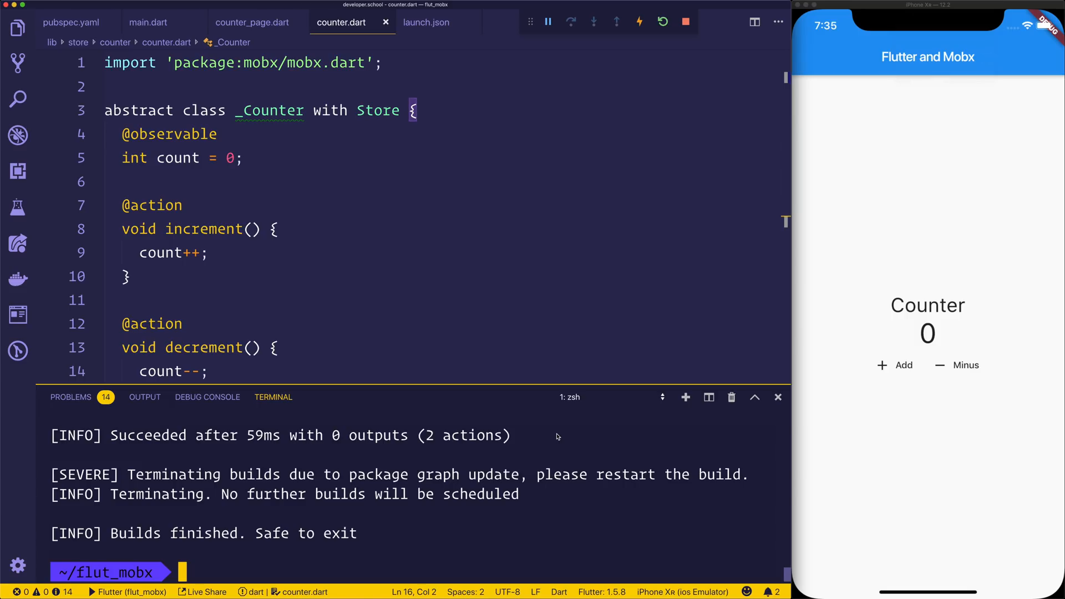
- Run flutter packages pub run build_runner watch in the integrated terminal
{"action": "type", "text": "flutter pac"}
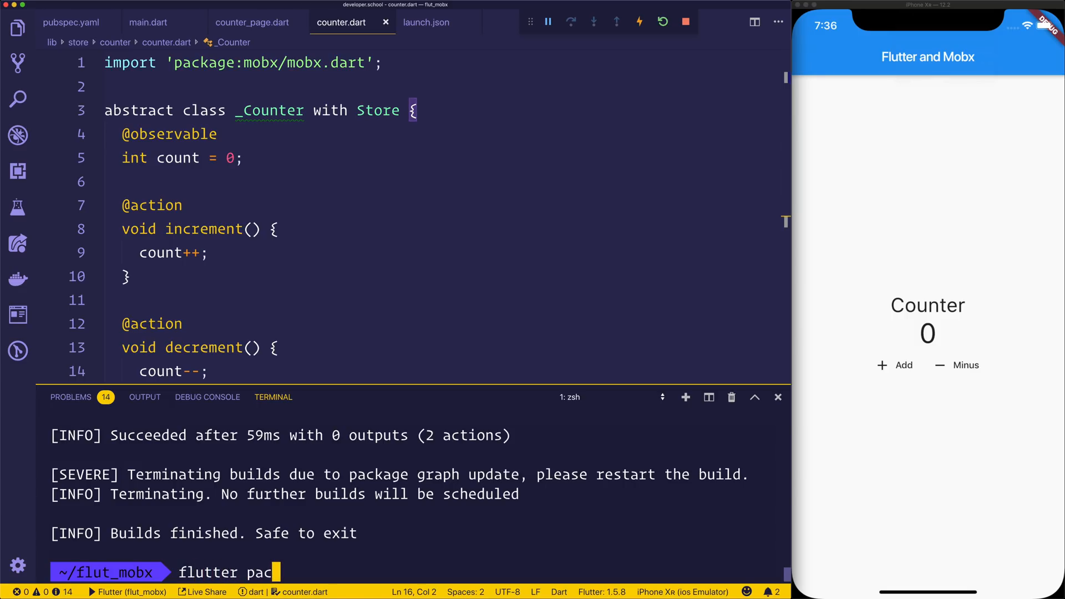
{"action": "type", "text": "kages pub run build_ru"}
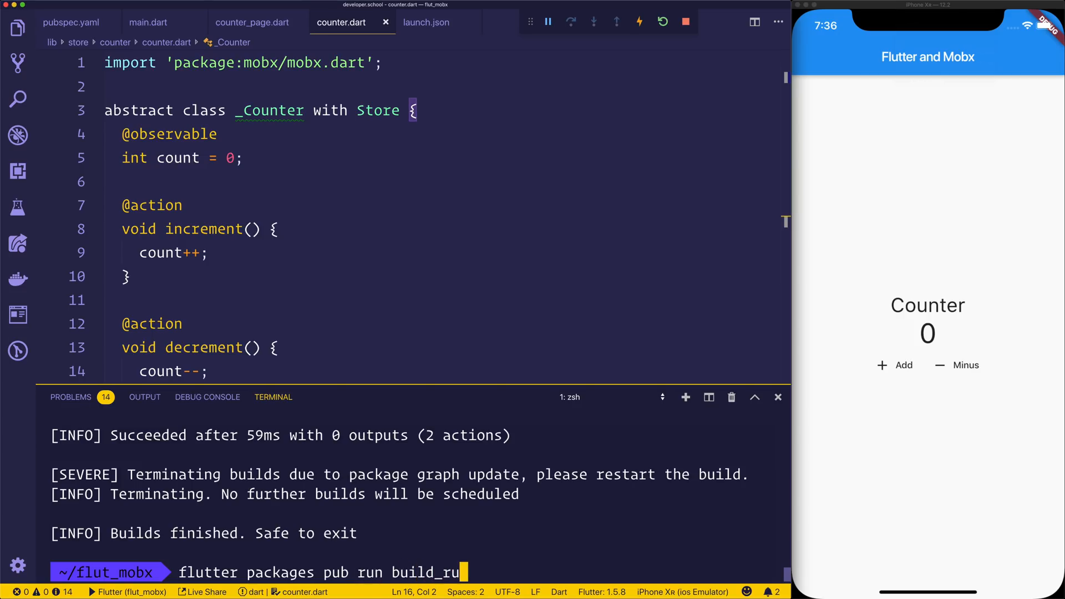
{"action": "type", "text": "nner w"}
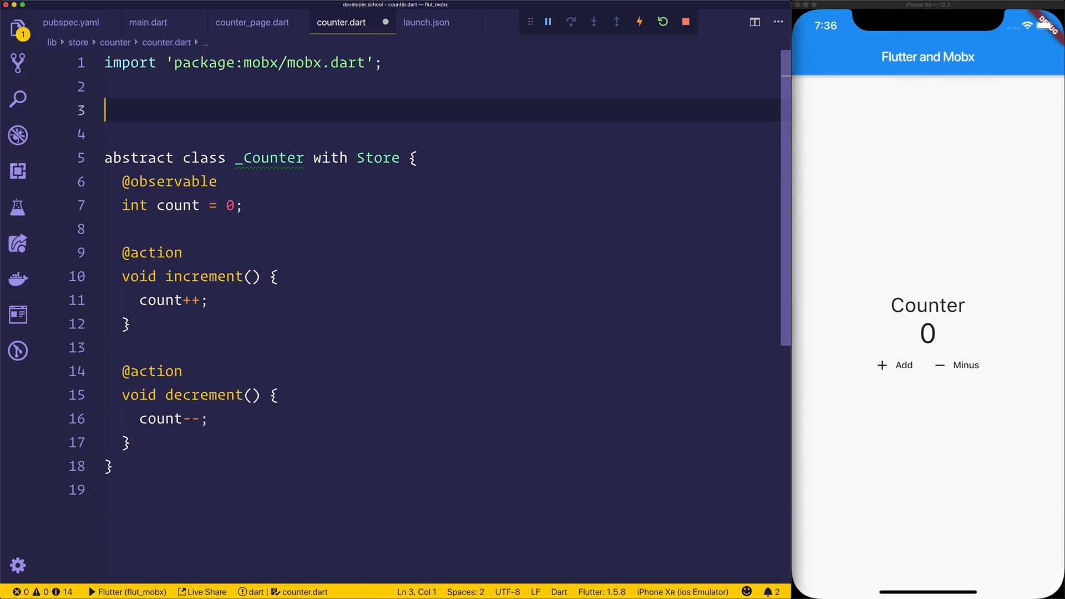
- Declare part 'counter.g.dart'; below the mobx import in counter.dart
{"action": "left_click", "coordinate": [17, 30]}
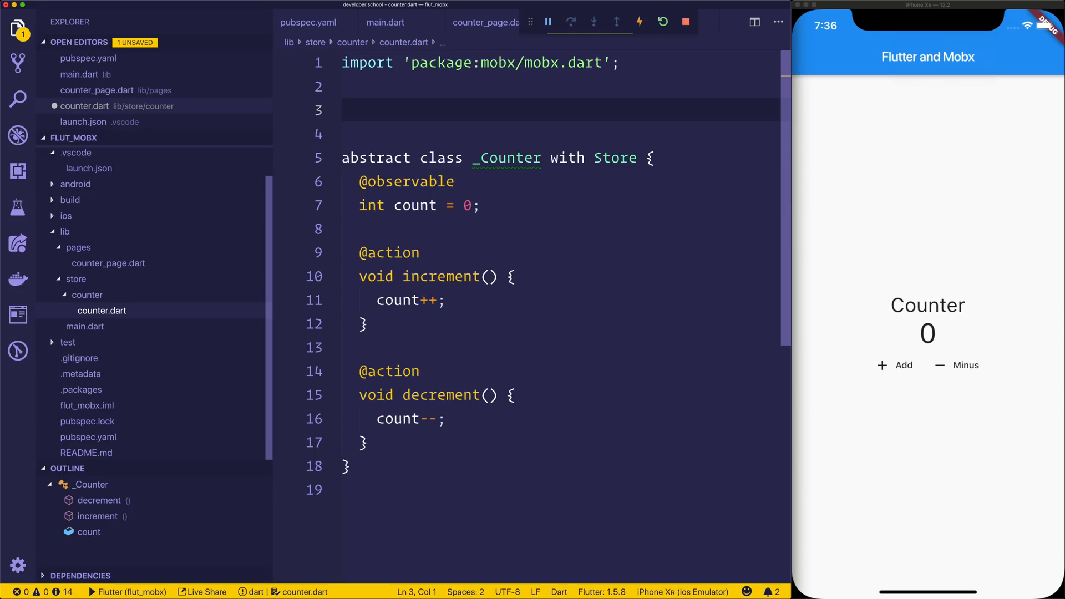
{"action": "type", "text": "part"}
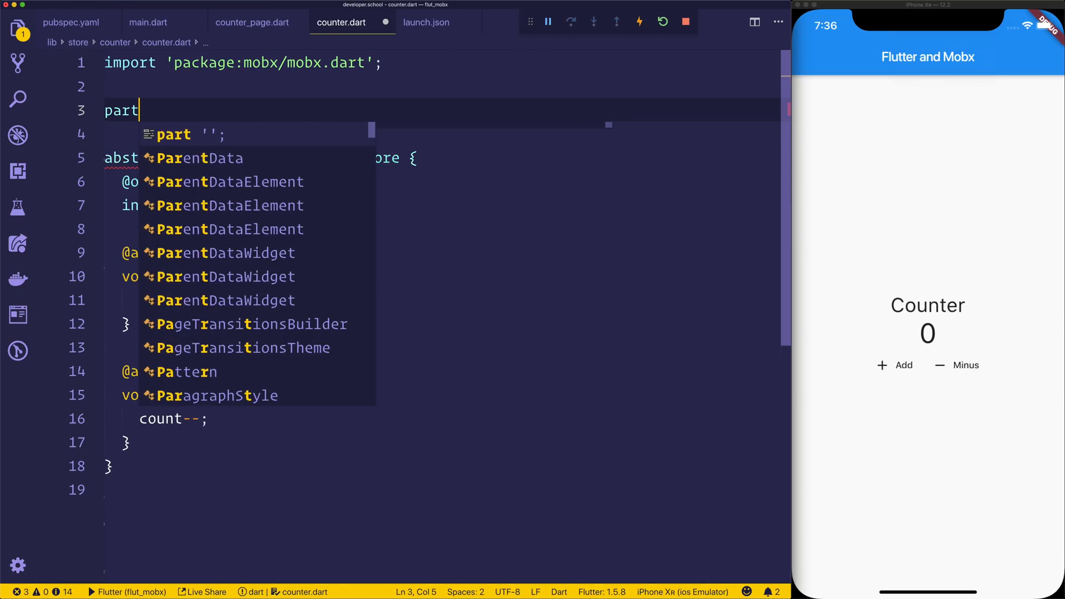
{"action": "type", "text": "'counter.g'"}
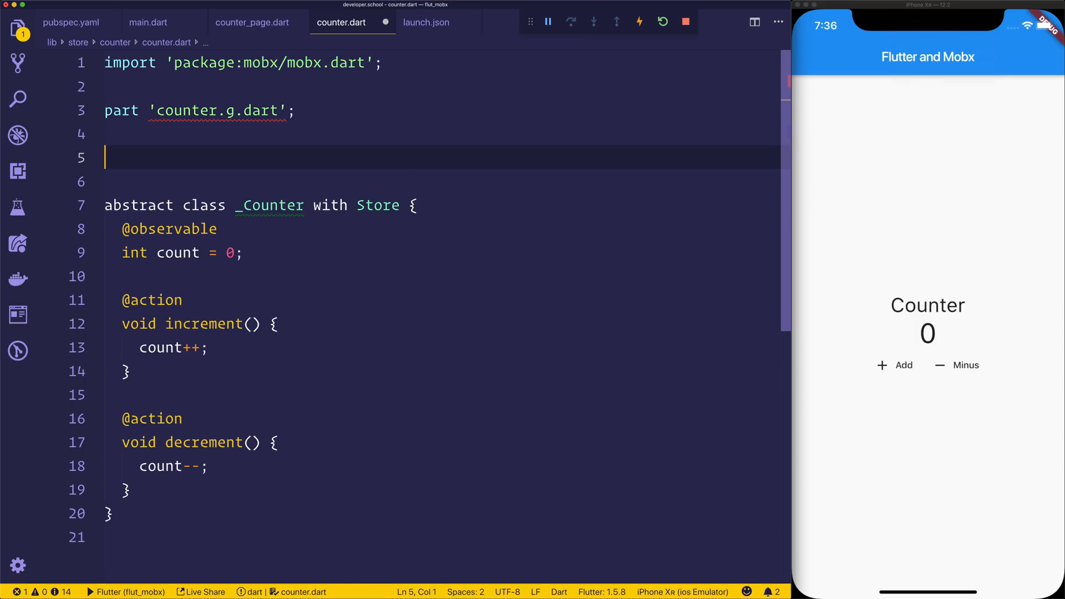
- Declare class Counter = _Counter with _$Counter; above the abstract store class
{"action": "left_click", "coordinate": [17, 30]}
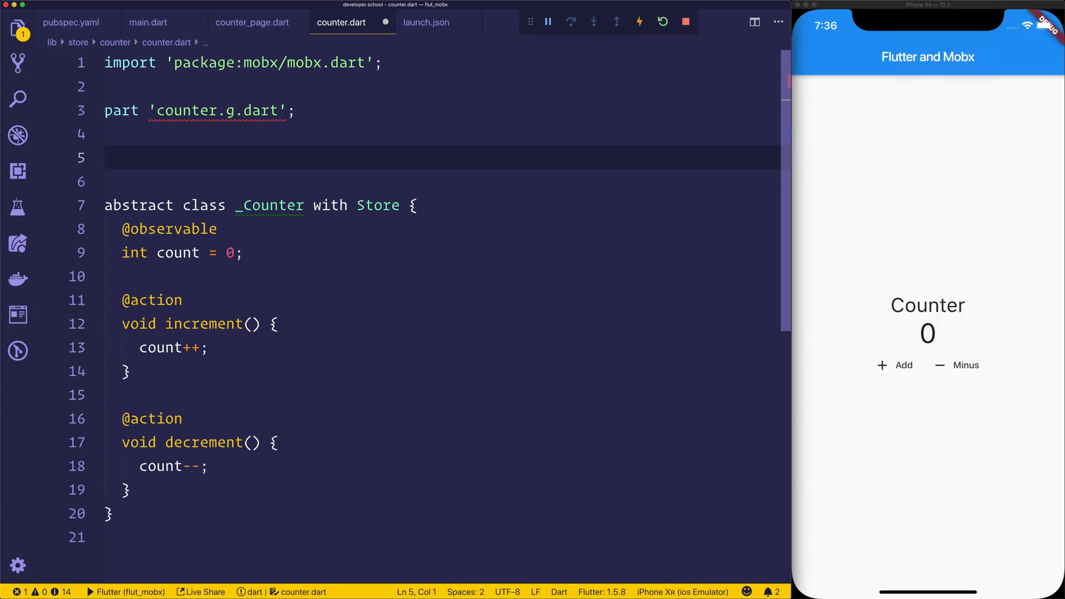
{"action": "type", "text": "class Counte"}
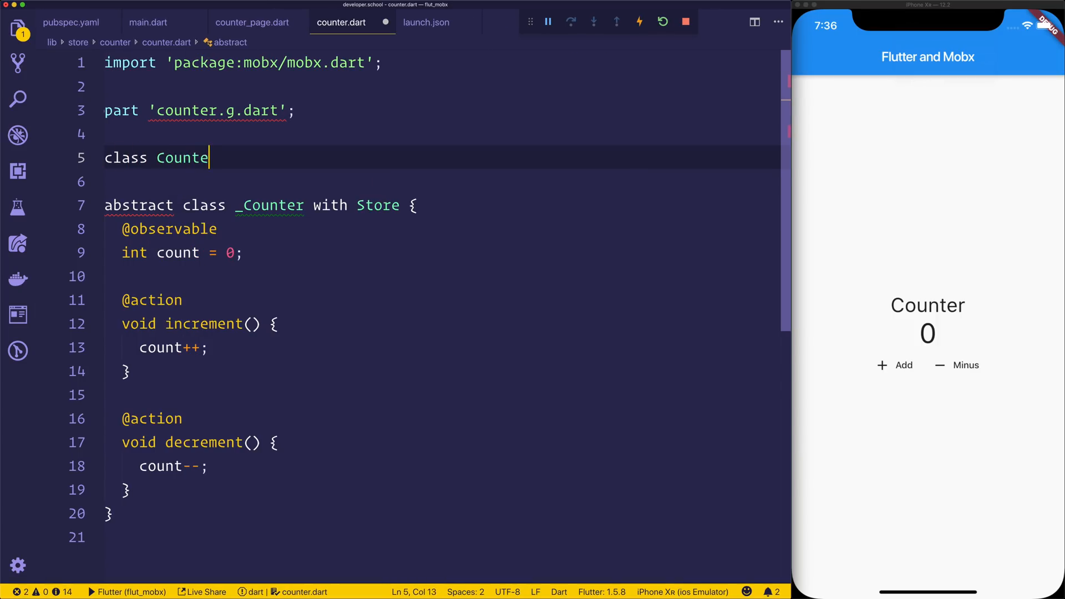
{"action": "type", "text": "= _Counter with"}
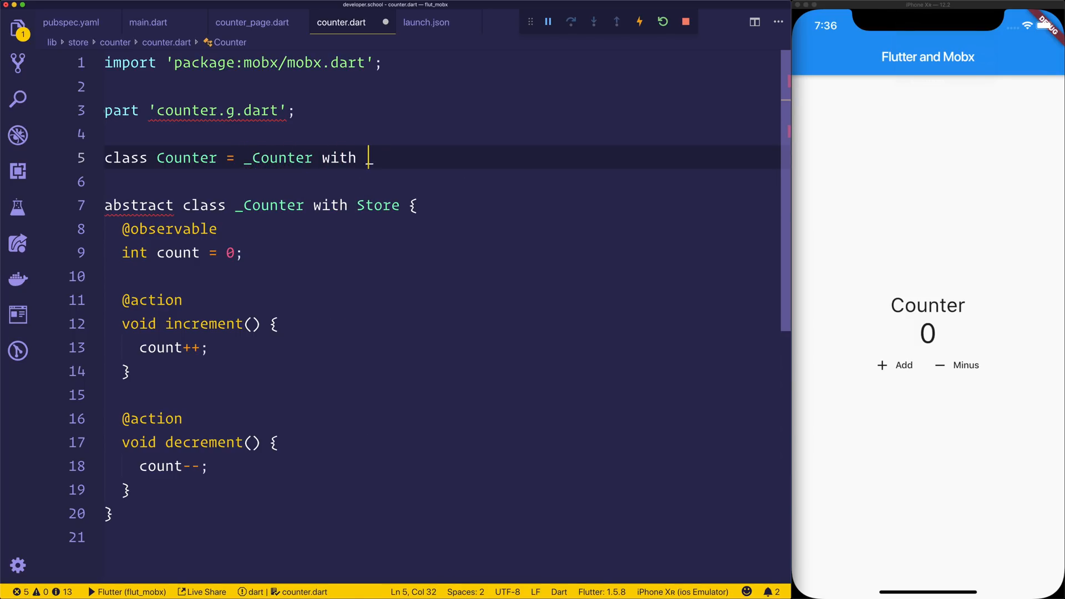
{"action": "type", "text": "_$Counter;"}
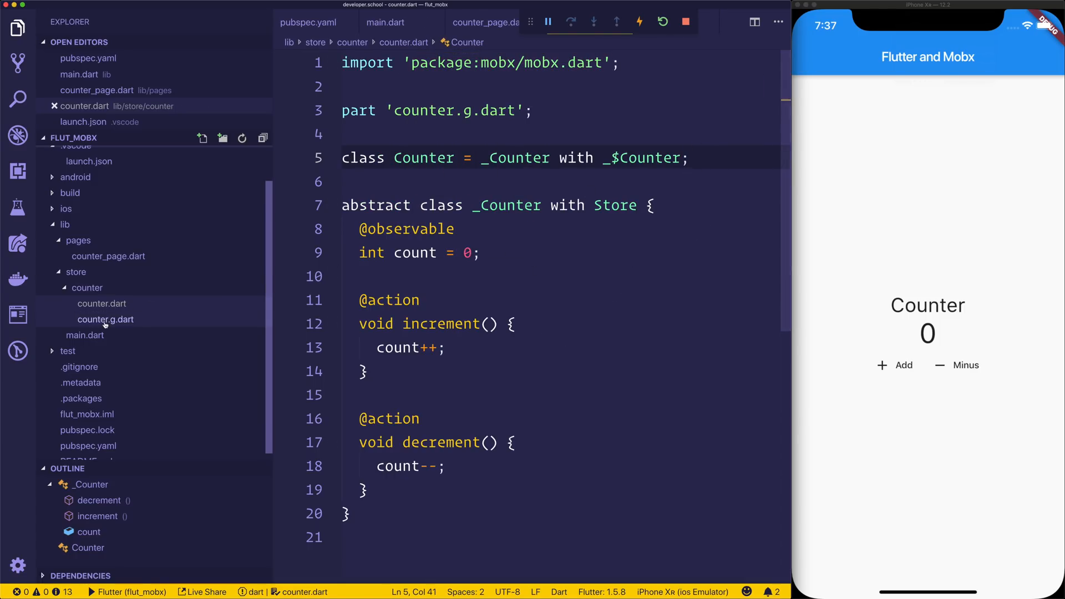
{"action": "left_click", "coordinate": [104, 319]}
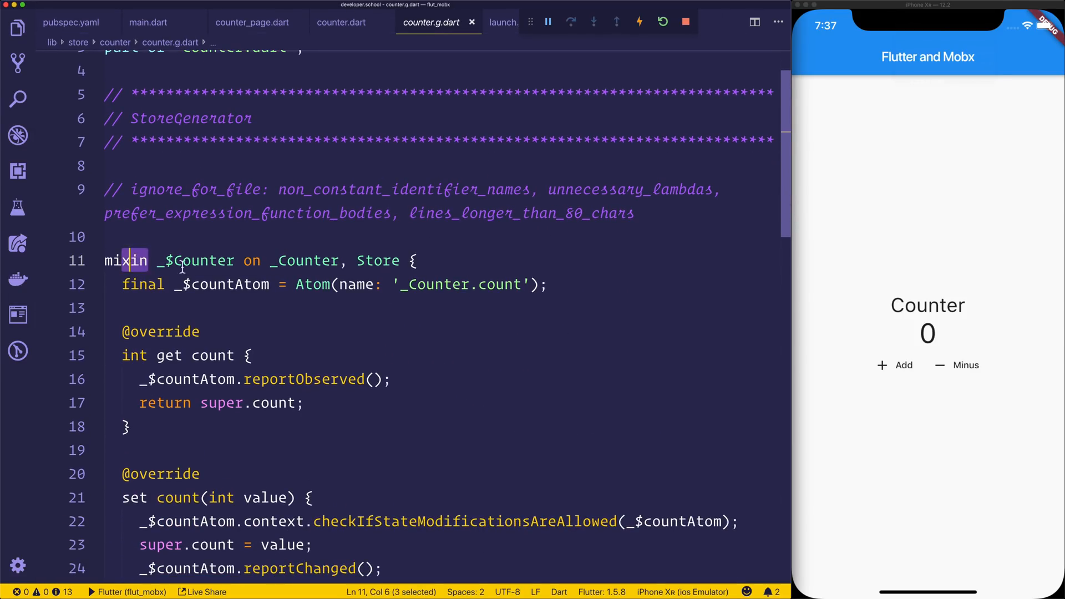
{"action": "double_click", "coordinate": [195, 260]}
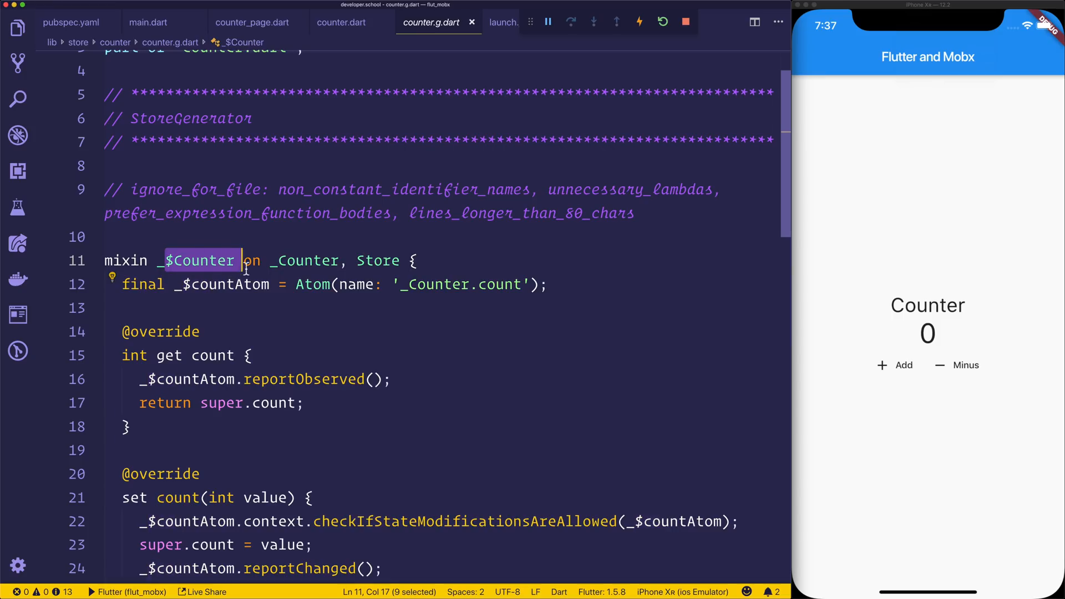
{"action": "scroll", "scroll_direction": "down", "scroll_amount": 3}
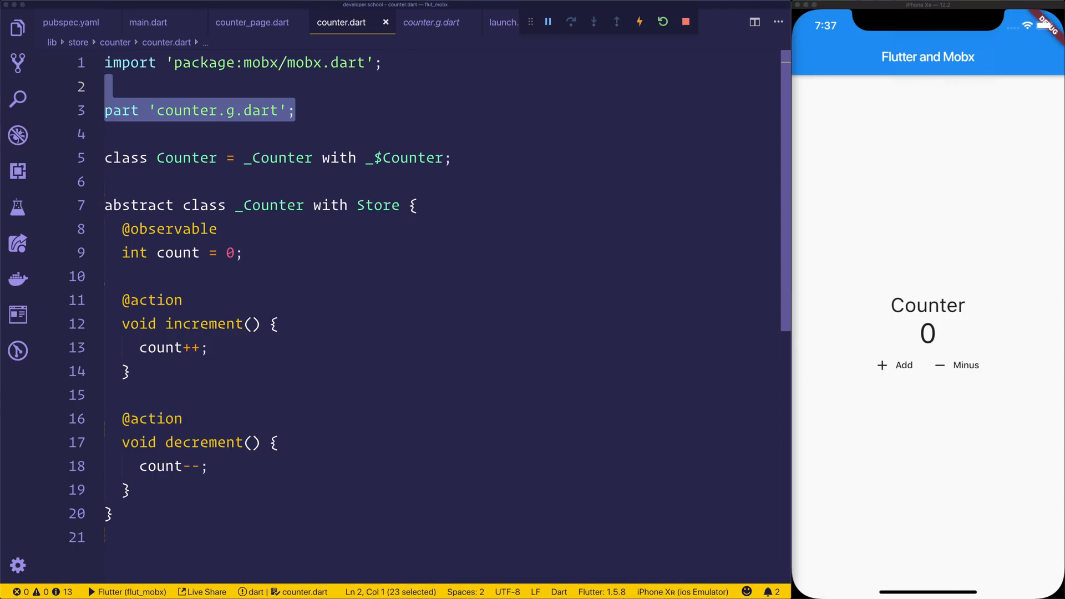
{"action": "mouse_move", "coordinate": [495, 218]}
{"action": "type", "text": "count"}
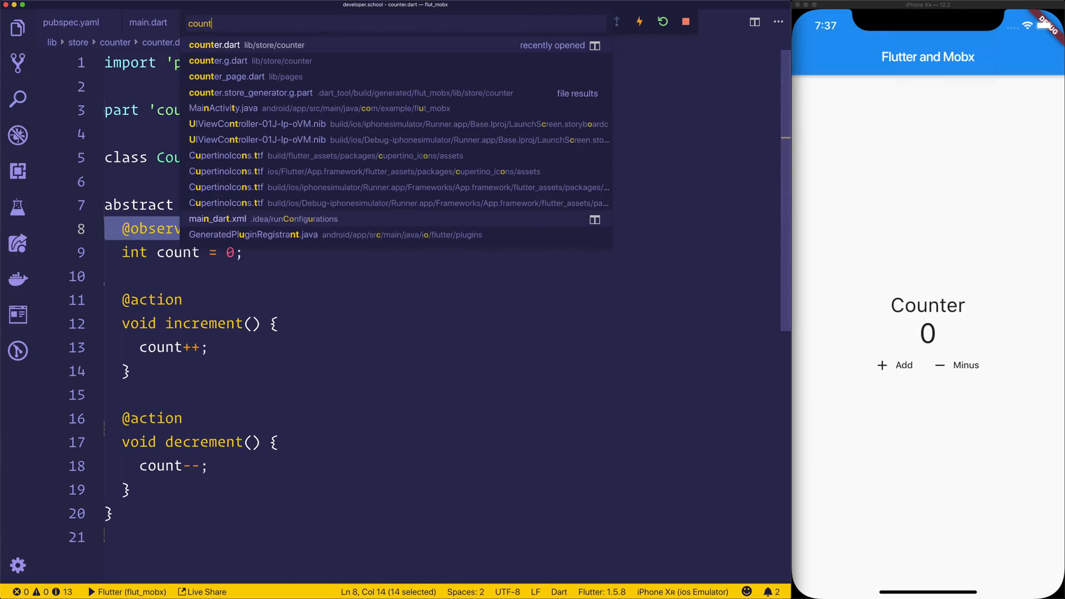
- Wrap the count Text in counter_page.dart with a new Observer widget and import flutter_mobx
{"action": "left_click", "coordinate": [217, 76]}
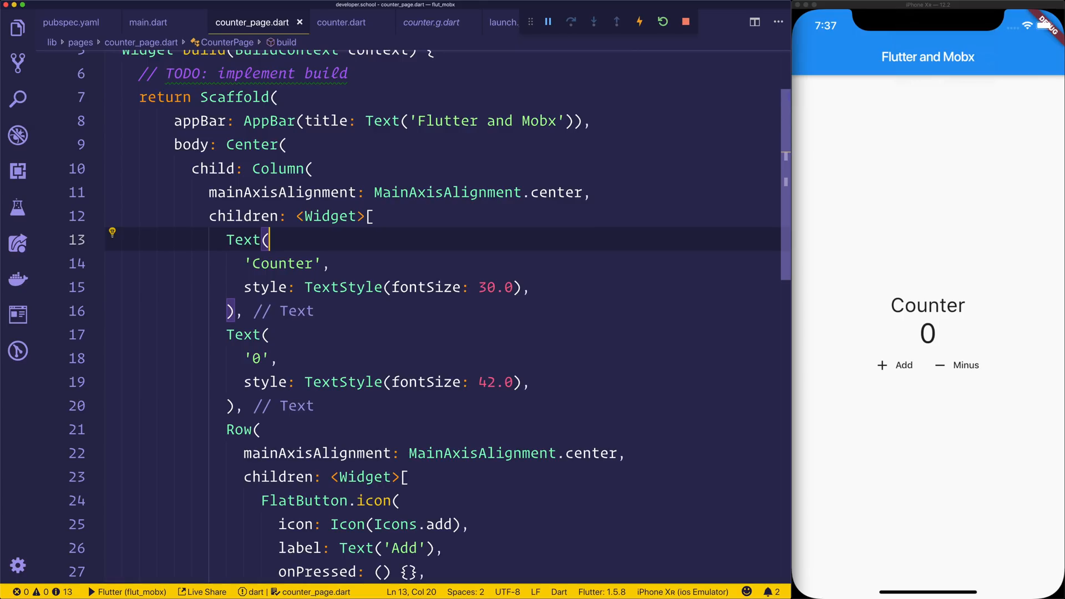
{"action": "mouse_move", "coordinate": [414, 403]}
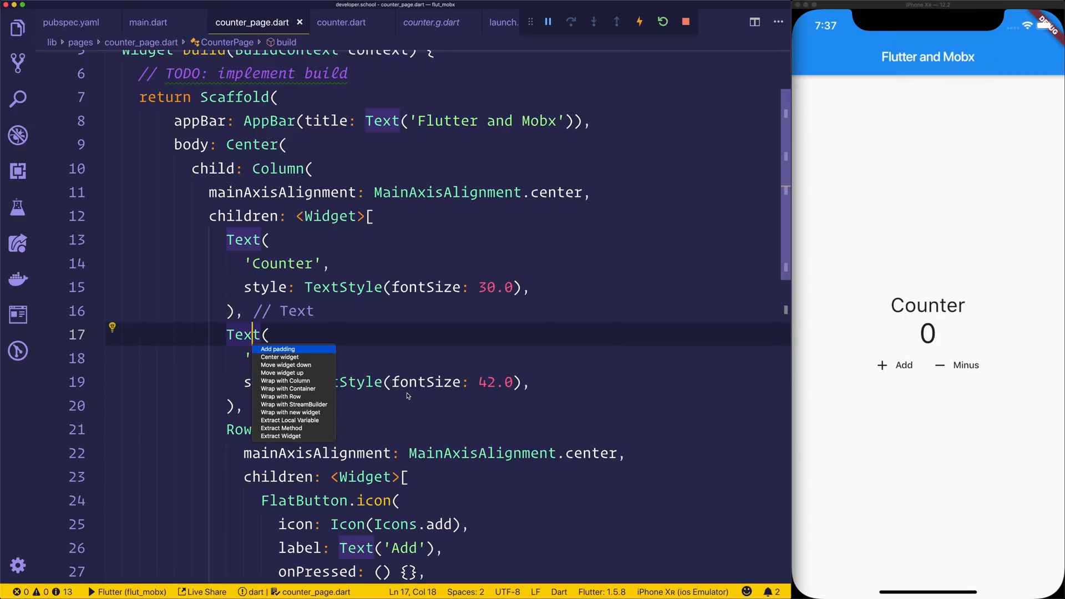
{"action": "mouse_move", "coordinate": [290, 412]}
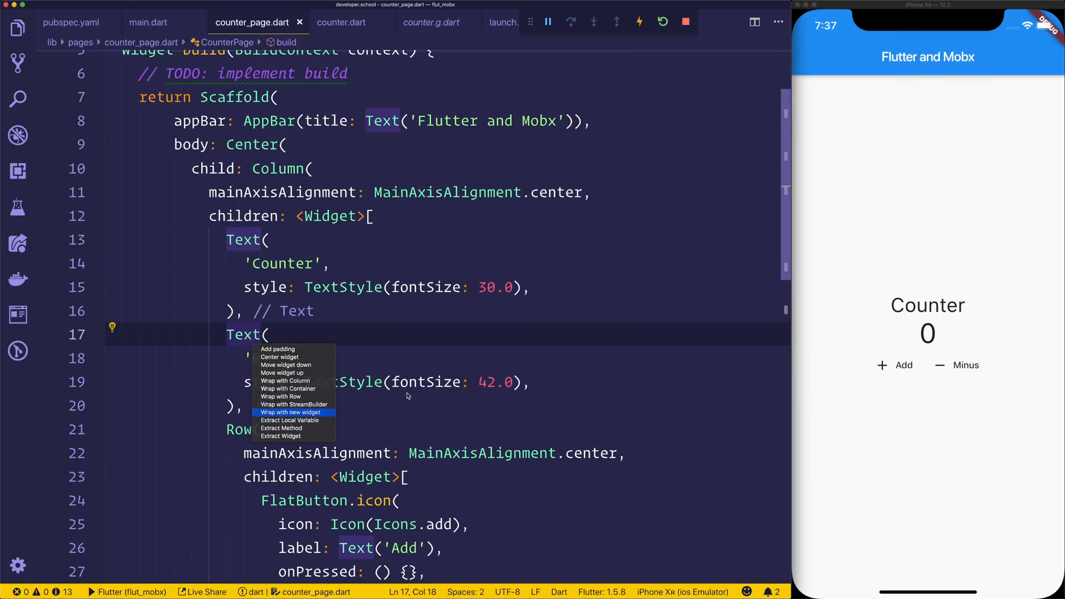
{"action": "left_click", "coordinate": [290, 412]}
{"action": "type", "text": "Observer("}
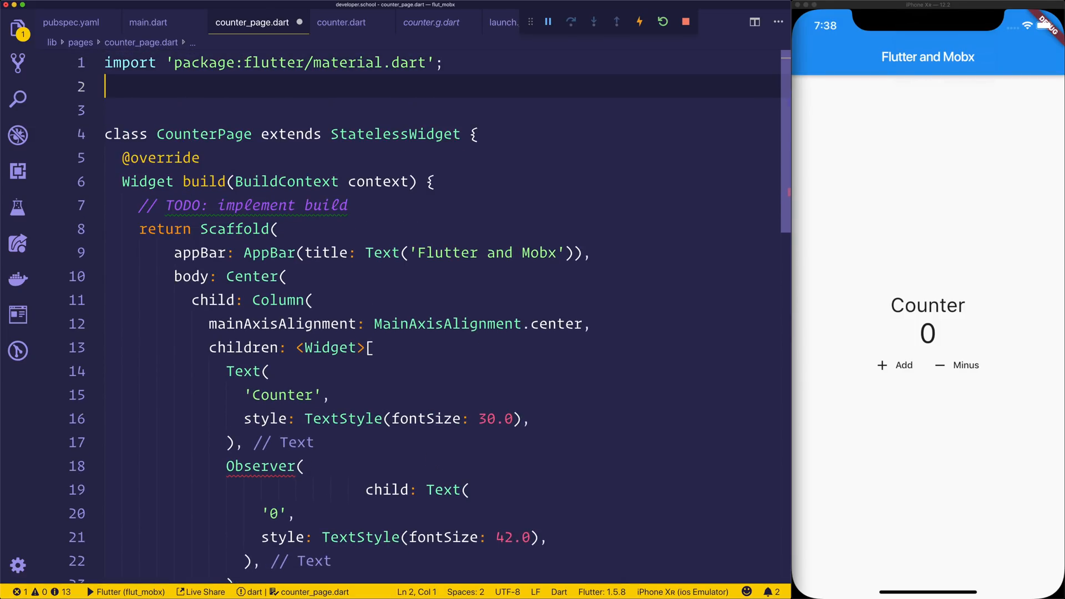
{"action": "type", "text": "import"}
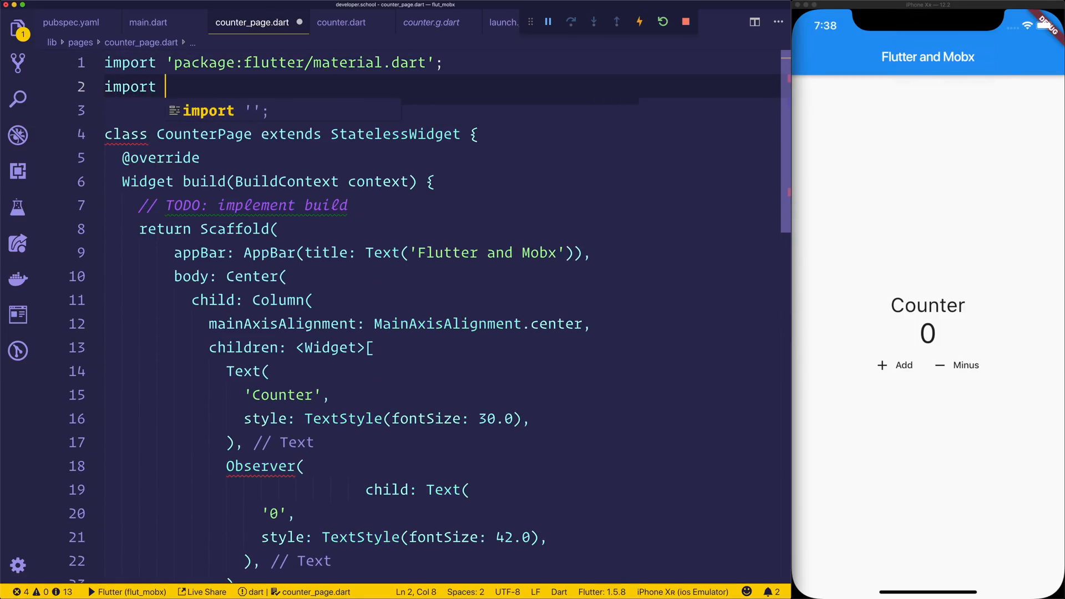
{"action": "type", "text": "'flutter_mobx/flutter_mobx.dart';"}
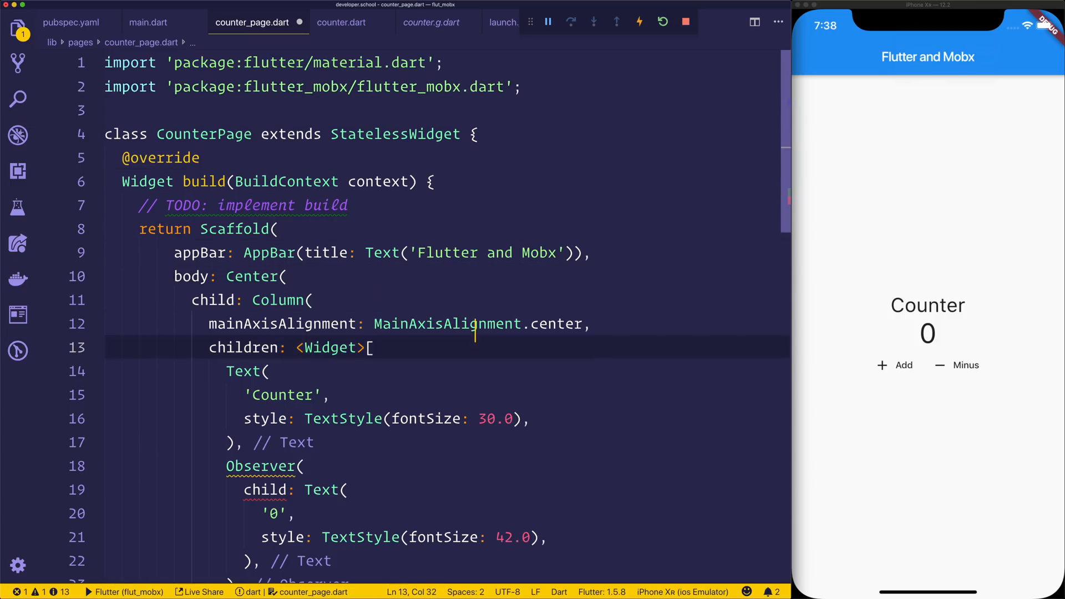
- Replace the Observer's child property with builder: (_) =>
{"action": "left_click", "coordinate": [284, 490]}
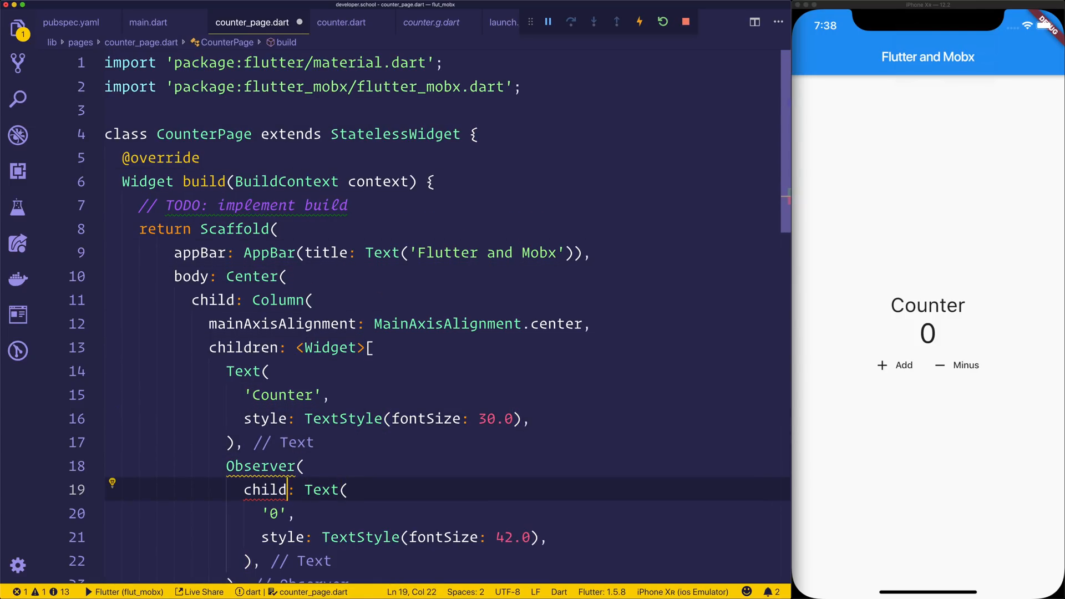
{"action": "double_click", "coordinate": [264, 490]}
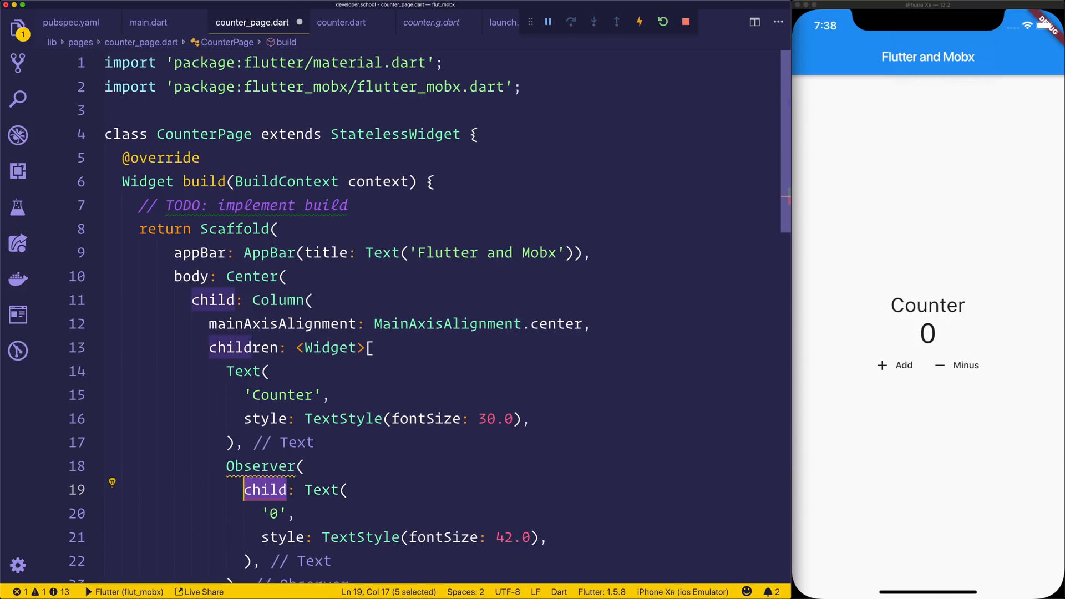
{"action": "type", "text": "builder"}
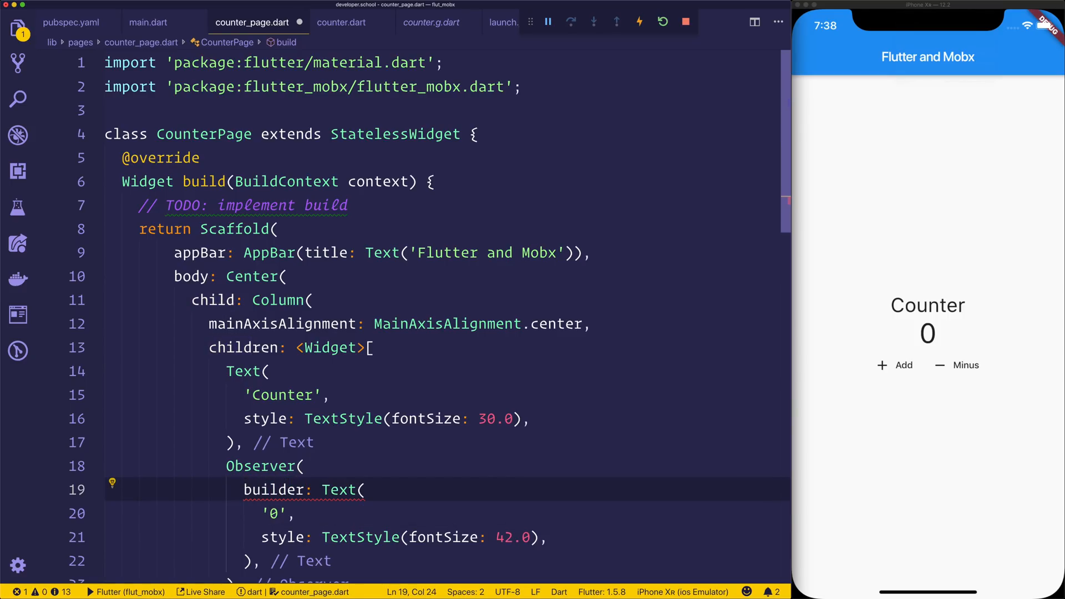
{"action": "type", "text": "(_) =>"}
{"action": "type", "text": "import '"}
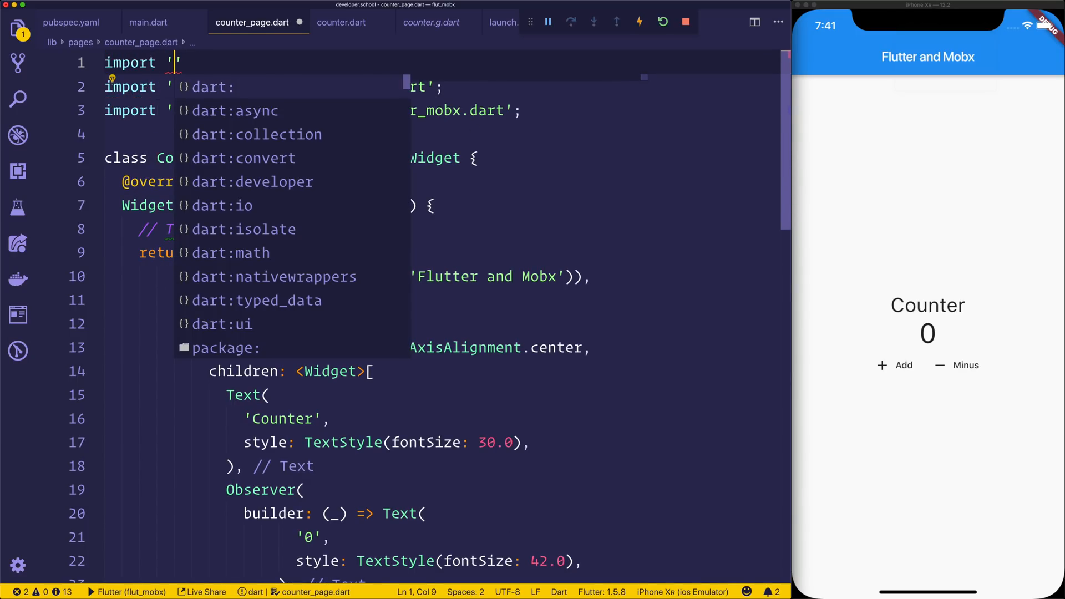
- Import package:flut_mobx/store/counter/counter.dart into counter_page.dart
{"action": "type", "text": "package:mobx/mobx.dart"}
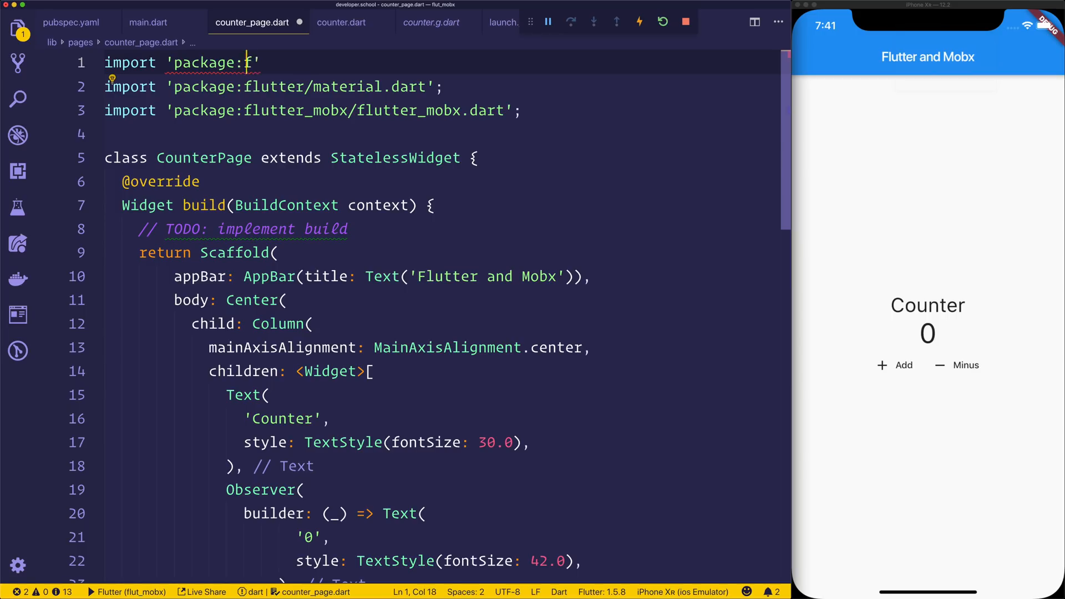
{"action": "type", "text": "flut_mobx/store/counter/counter.dart"}
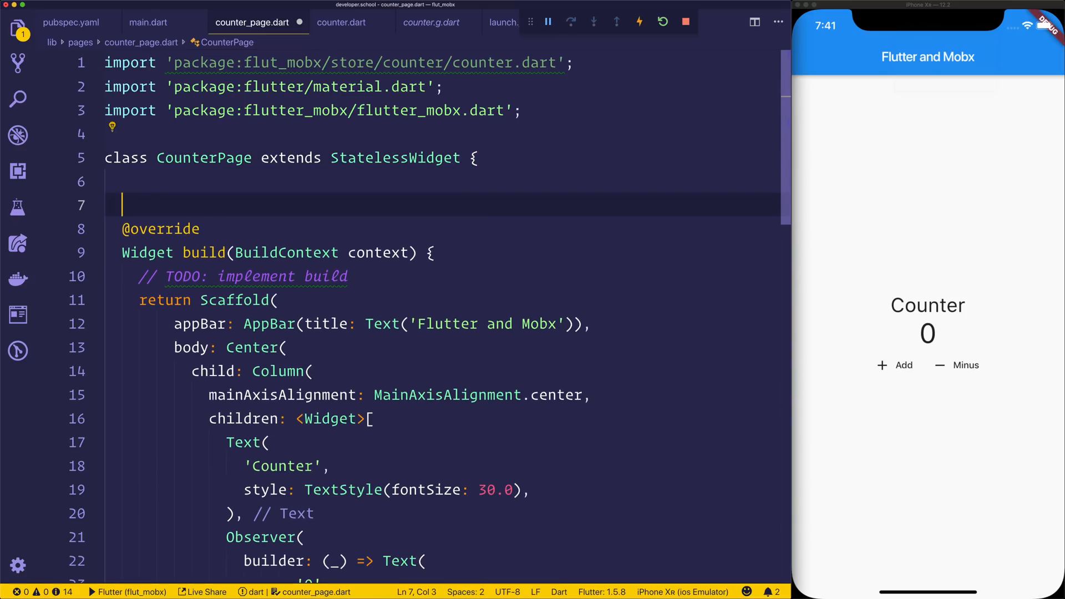
- Declare final Counter counter = Counter() inside CounterPage
{"action": "type", "text": "final"}
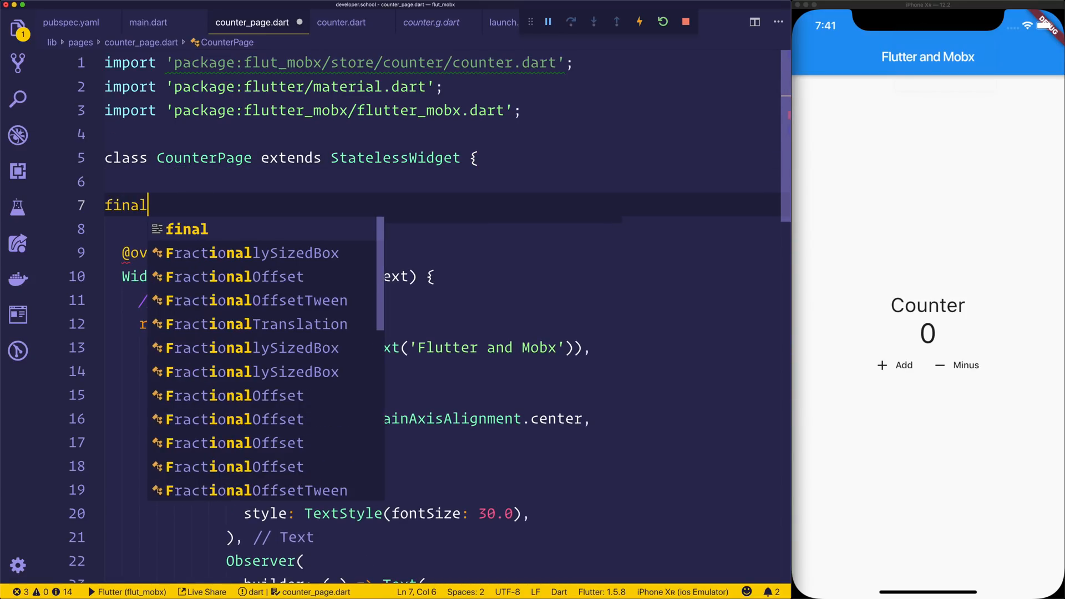
{"action": "type", "text": "Counter counter = Counter();"}
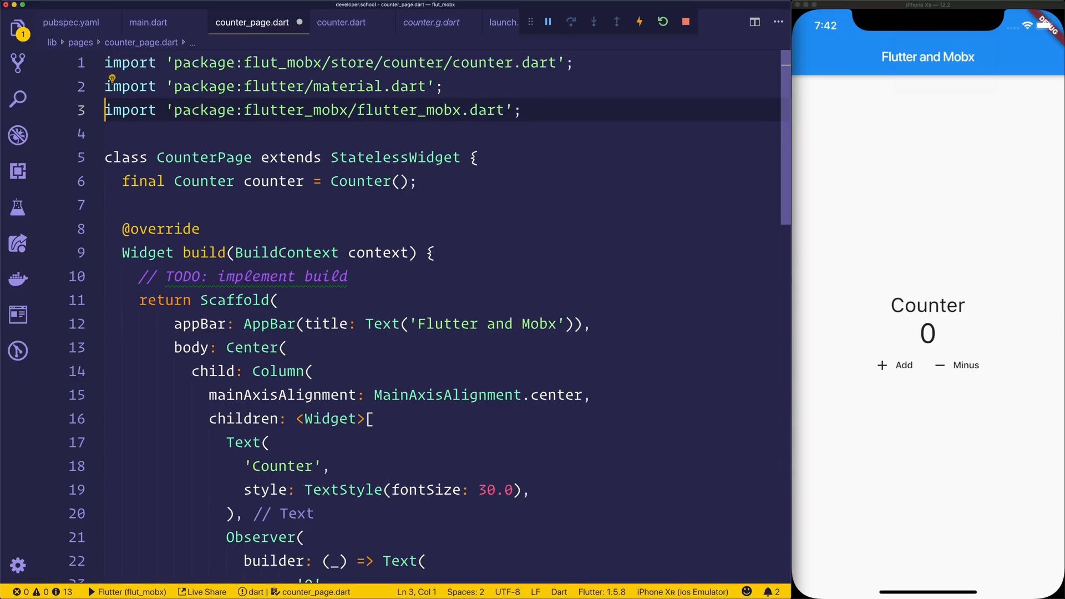
{"action": "scroll", "scroll_direction": "down", "scroll_amount": 3}
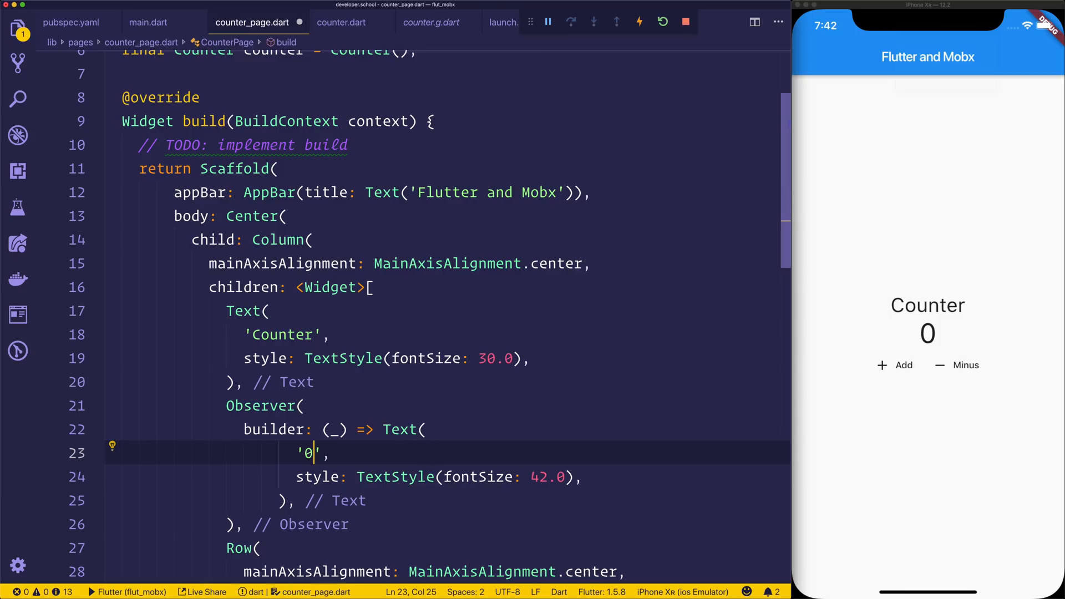
- Replace the hardcoded '0' text with '${counter.count}'
{"action": "key", "text": "Backspace"}
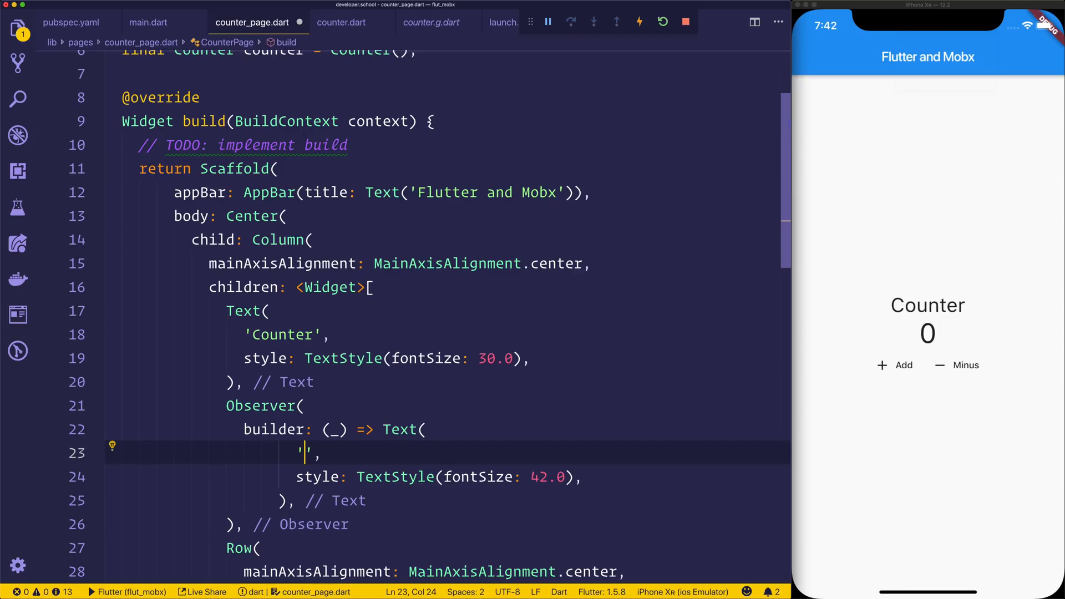
{"action": "type", "text": "${counter."}
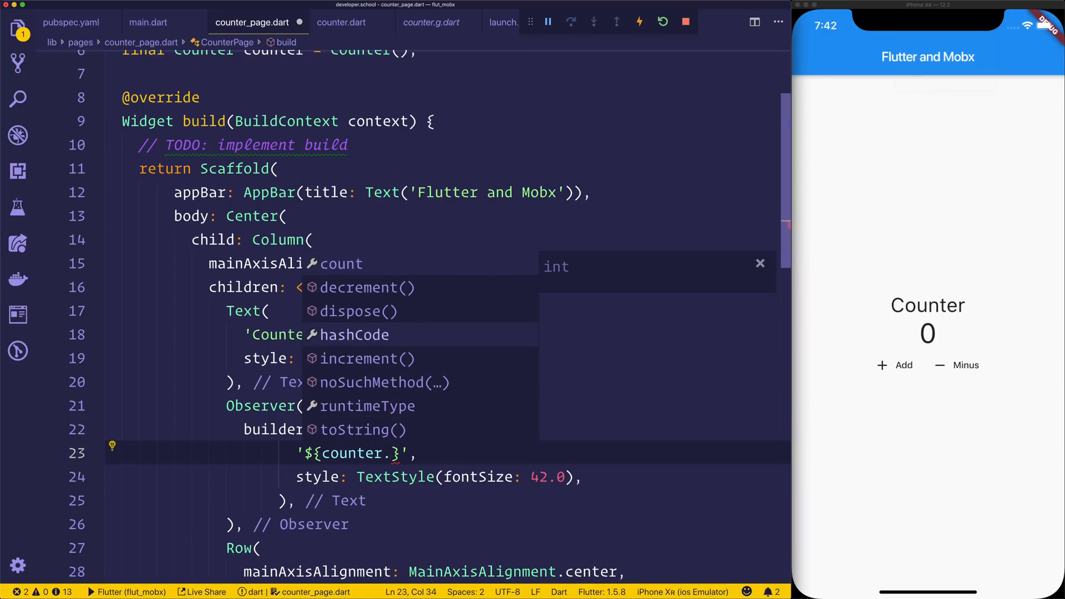
{"action": "type", "text": "count"}
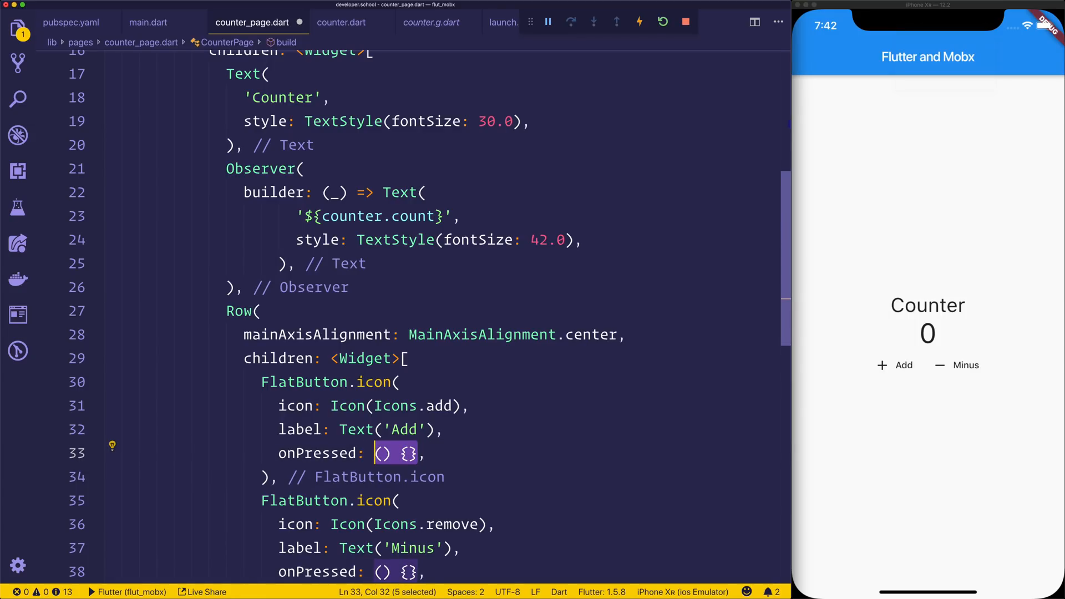
- Make Add's onPressed call counter.increment and Minus's call counter.decrement
{"action": "type", "text": "counter.increment()"}
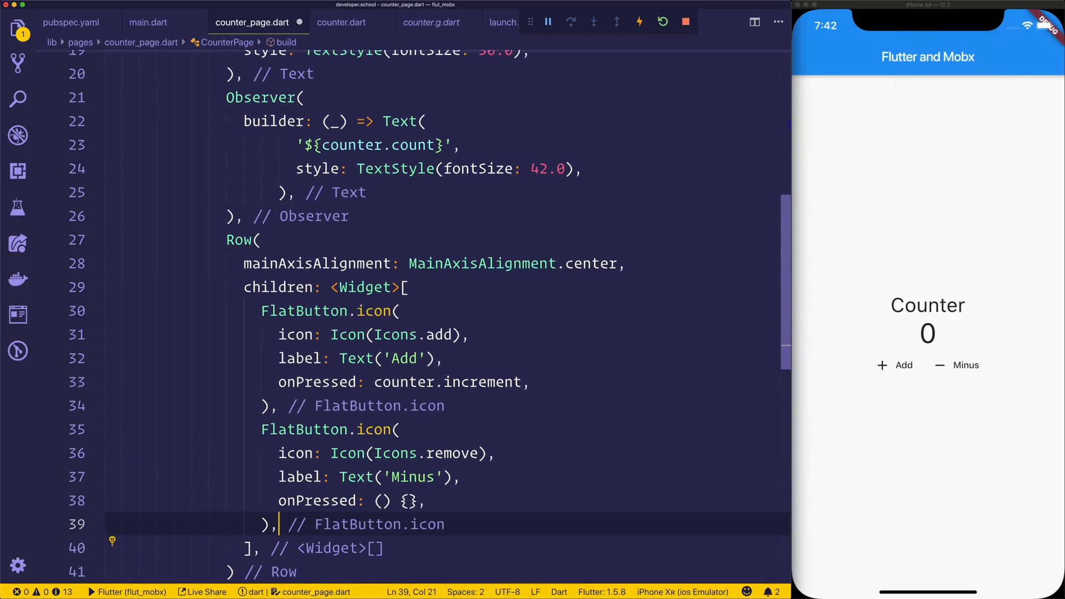
{"action": "type", "text": "counter.decrement"}
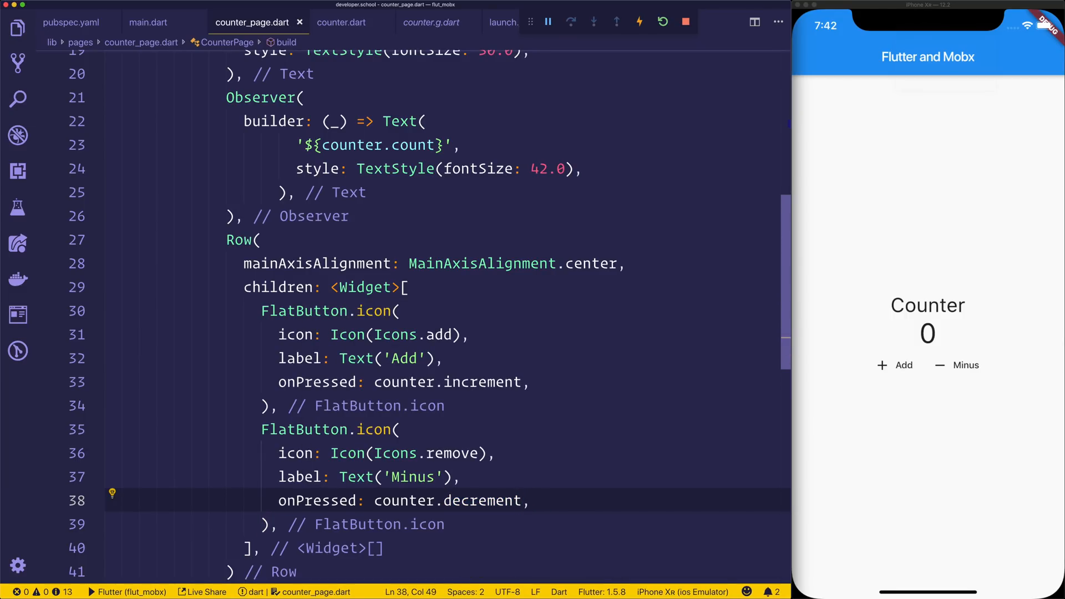
{"action": "mouse_move", "coordinate": [659, 32]}
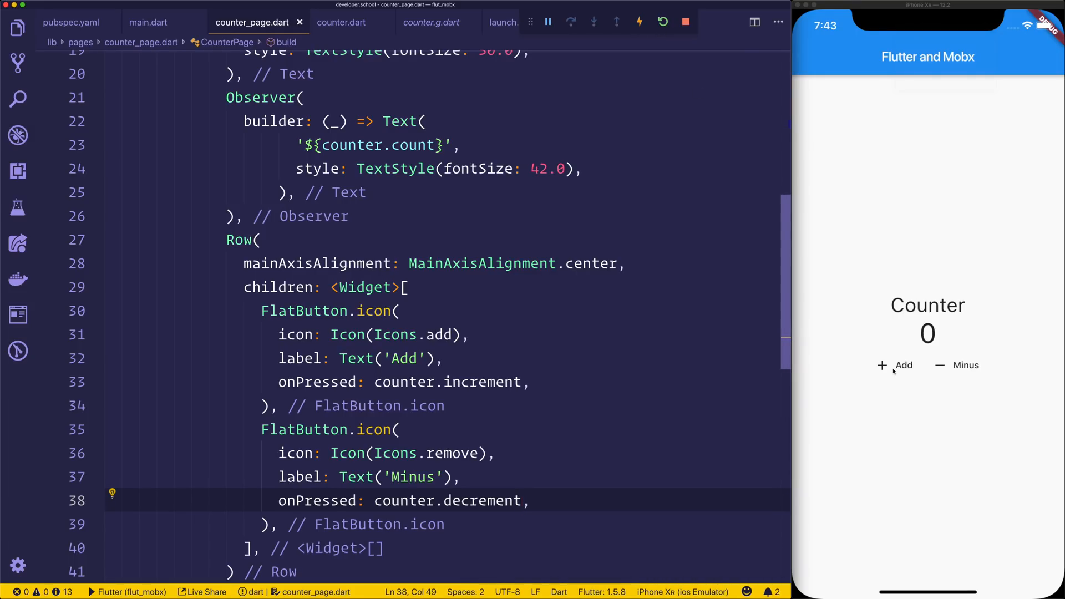
- Tap Add twice and Minus once in the simulator, confirming the count updates to 8
{"action": "left_click", "coordinate": [895, 365]}
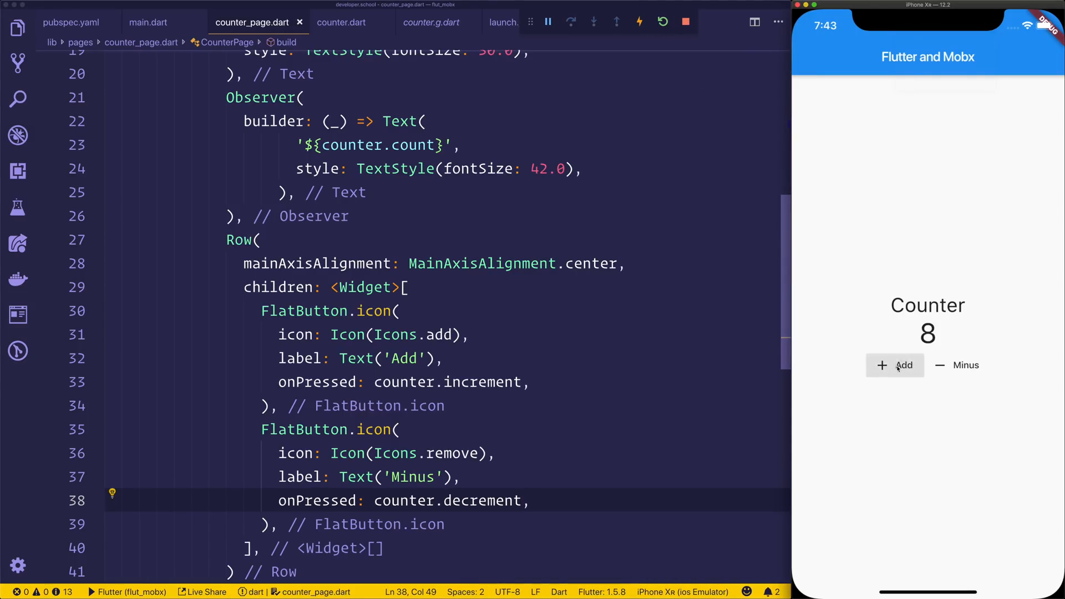
{"action": "left_click", "coordinate": [894, 365]}
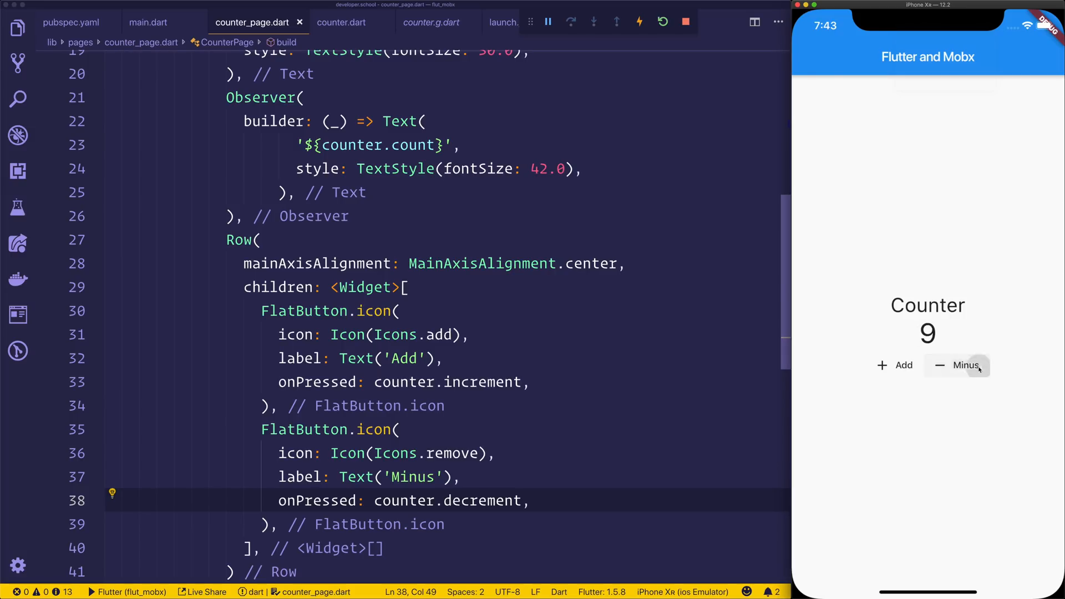
{"action": "left_click", "coordinate": [965, 365]}
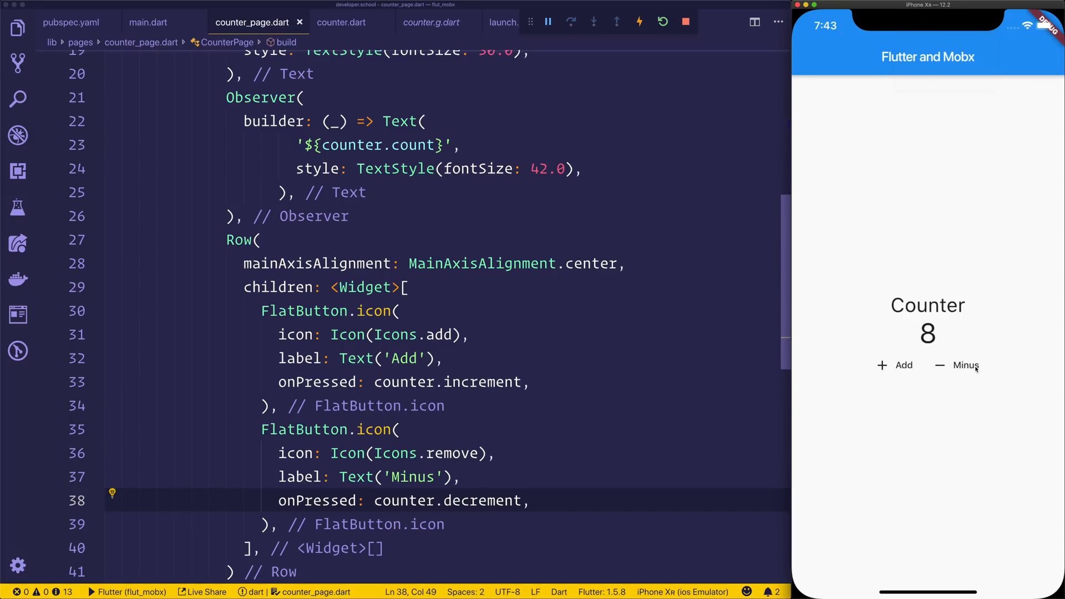
{"action": "left_click", "coordinate": [599, 335]}
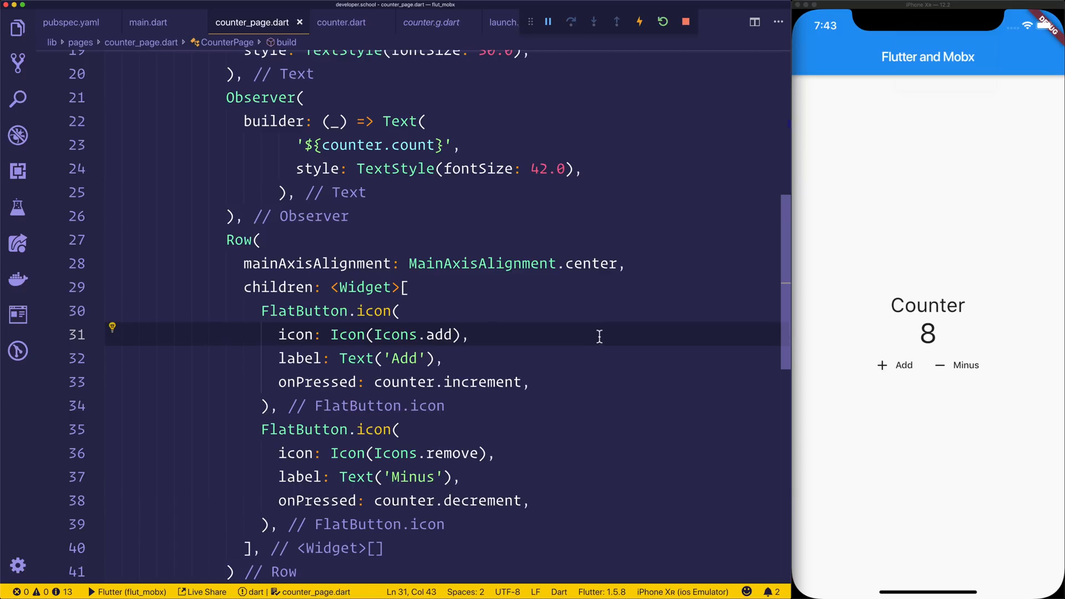
{"action": "left_click", "coordinate": [19, 26]}
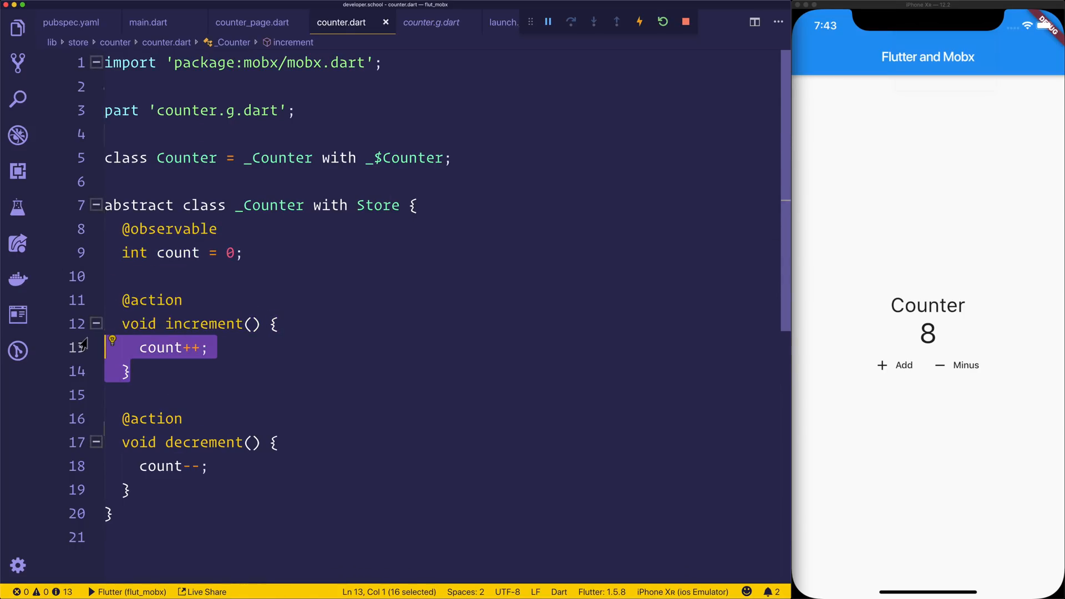
{"action": "left_click", "coordinate": [252, 22]}
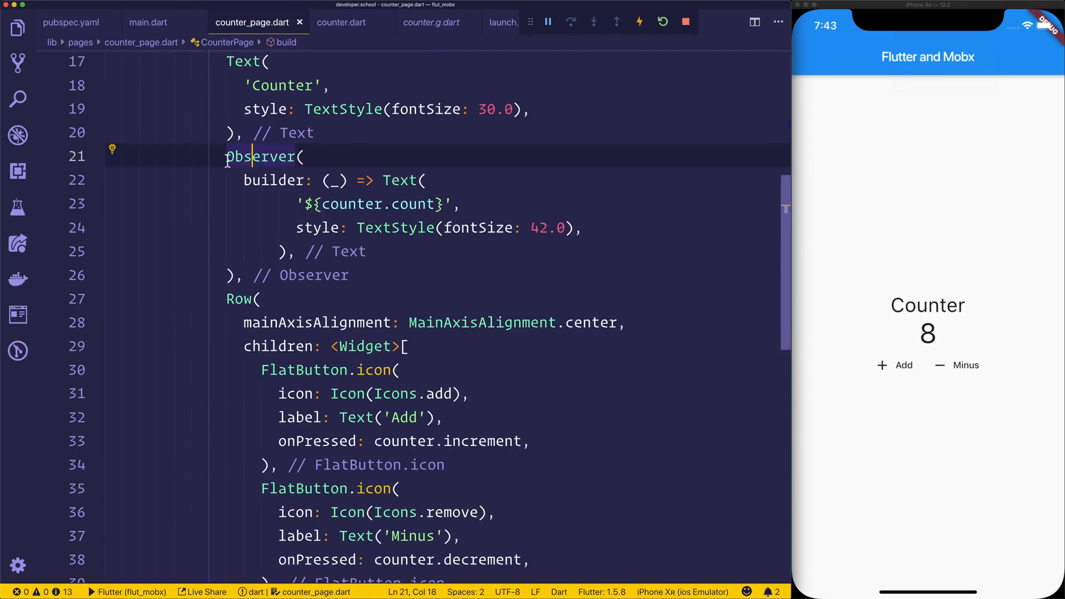
{"action": "left_click", "coordinate": [390, 228]}
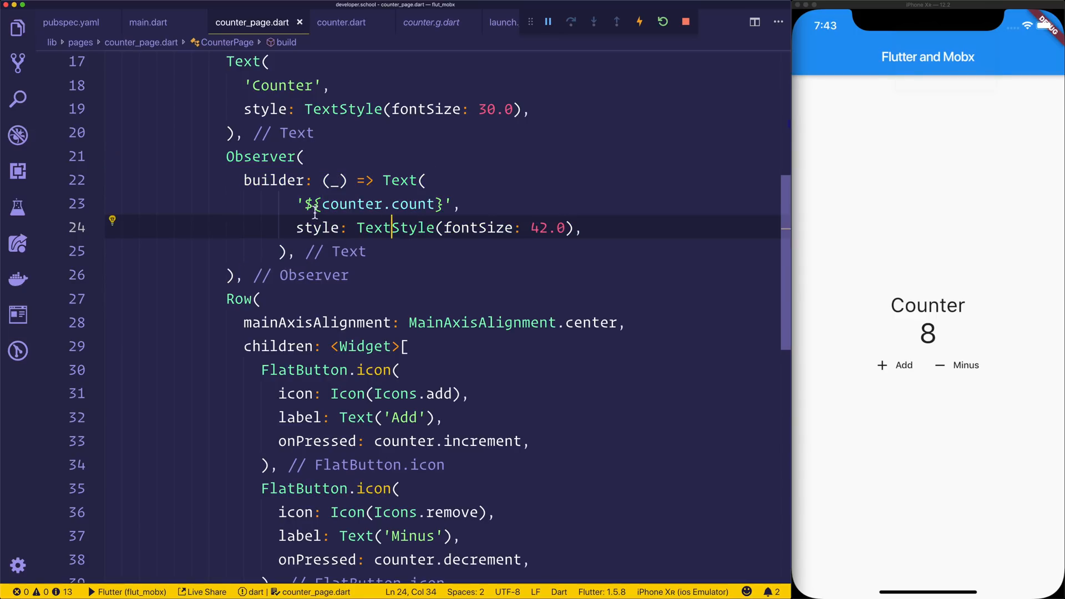
{"action": "left_click_drag", "start_coordinate": [305, 203], "coordinate": [442, 203]}
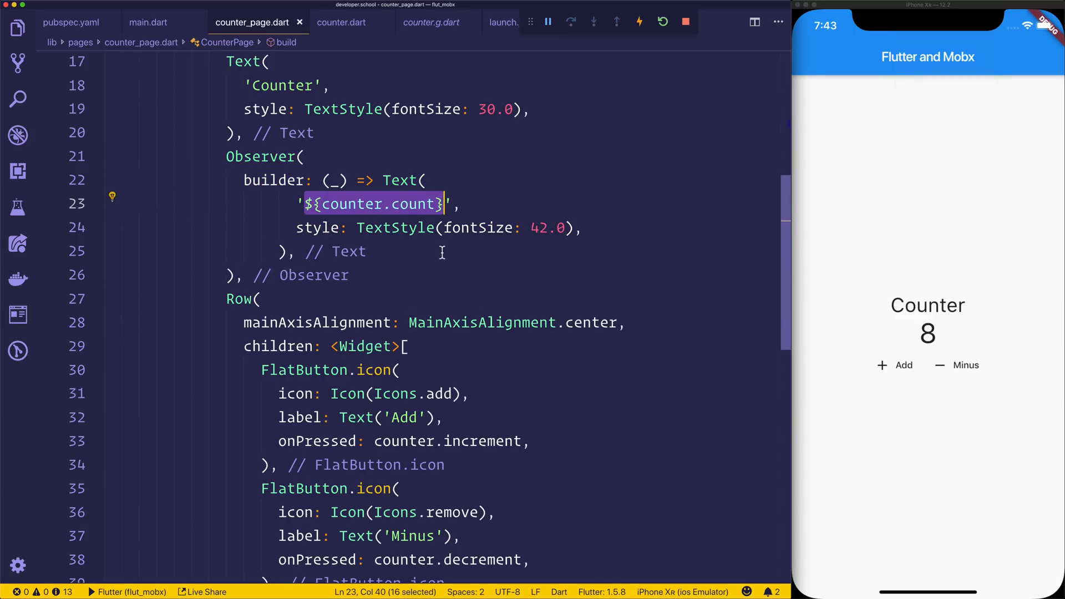